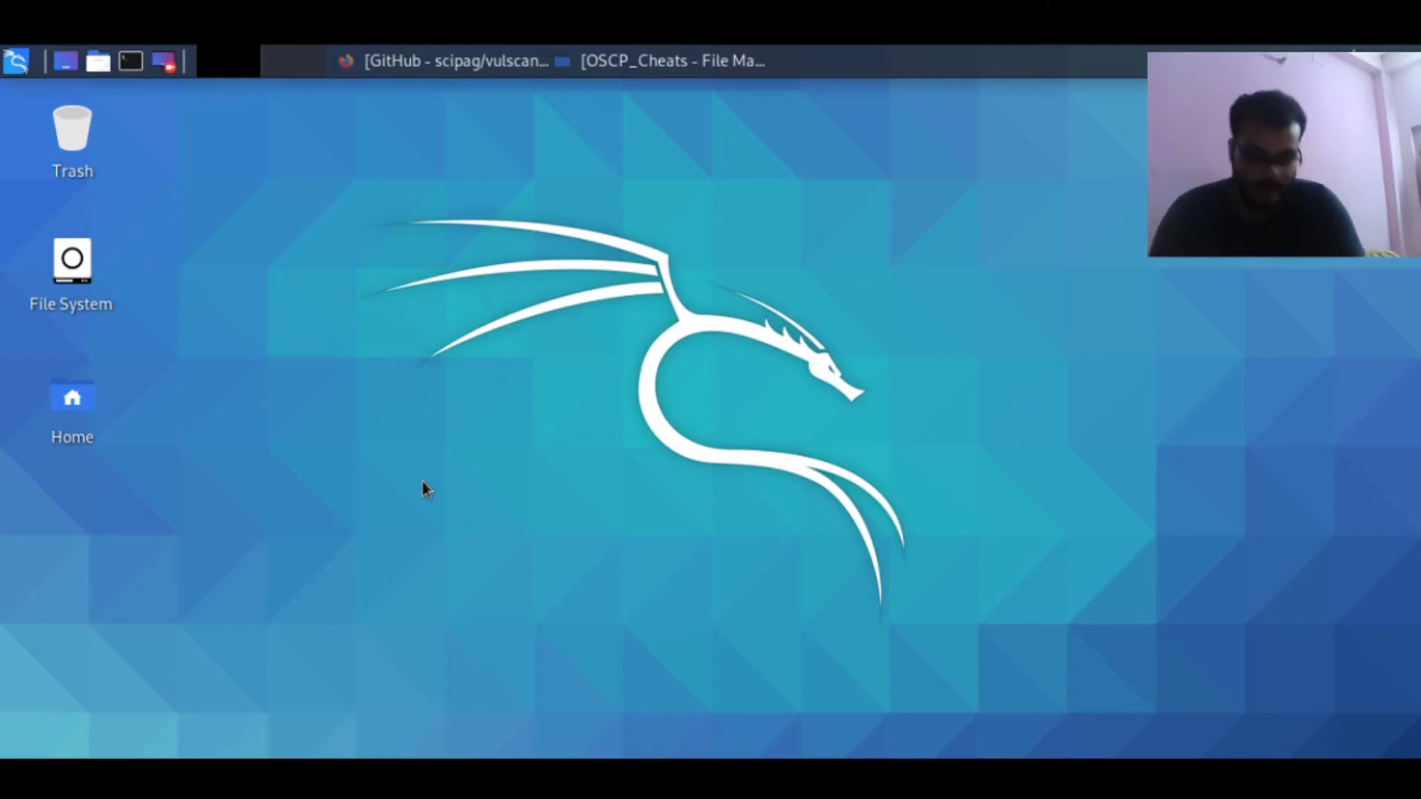
mouse_move(99, 543)
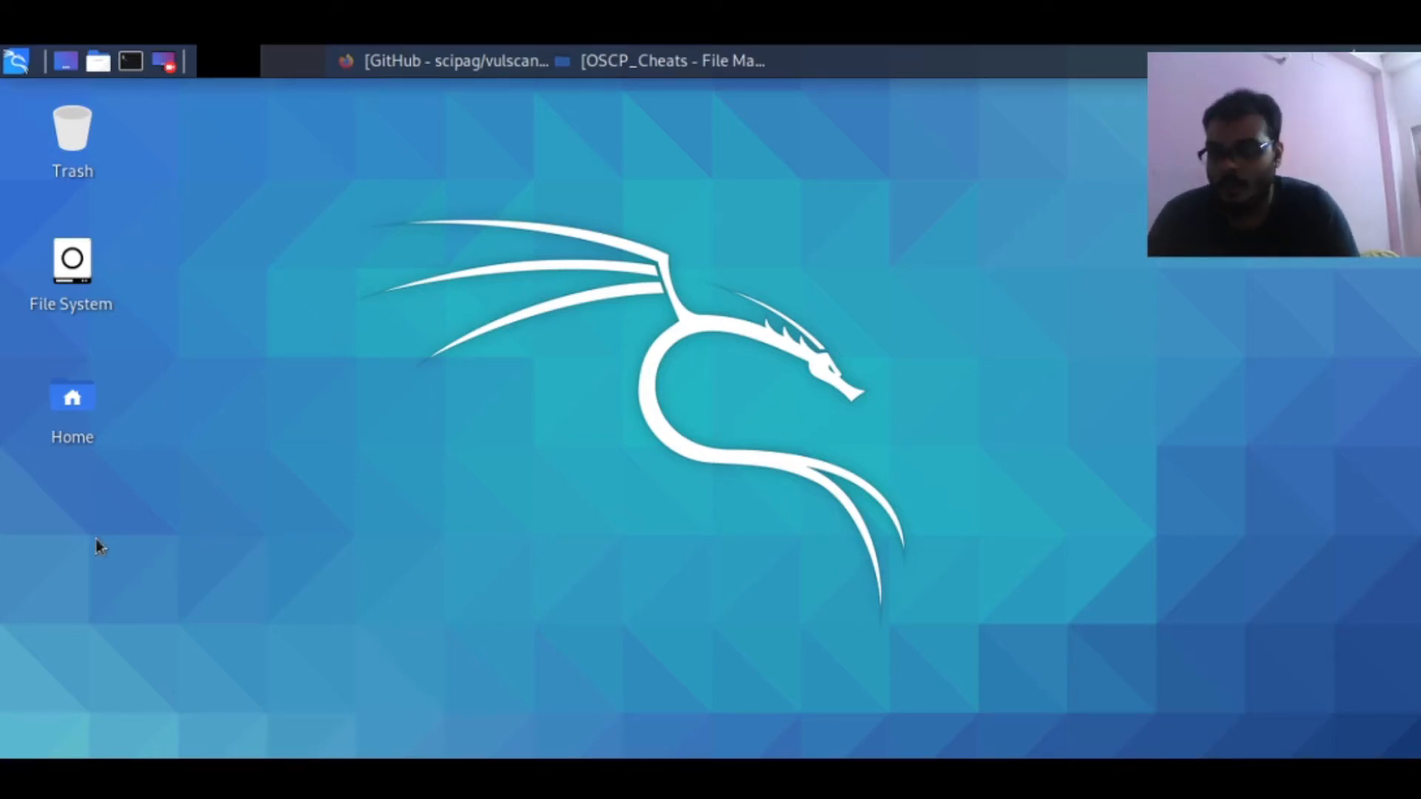
mouse_move(130, 538)
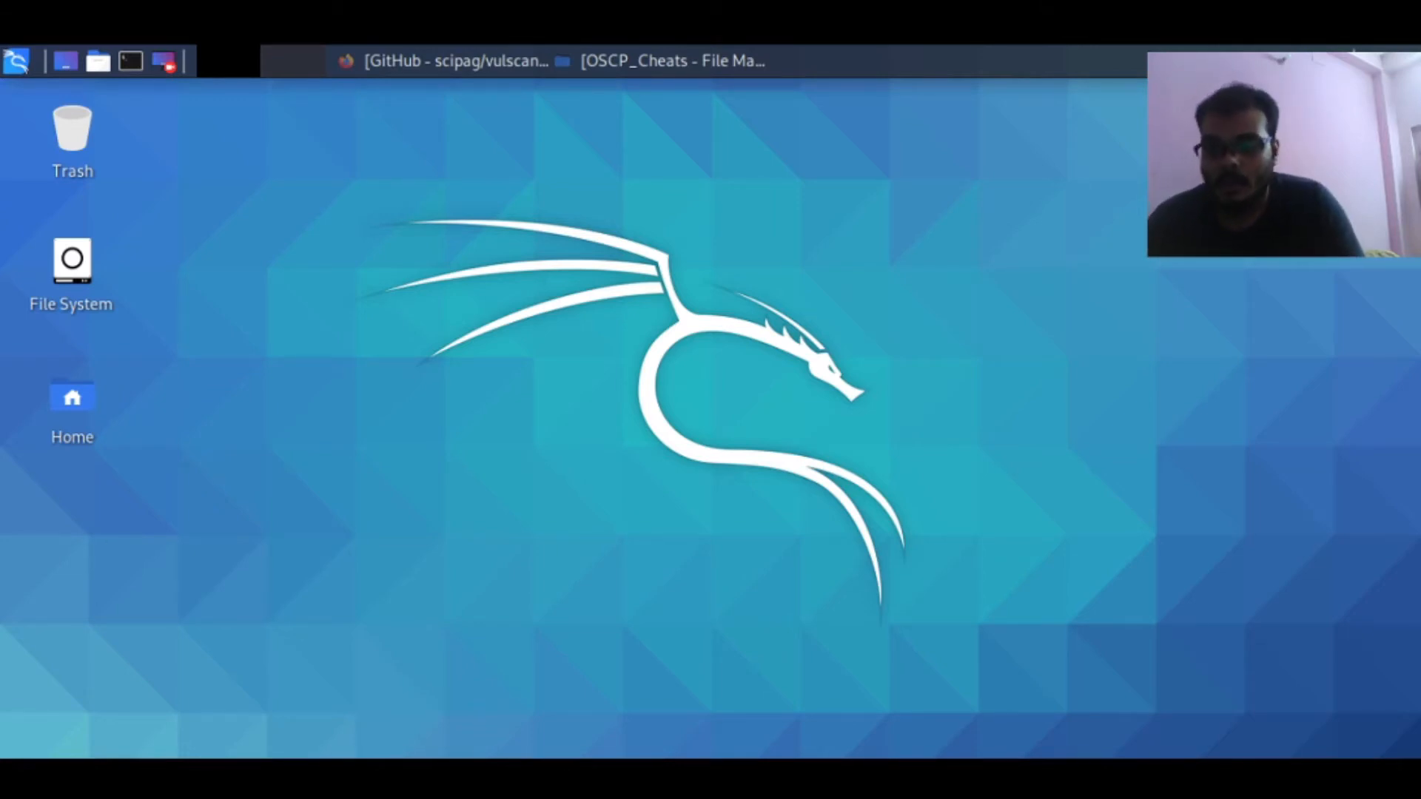
mouse_move(419, 487)
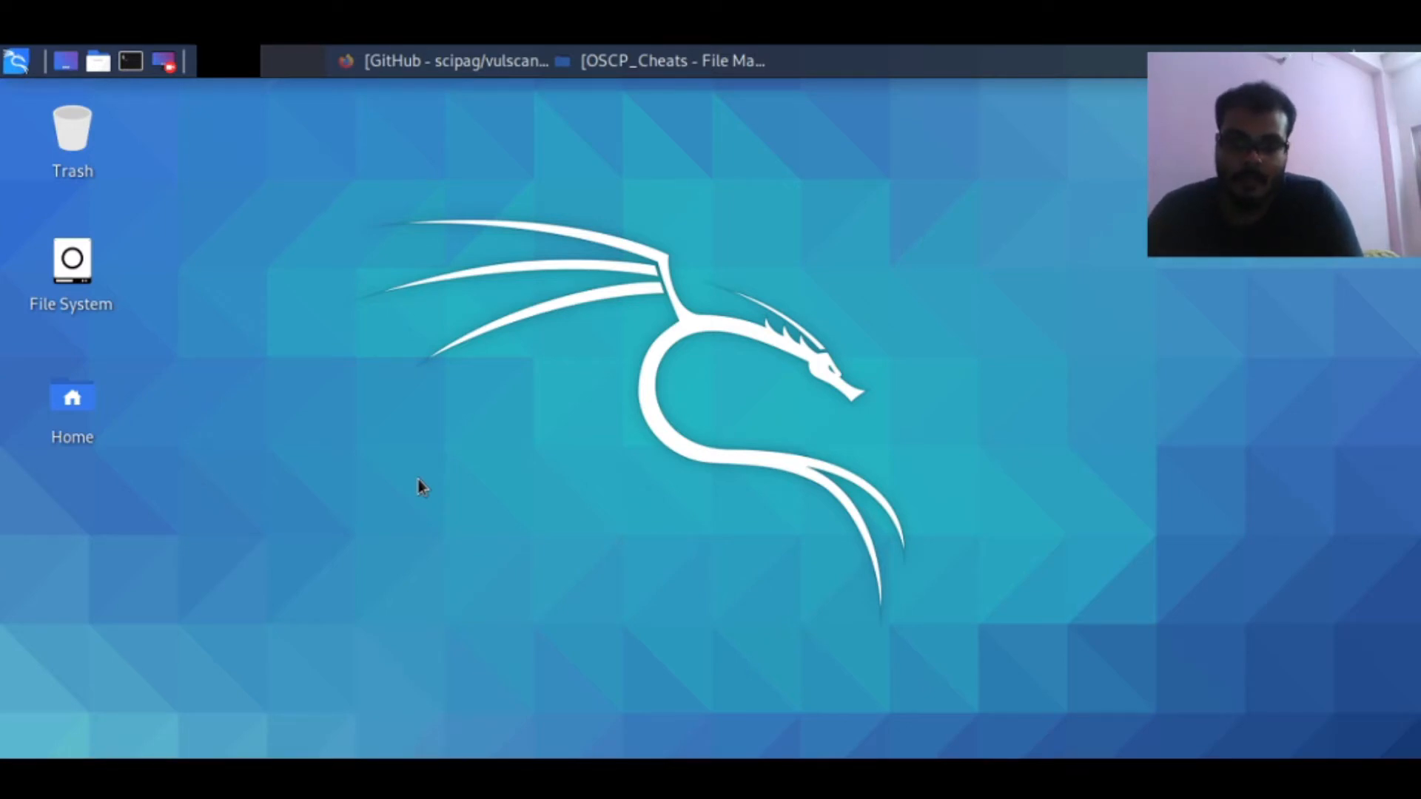
Launch a new QTerminal window from the top panel launcher.
left_click(130, 61)
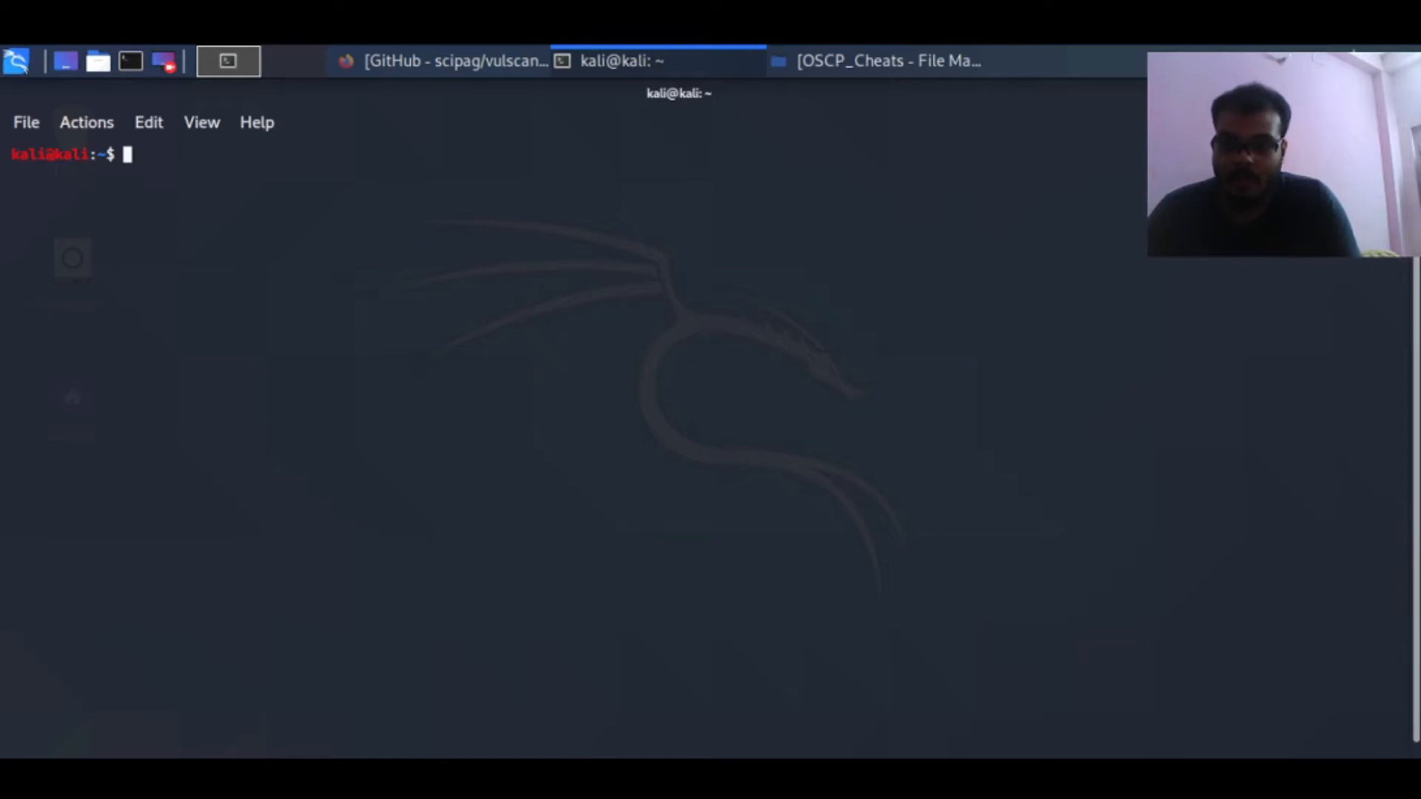
mouse_move(463, 659)
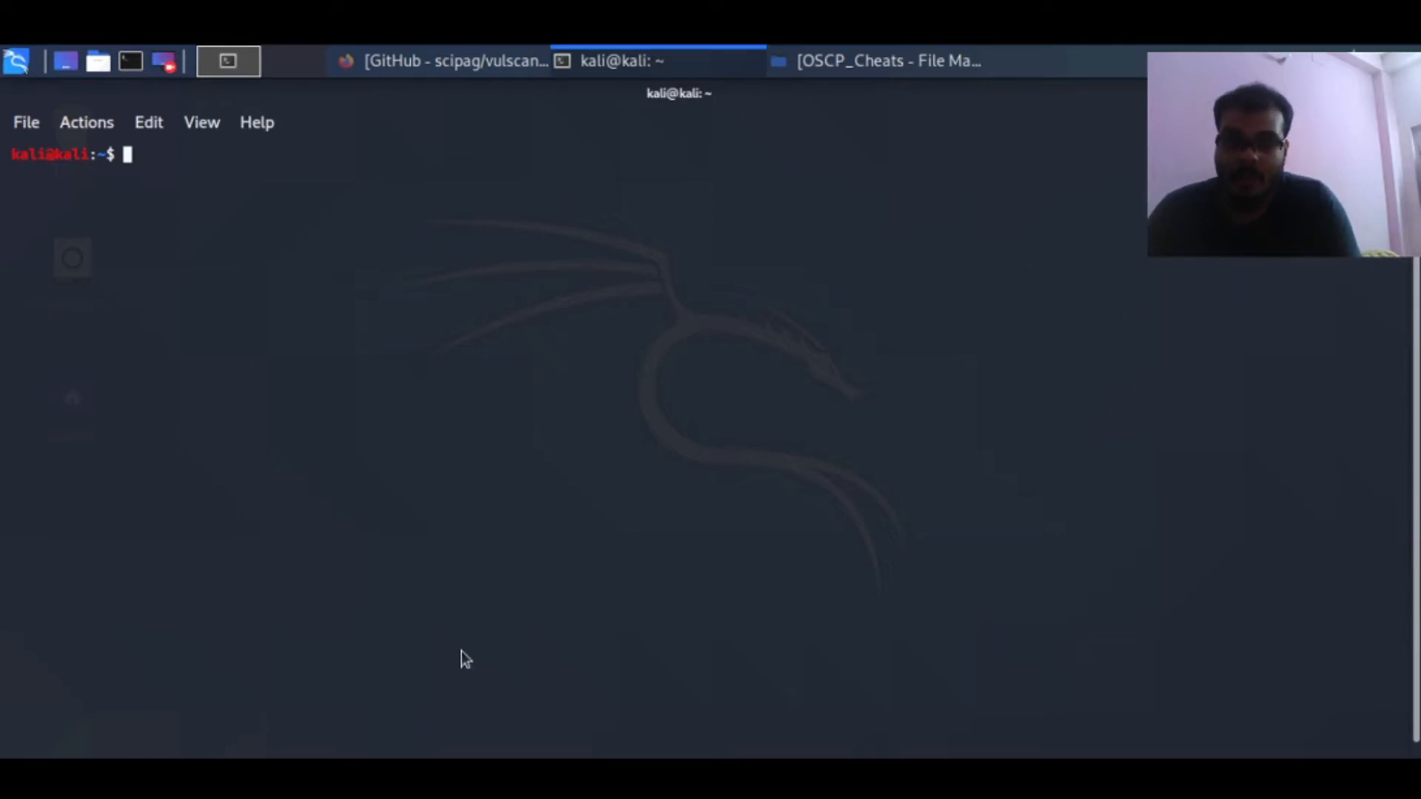
mouse_move(479, 623)
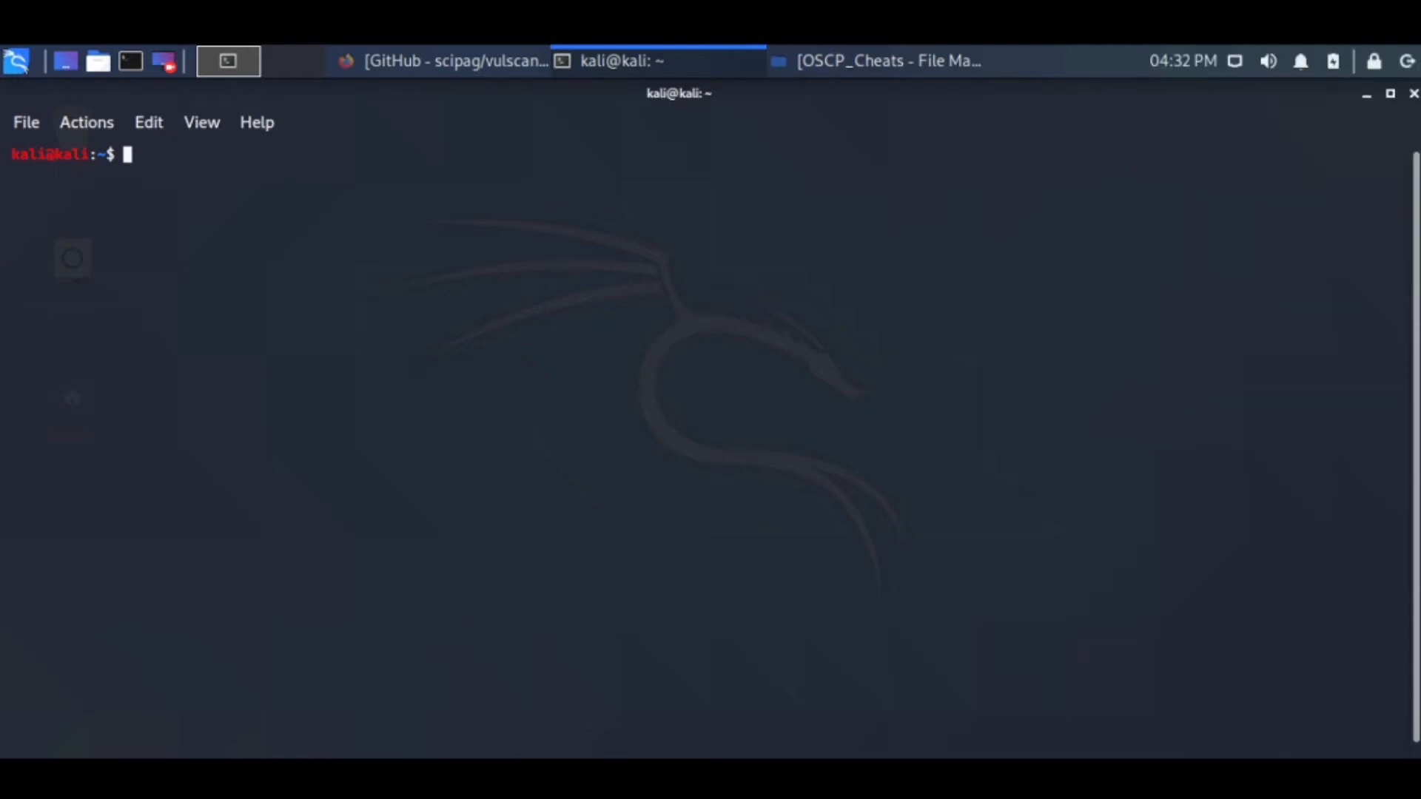
mouse_move(623, 155)
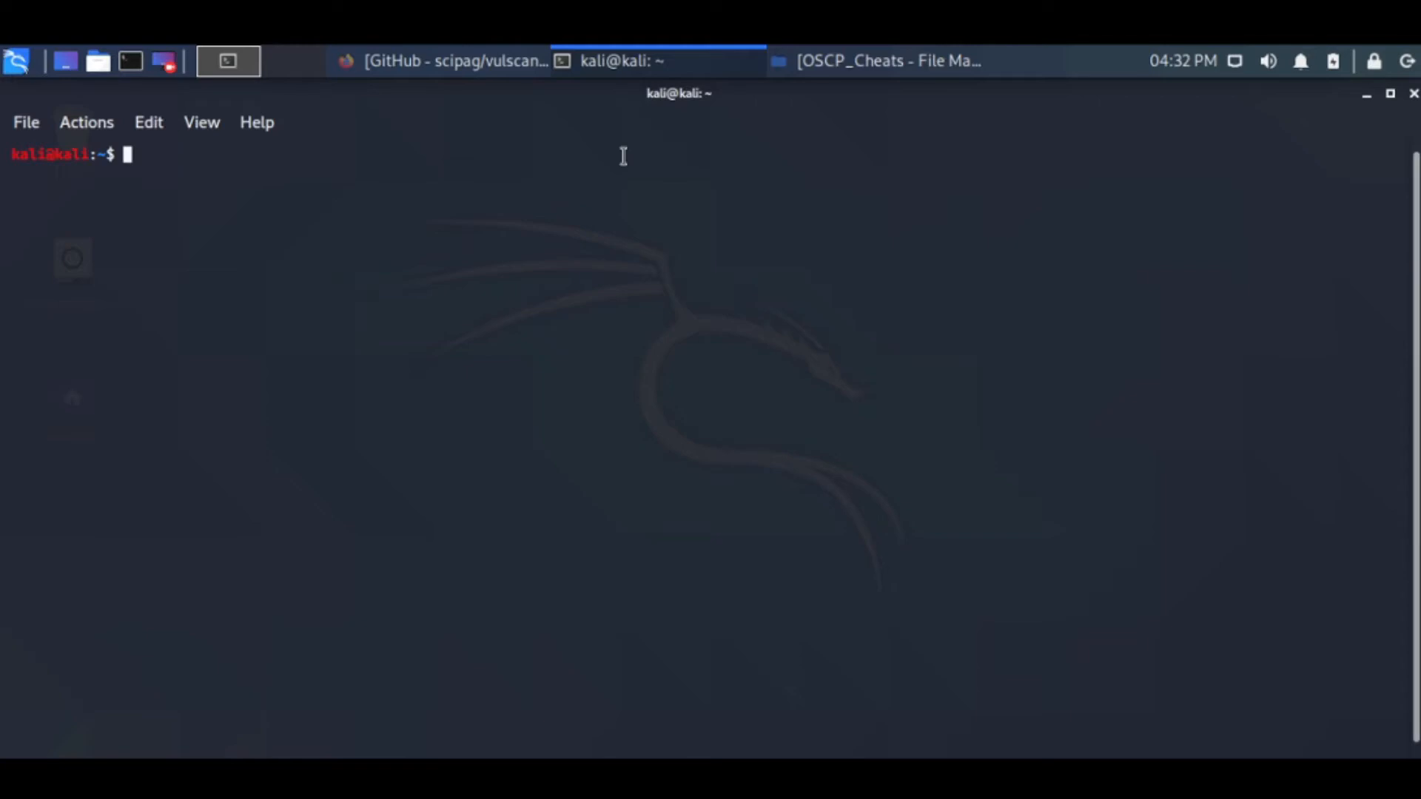
mouse_move(416, 175)
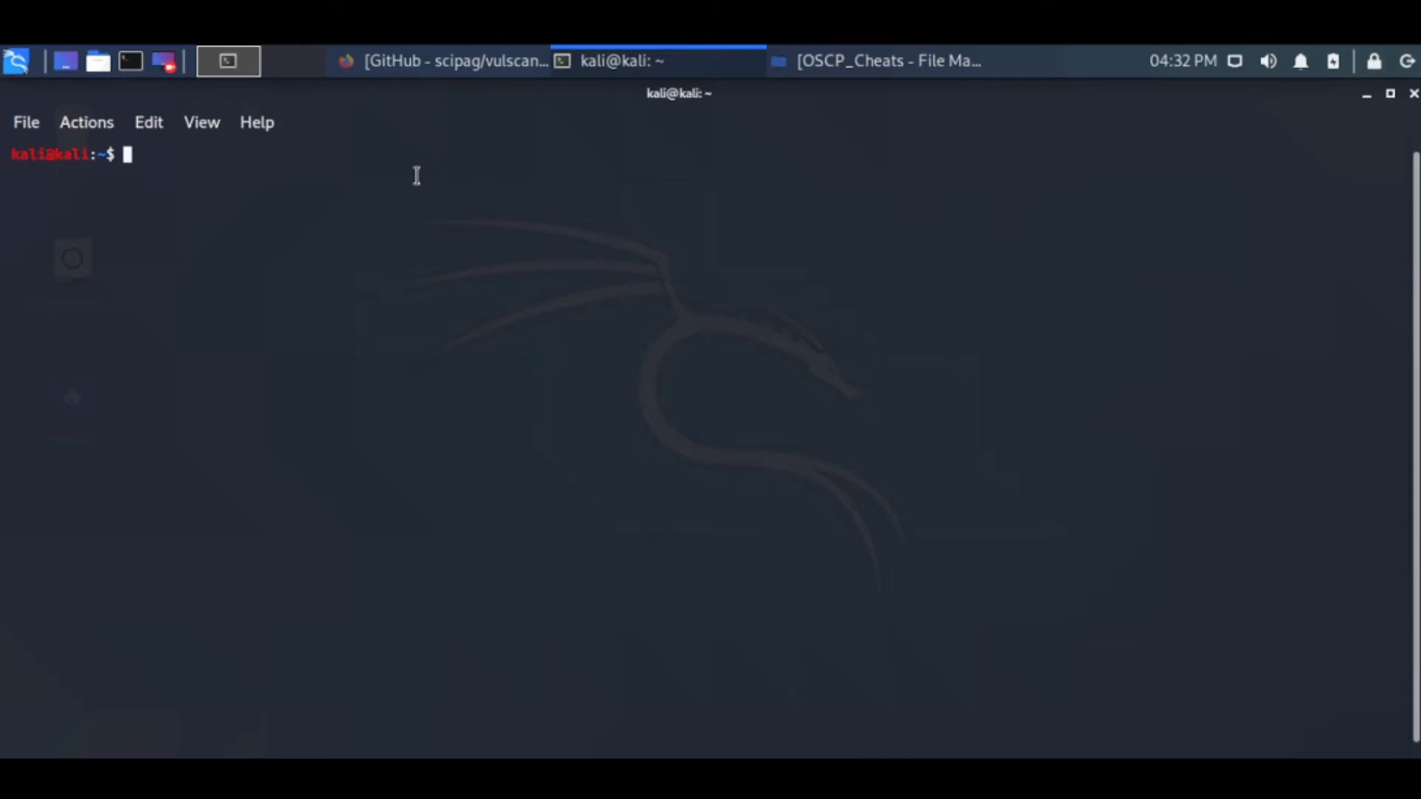
mouse_move(324, 290)
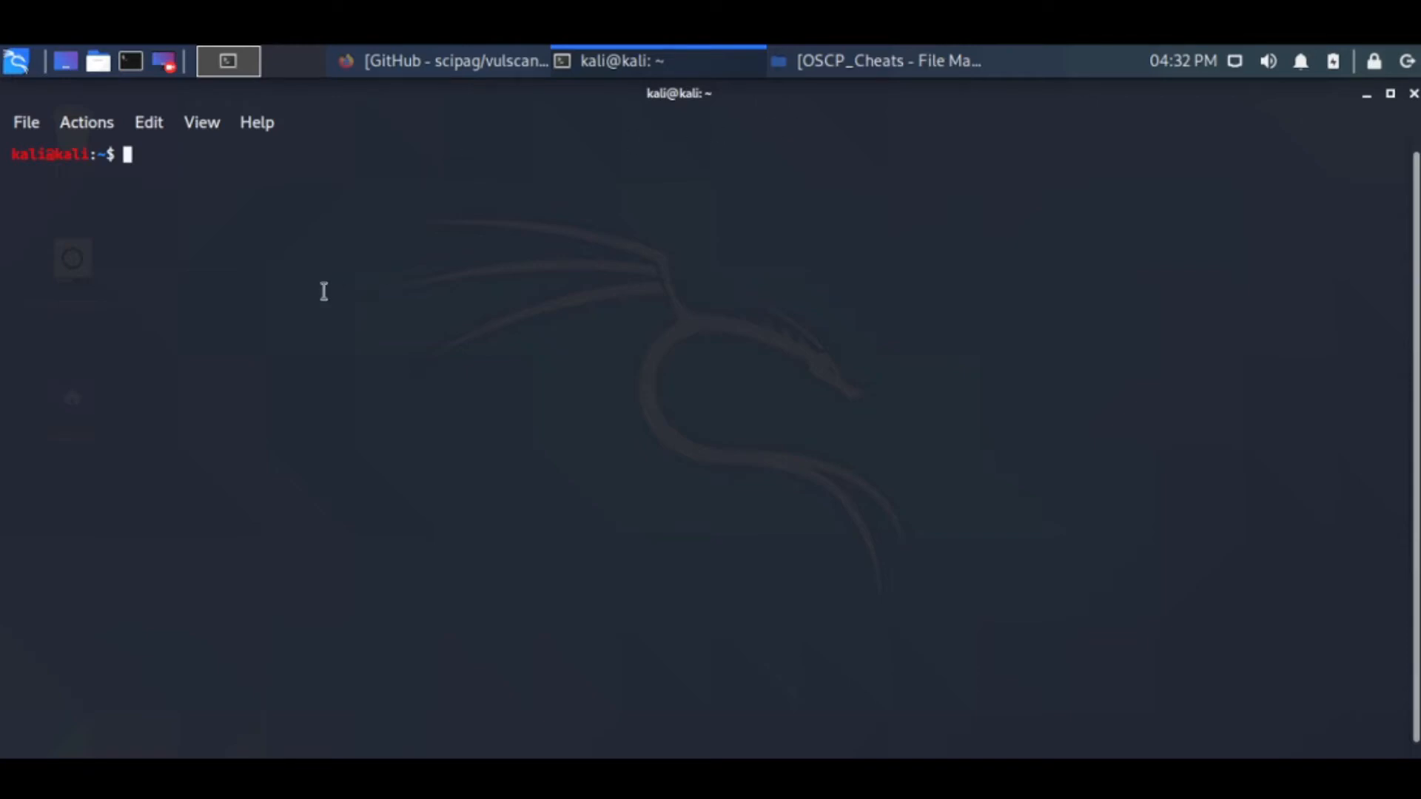
type("sudo")
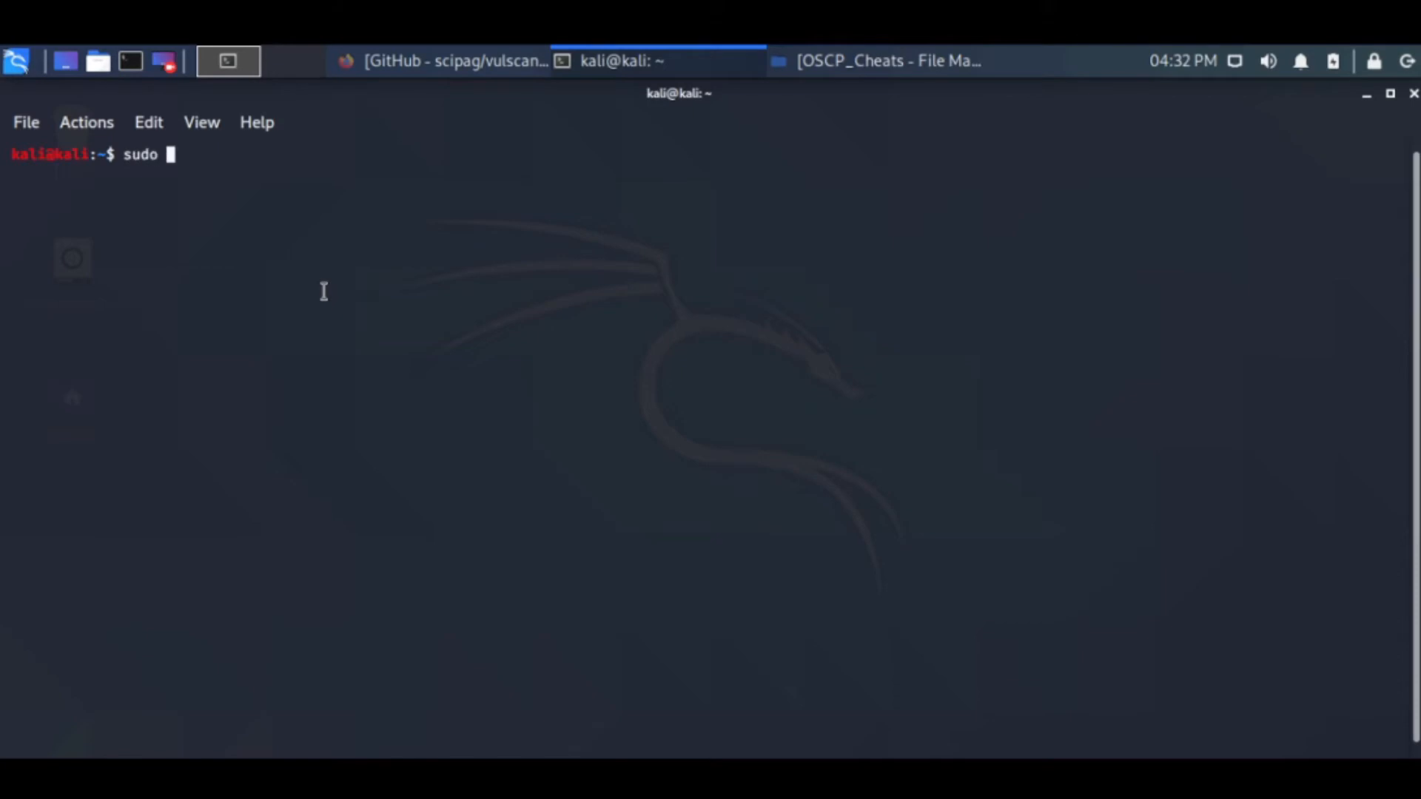
type("arp-")
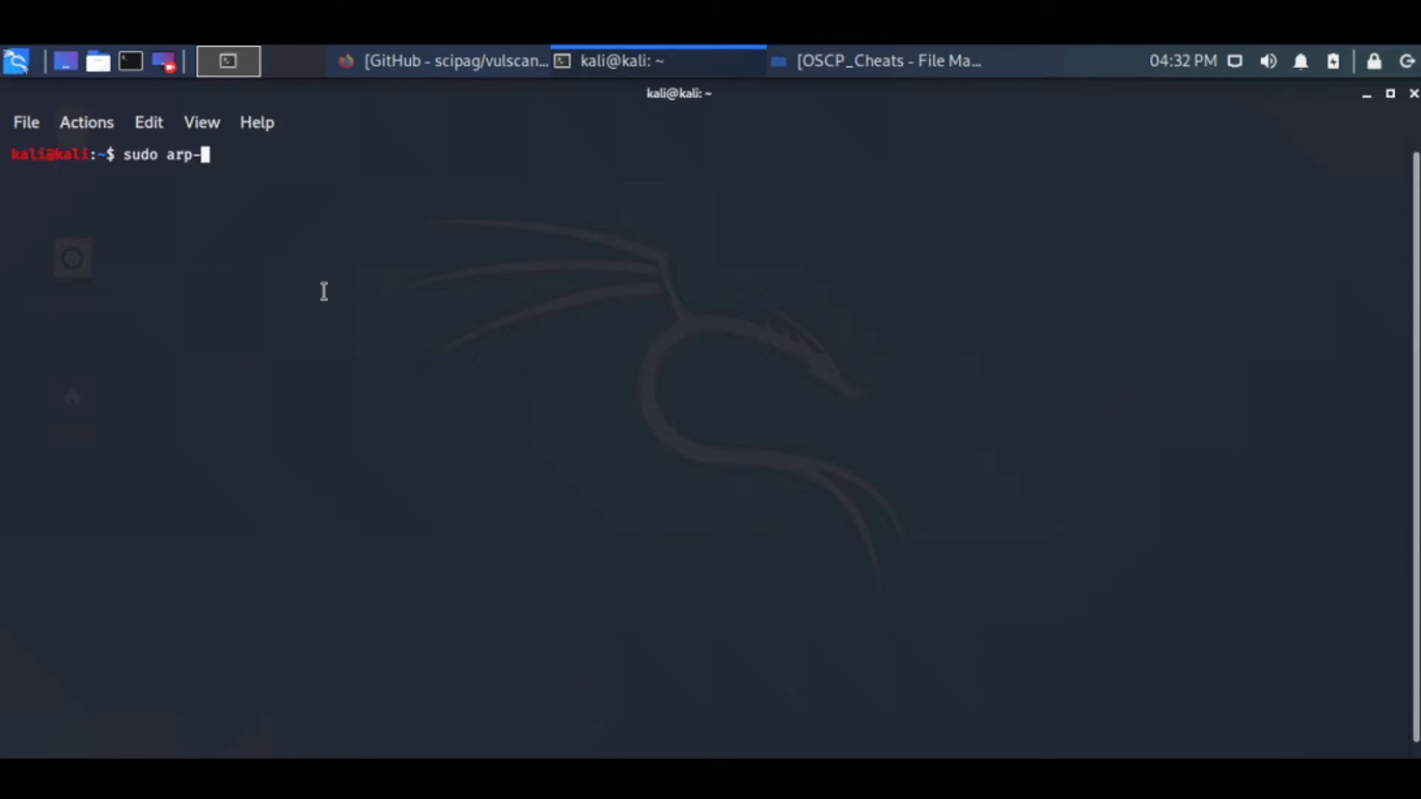
type("scan")
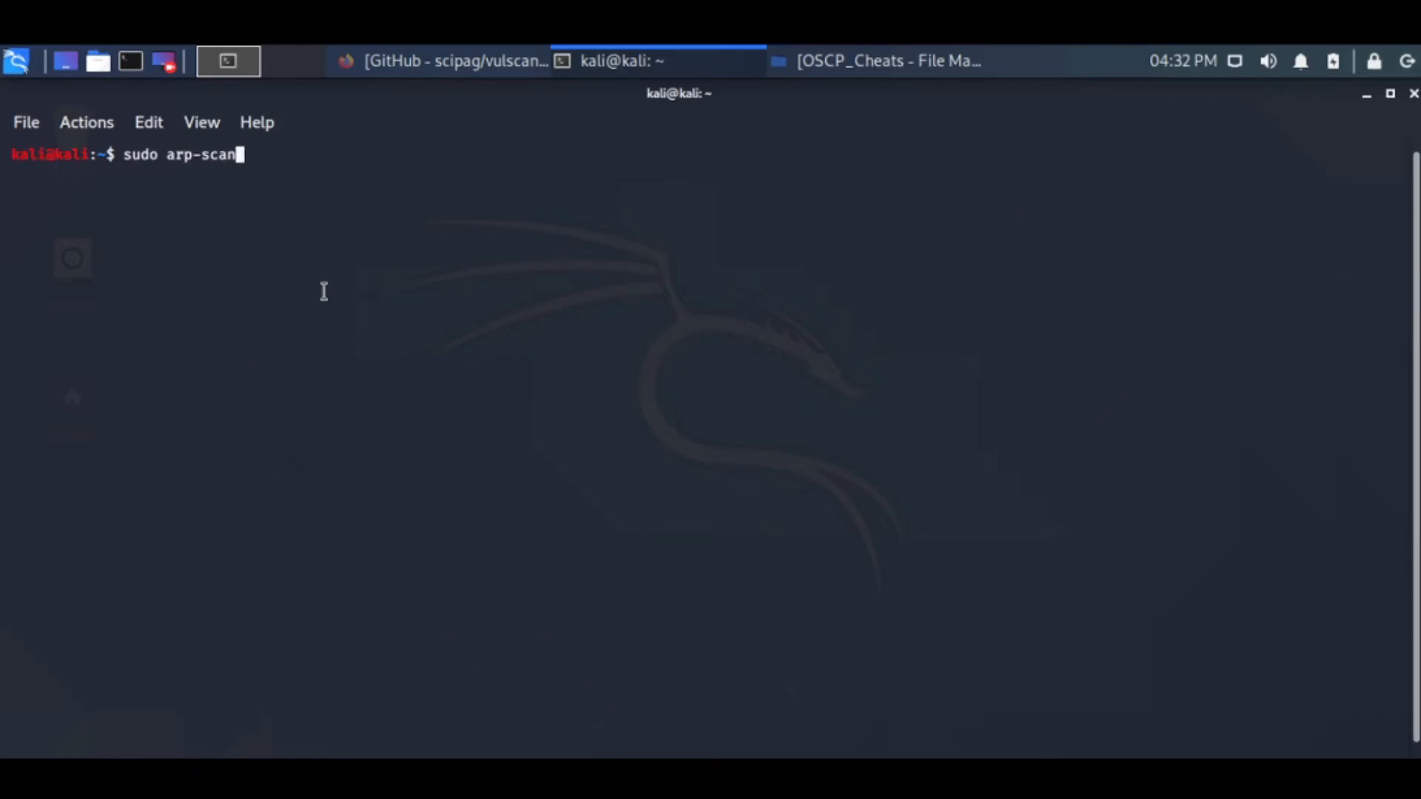
key("Return")
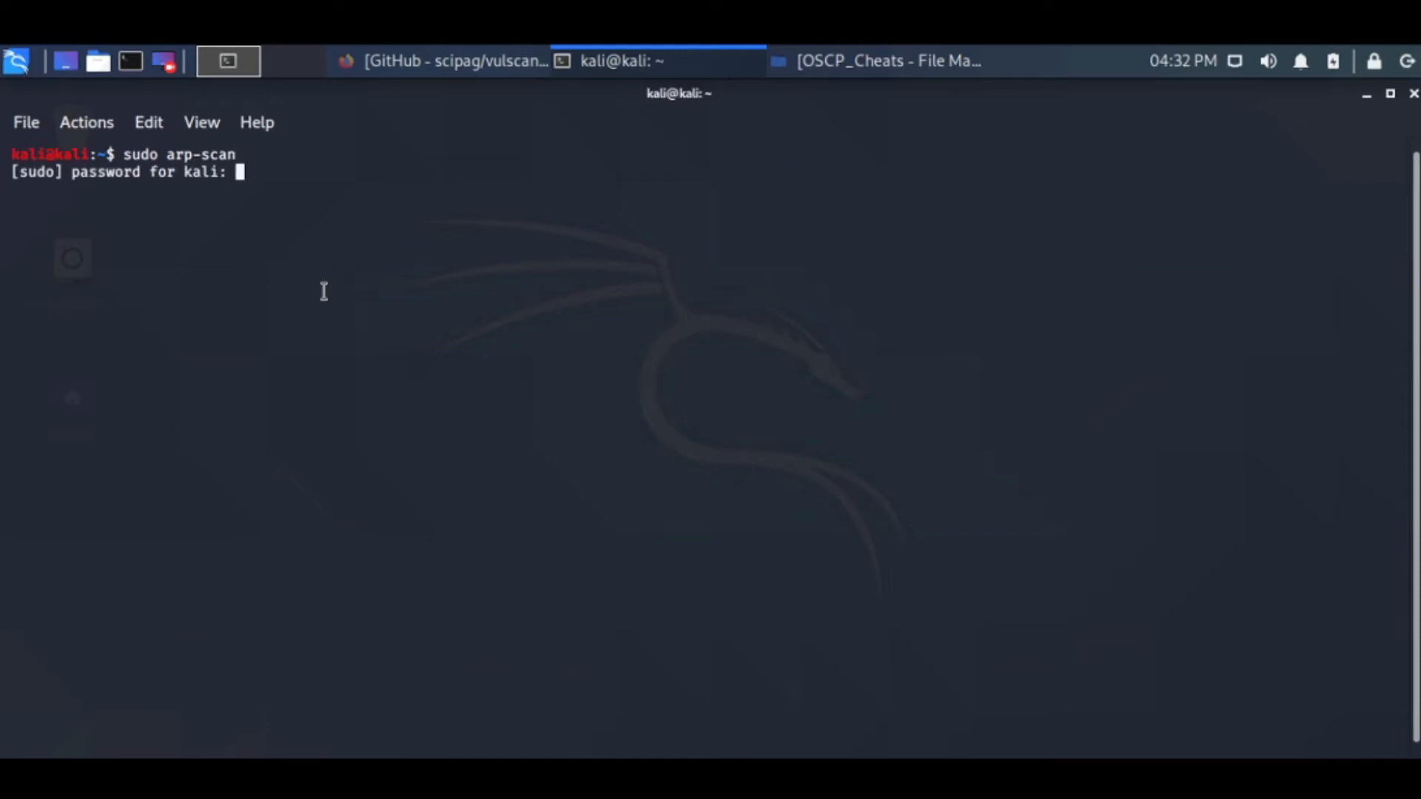
key("Return")
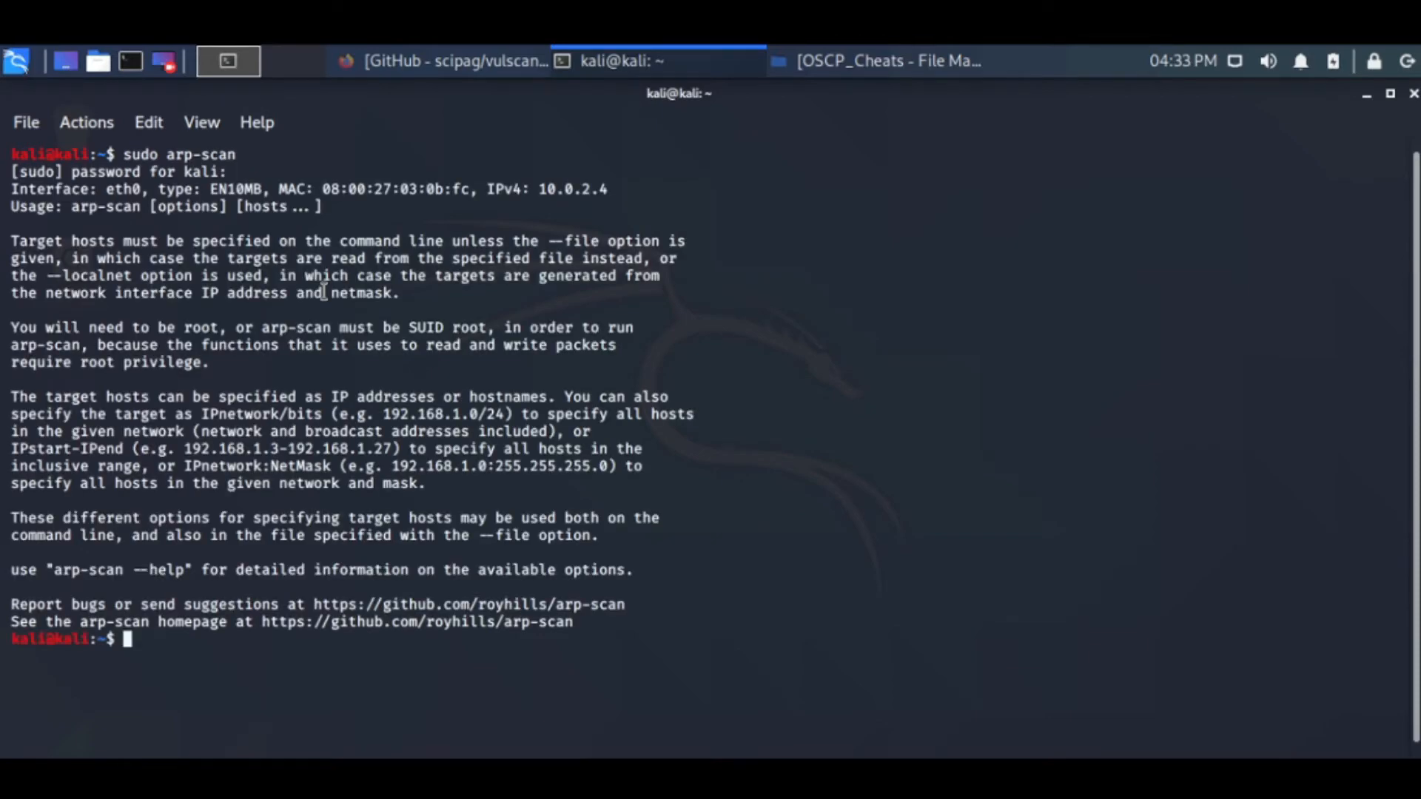
type("sudo arp-scan -l")
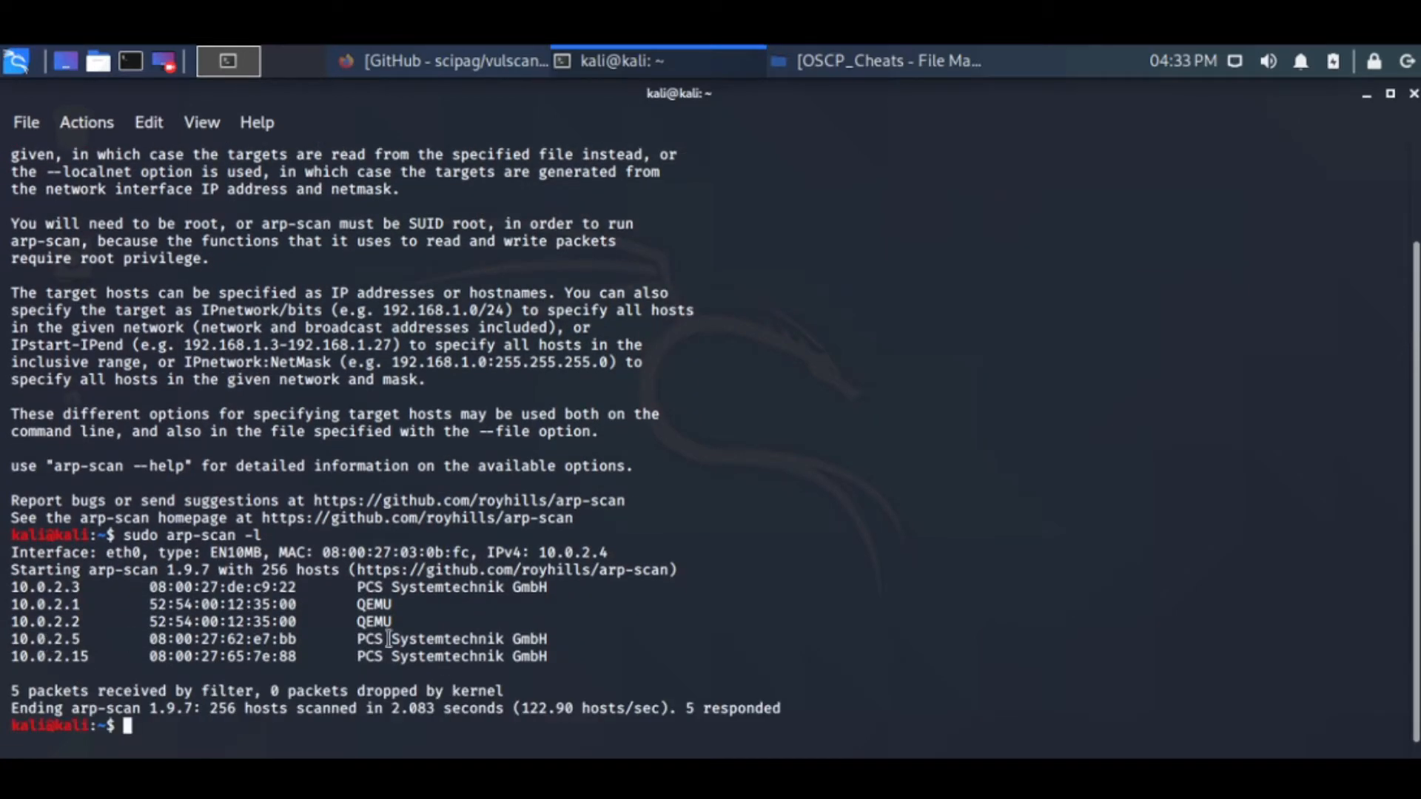
mouse_move(460, 669)
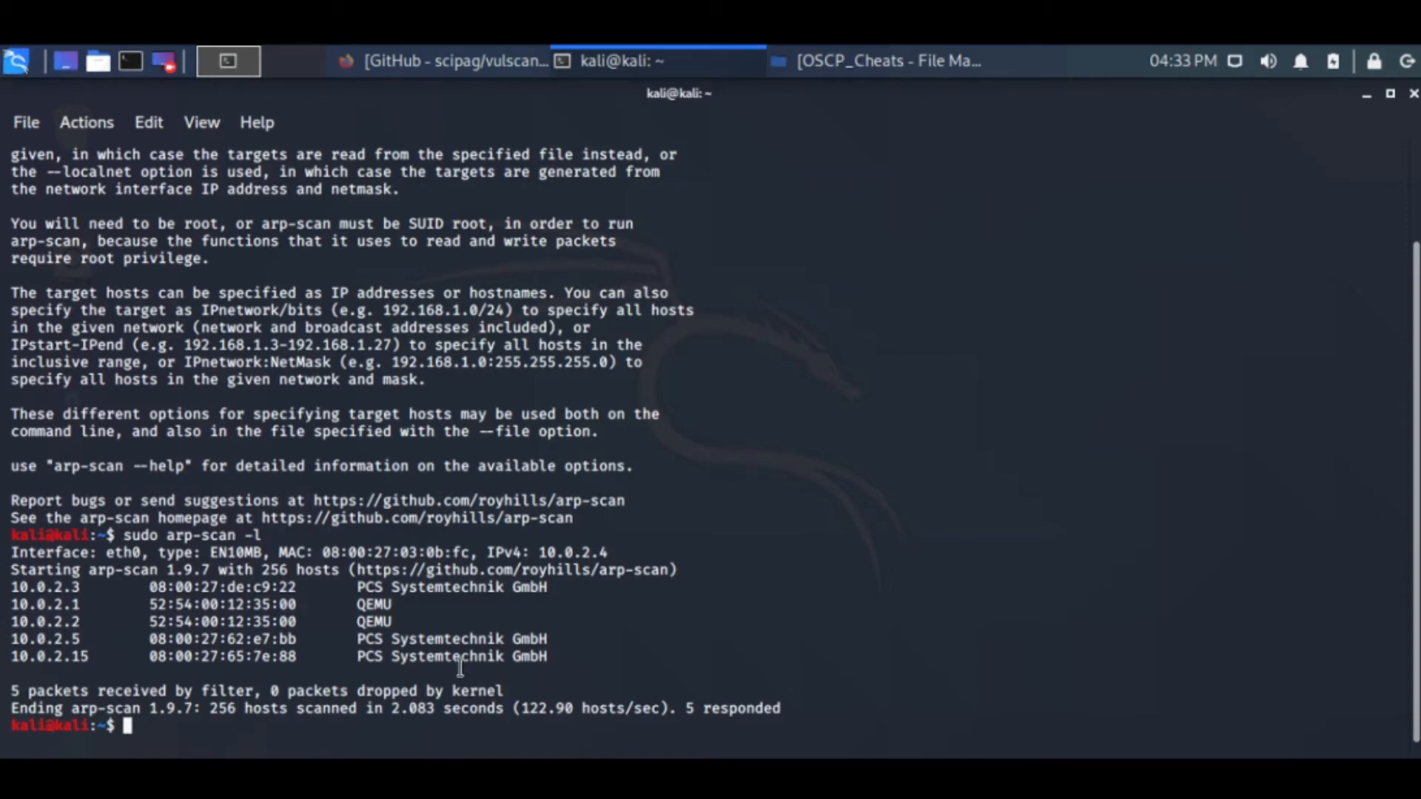
mouse_move(35, 659)
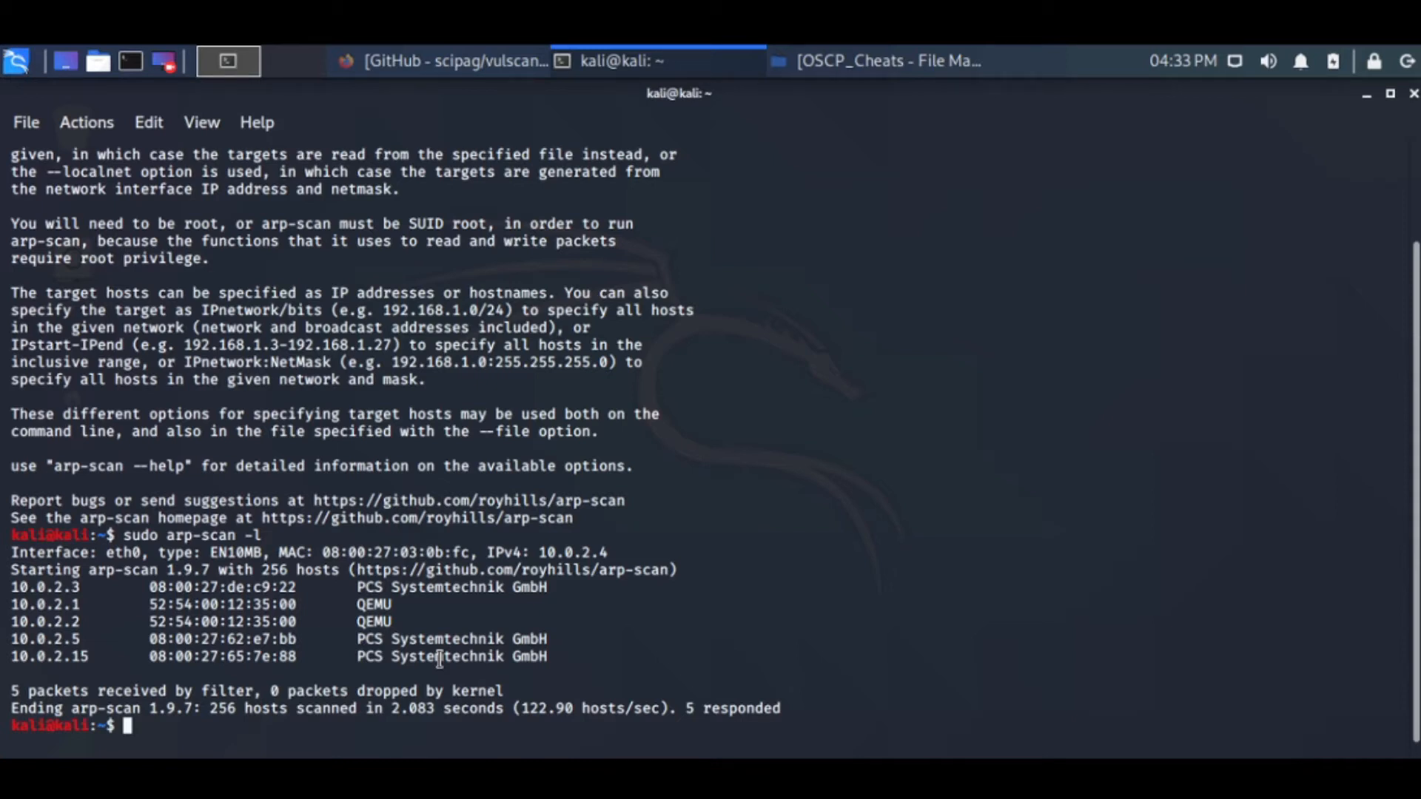
key("ctrl+l")
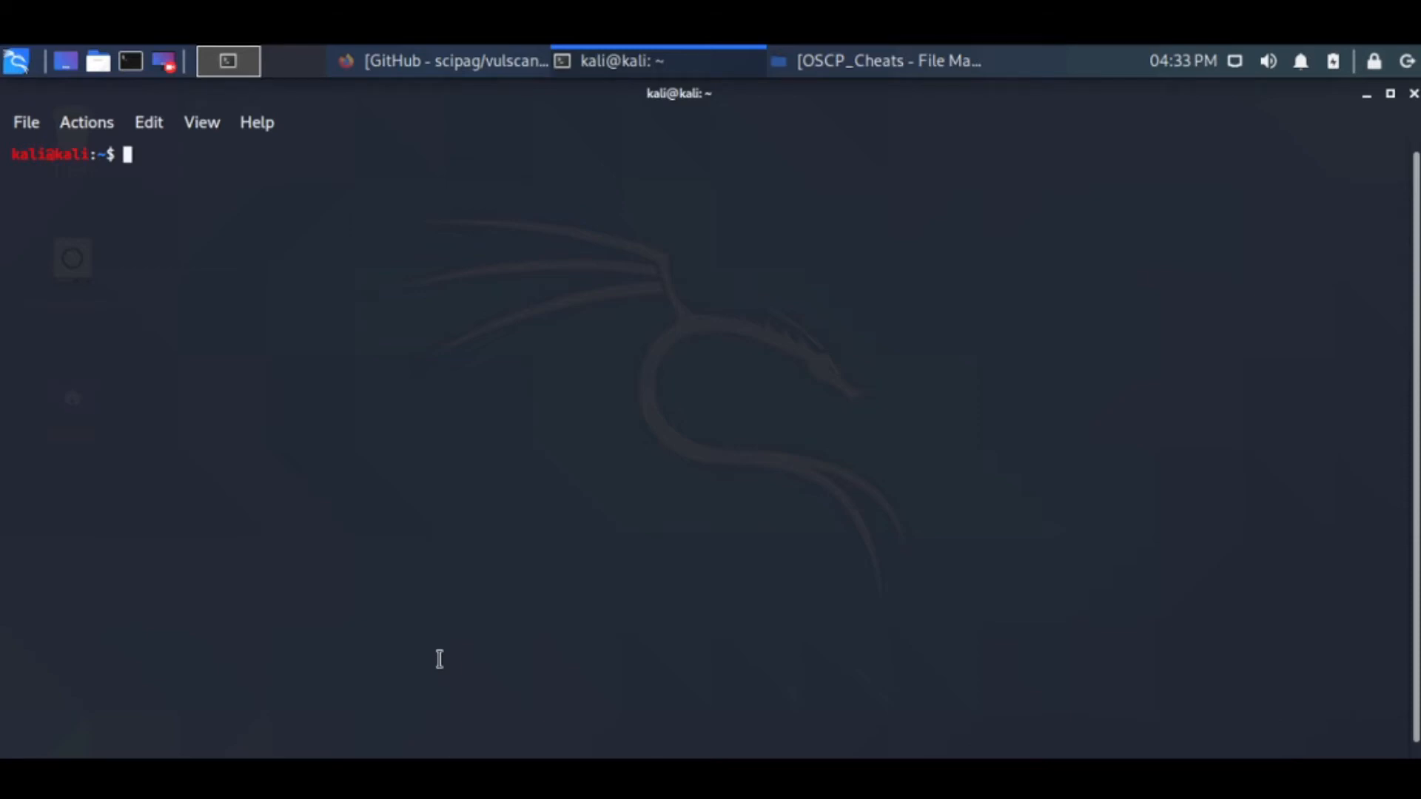
Run 'sudo arp-scan -l' to list the five responding 10.0.2.x hosts with MACs and vendors.
type("sudo arp-scan")
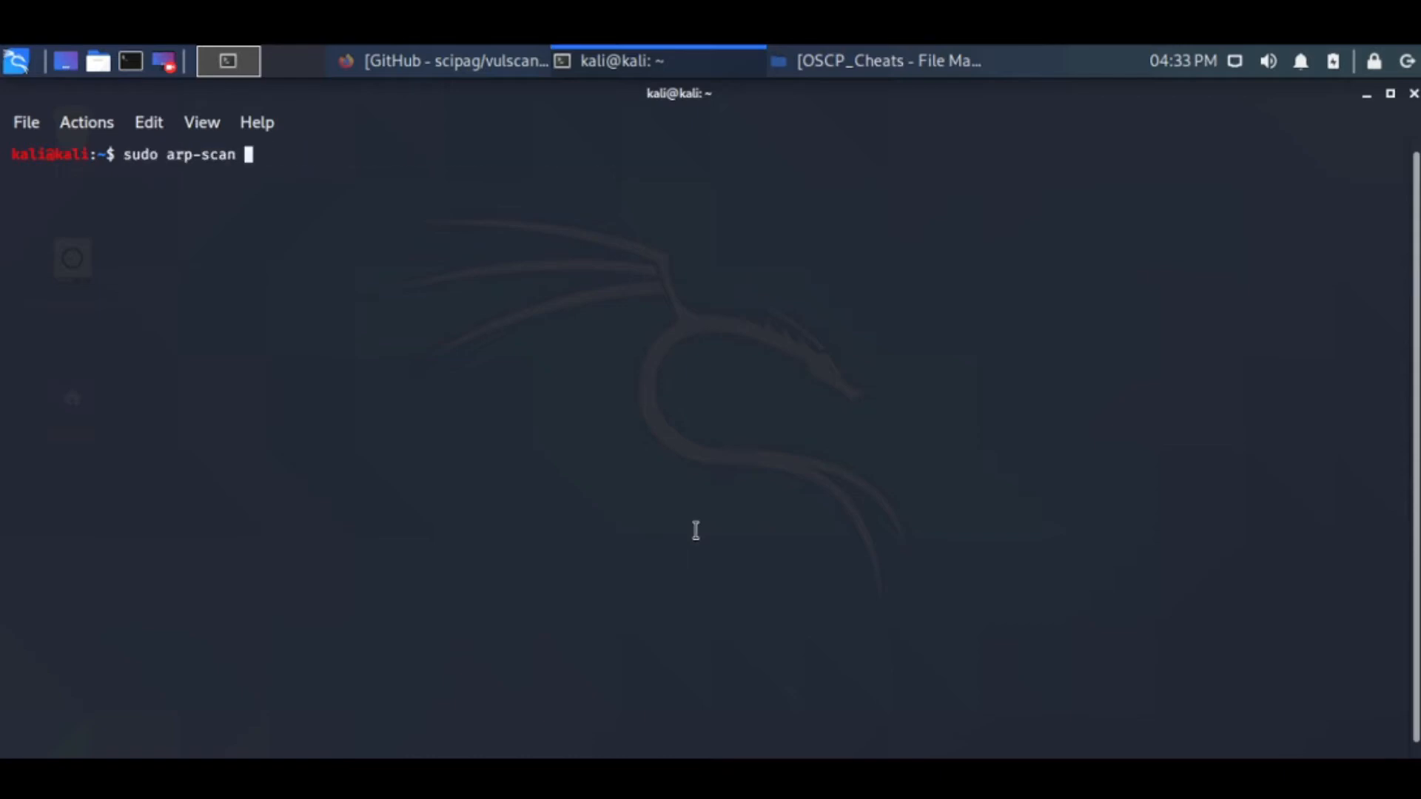
type("-l")
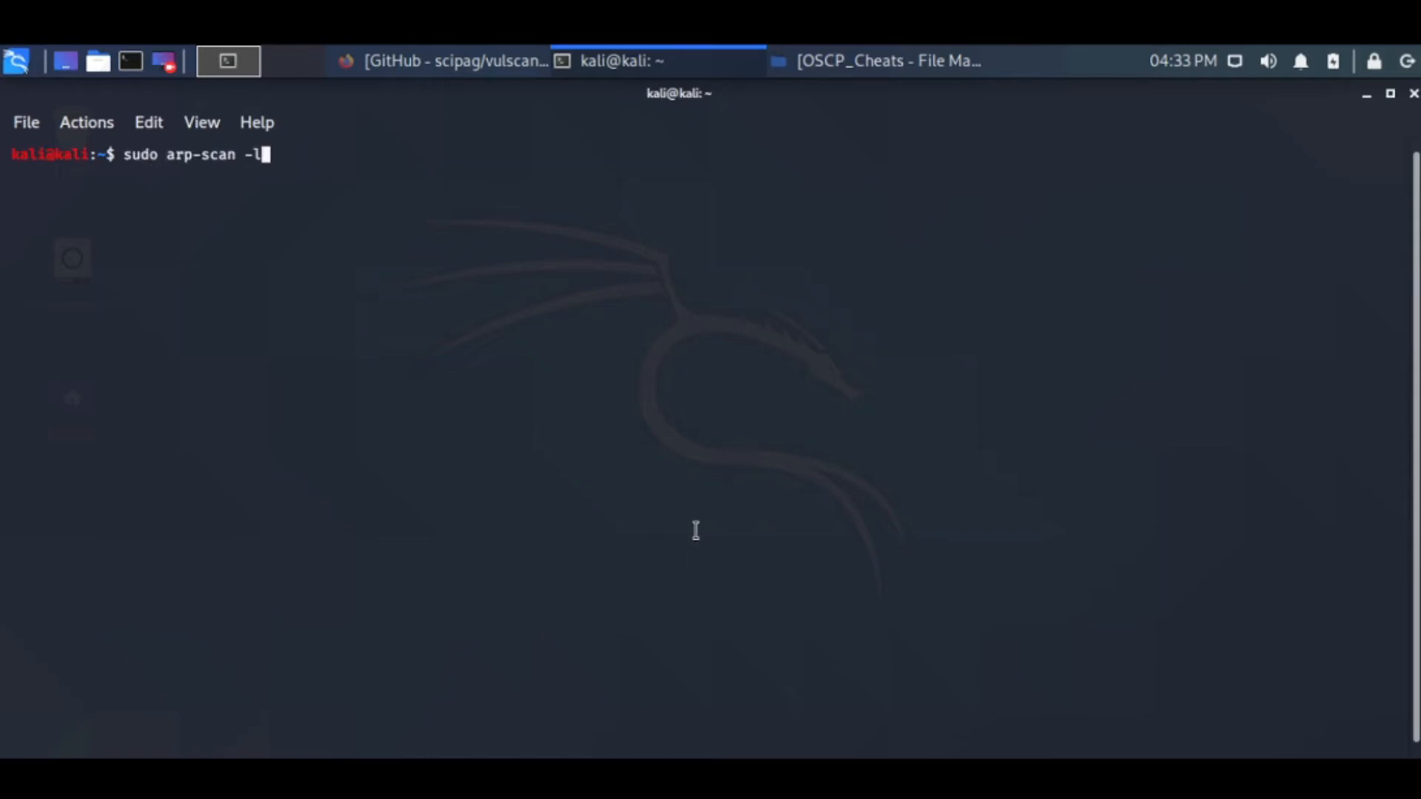
key("Return")
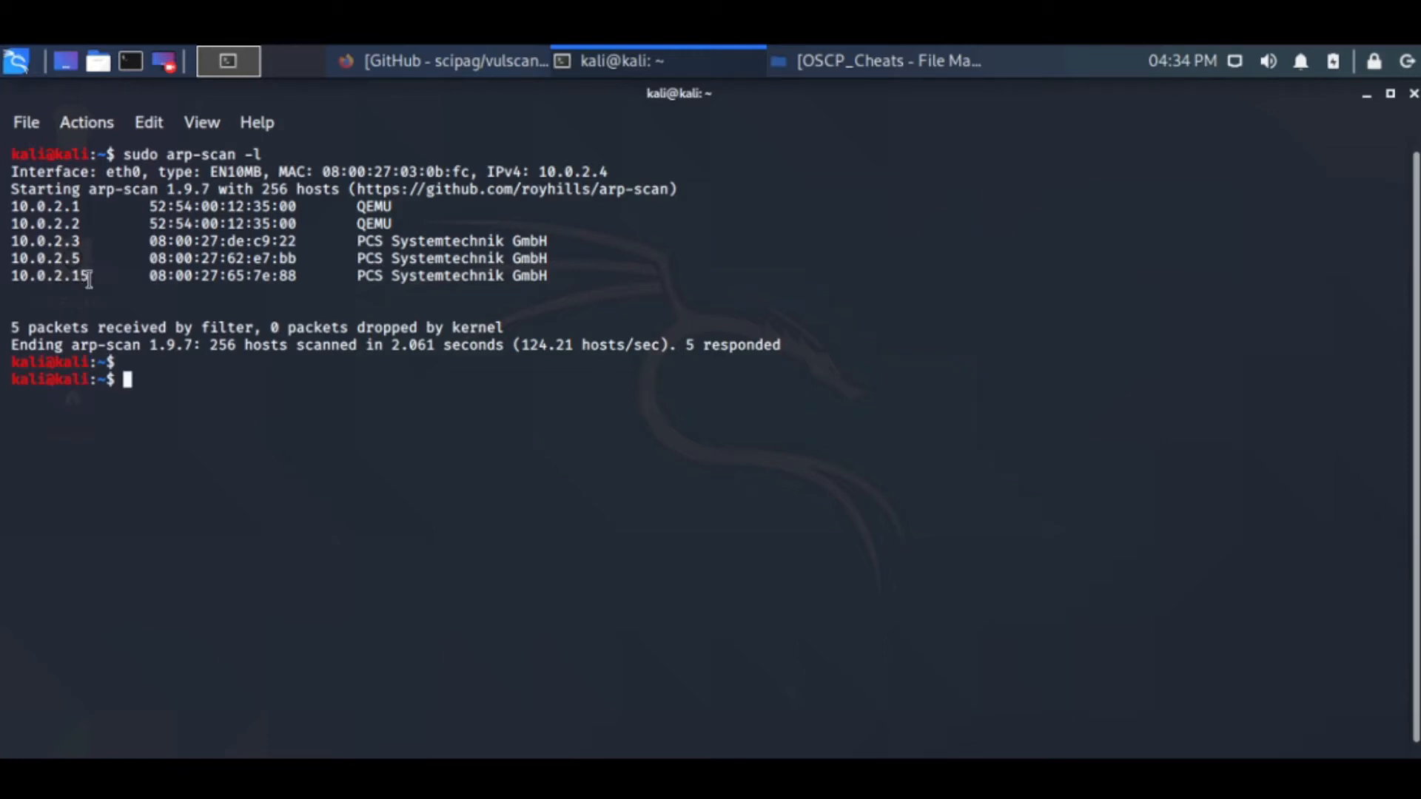
double_click(49, 276)
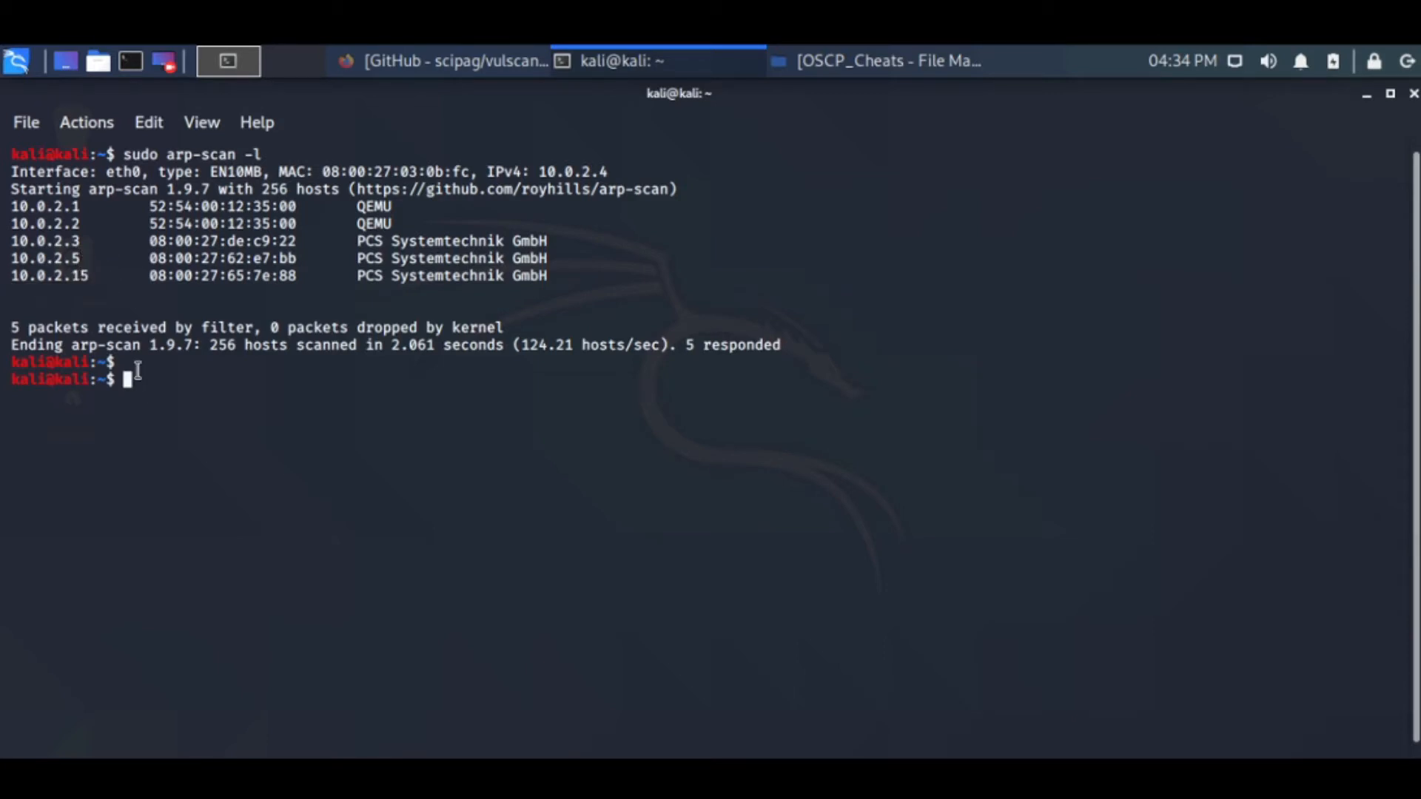
Compose 'sudo nmap -Pn -p 80', settling on port 80 after discarding a 1-65535 range.
type("sudo")
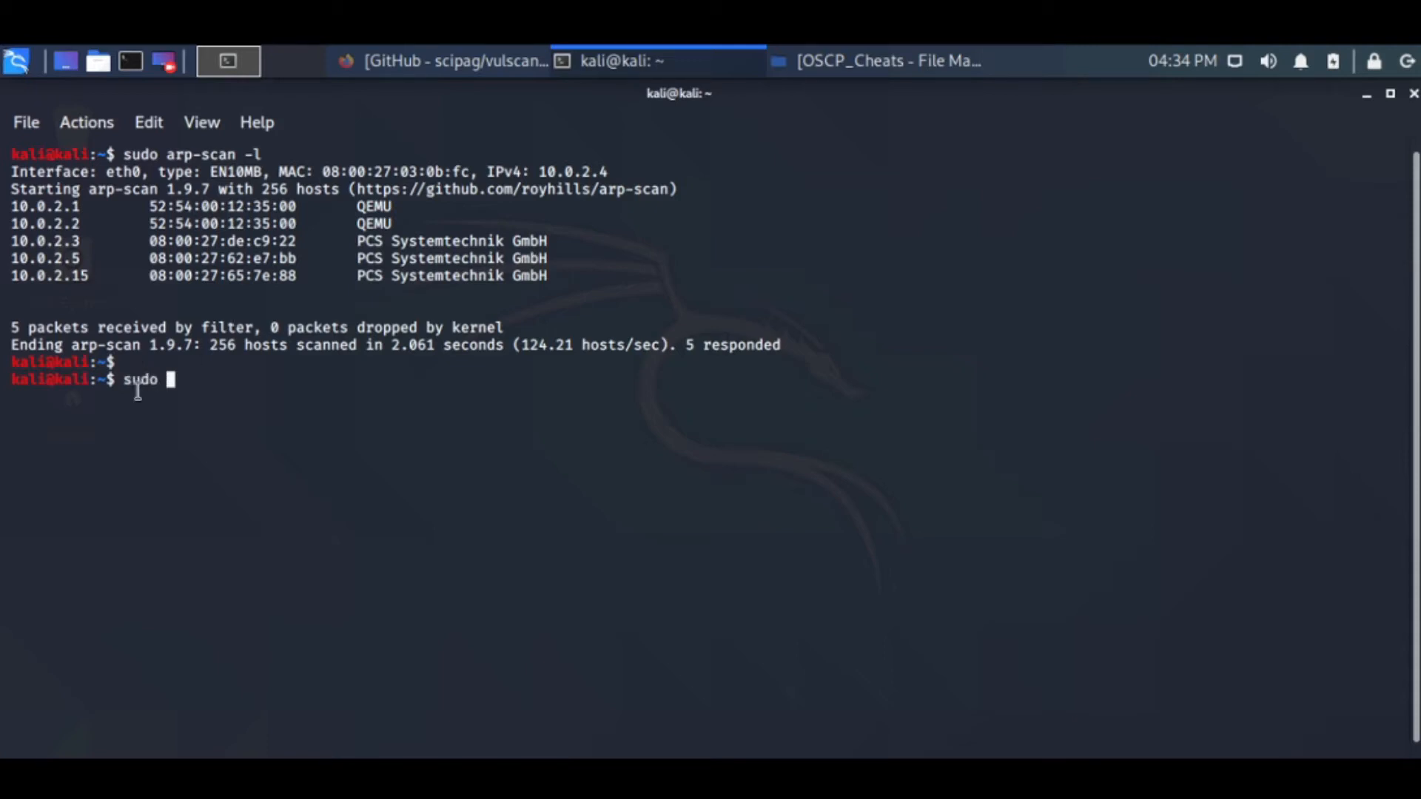
type("nmap -")
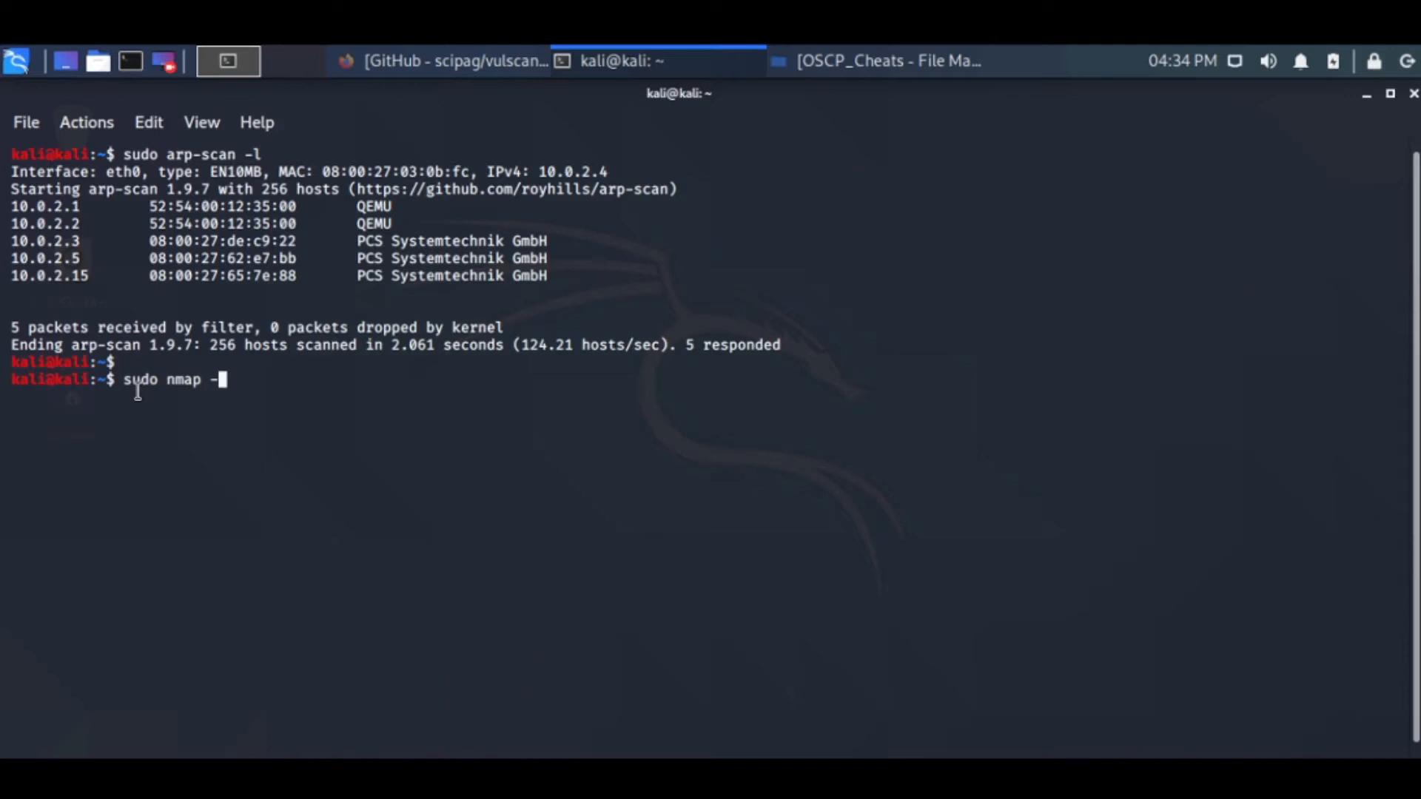
type("P")
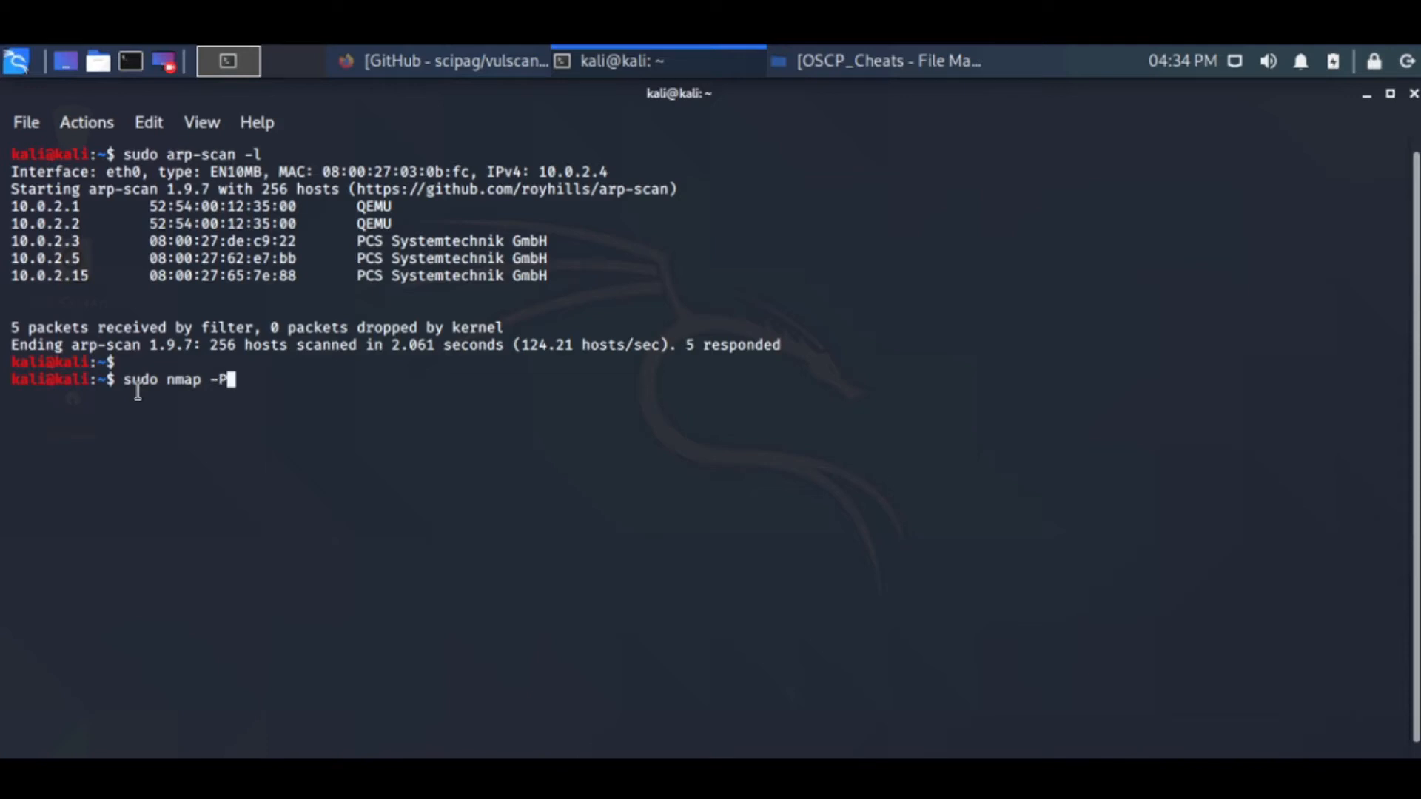
type("n")
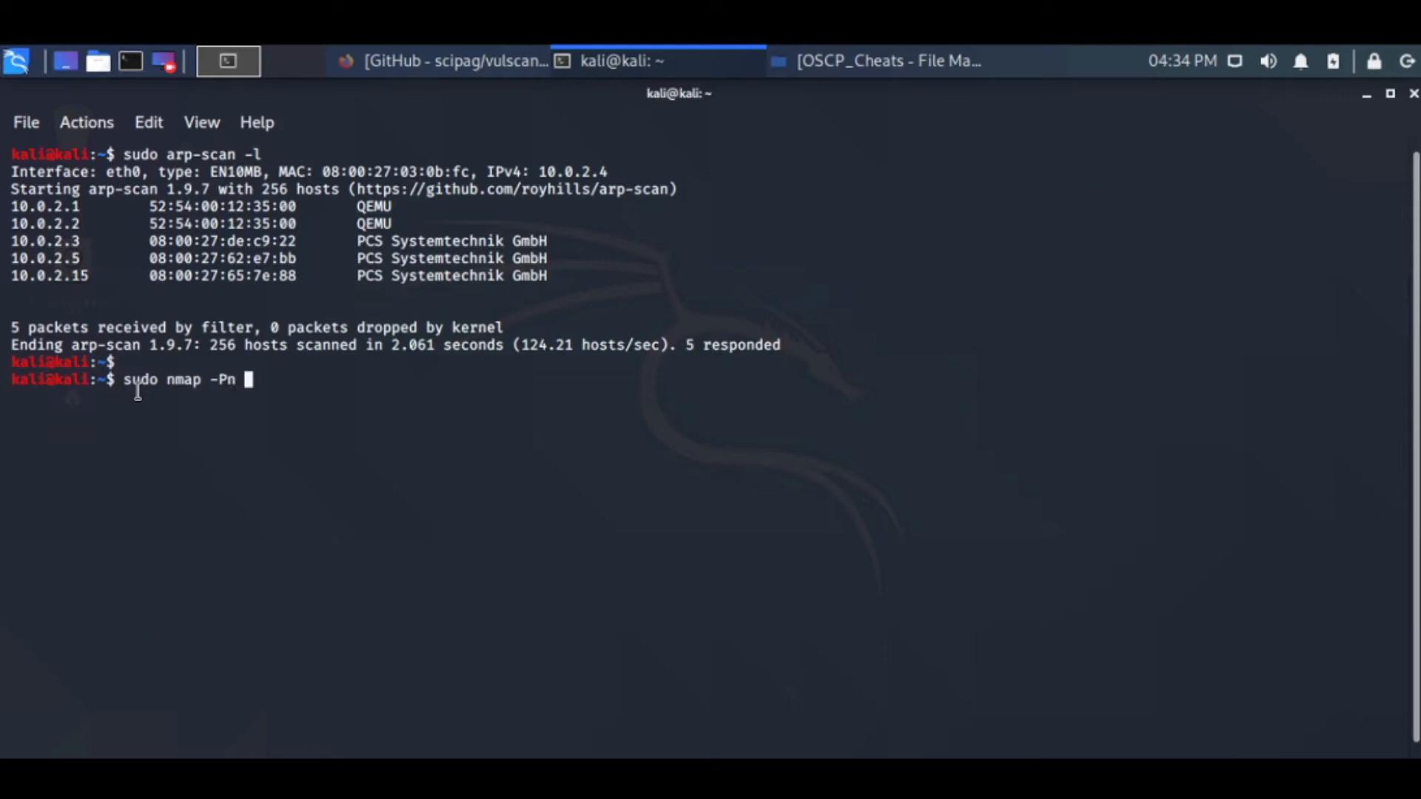
type("-p")
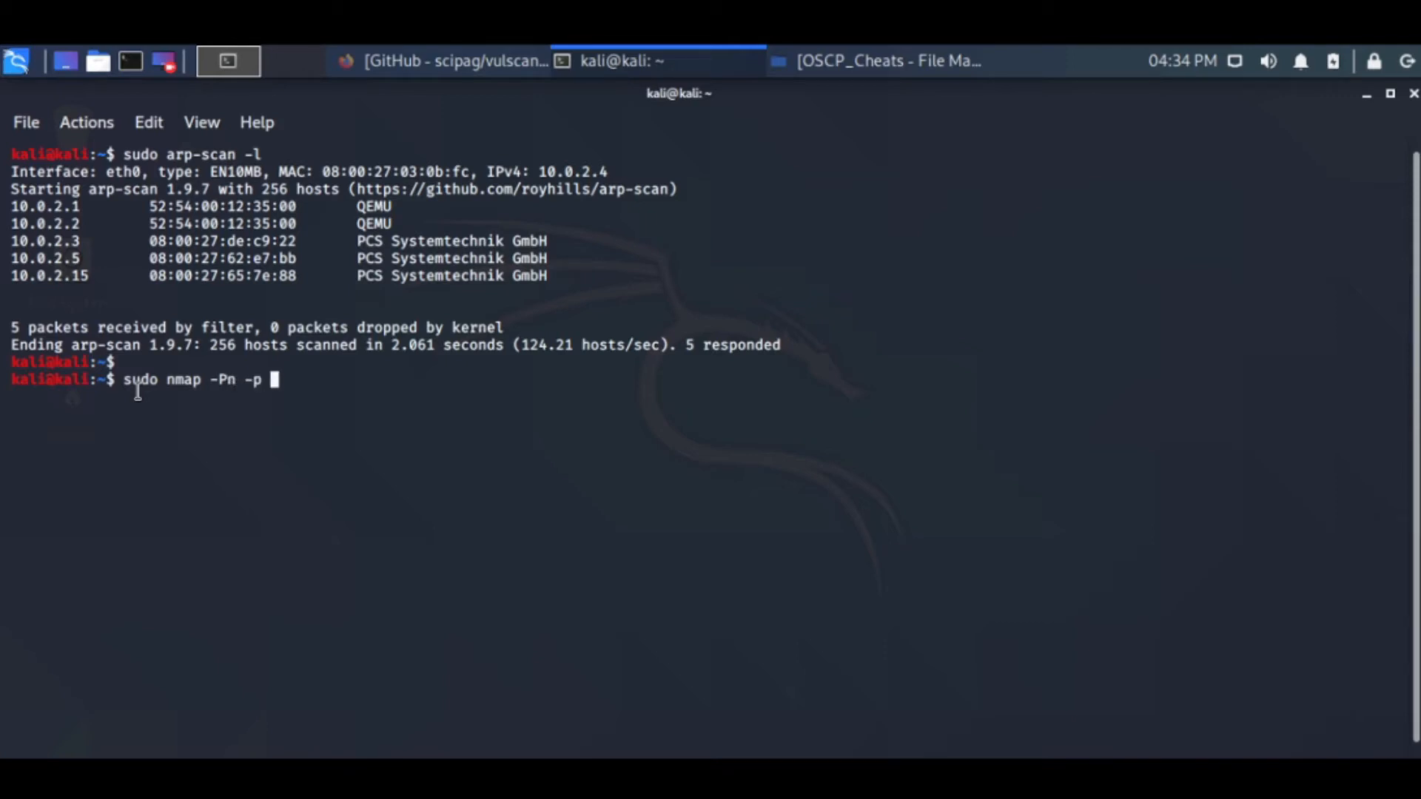
type("8")
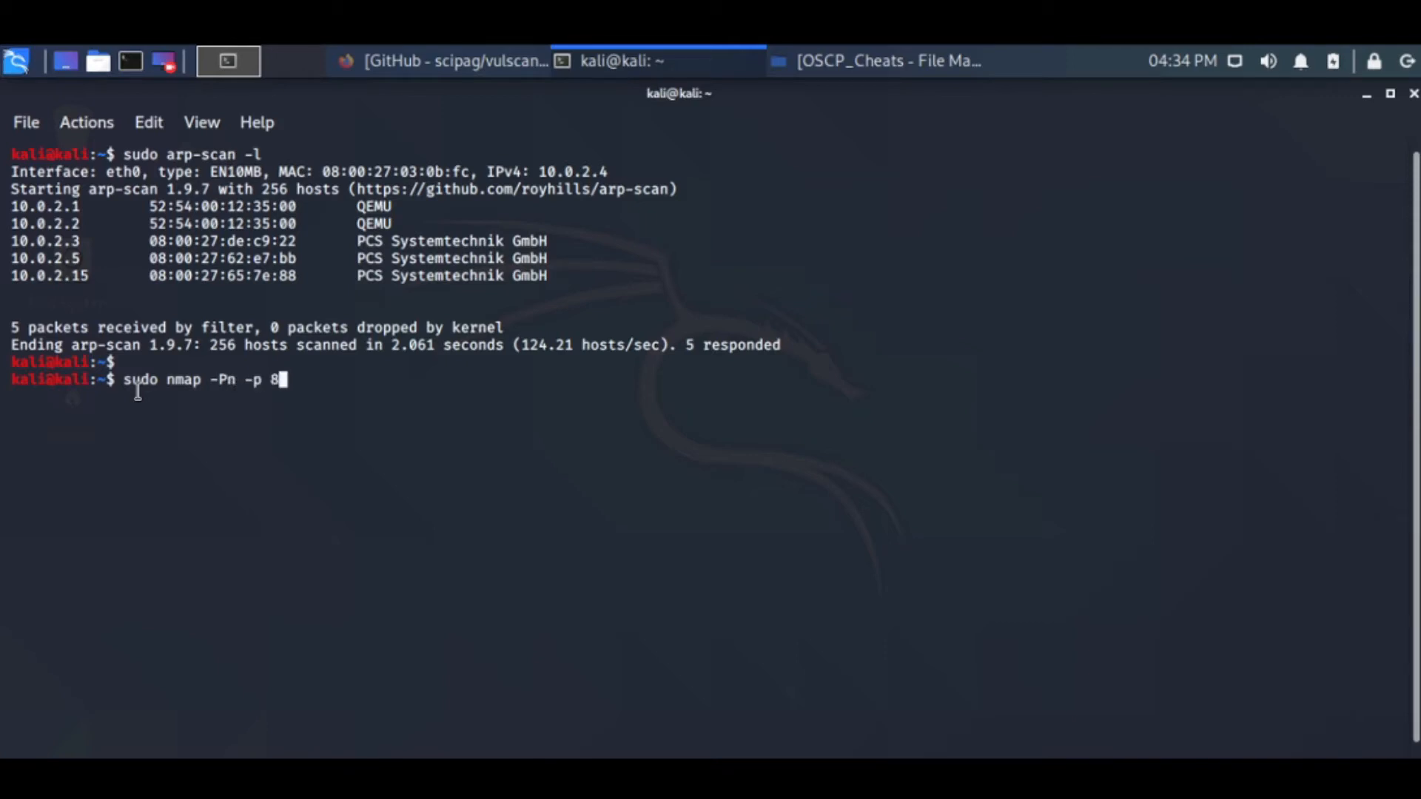
key("BackSpace")
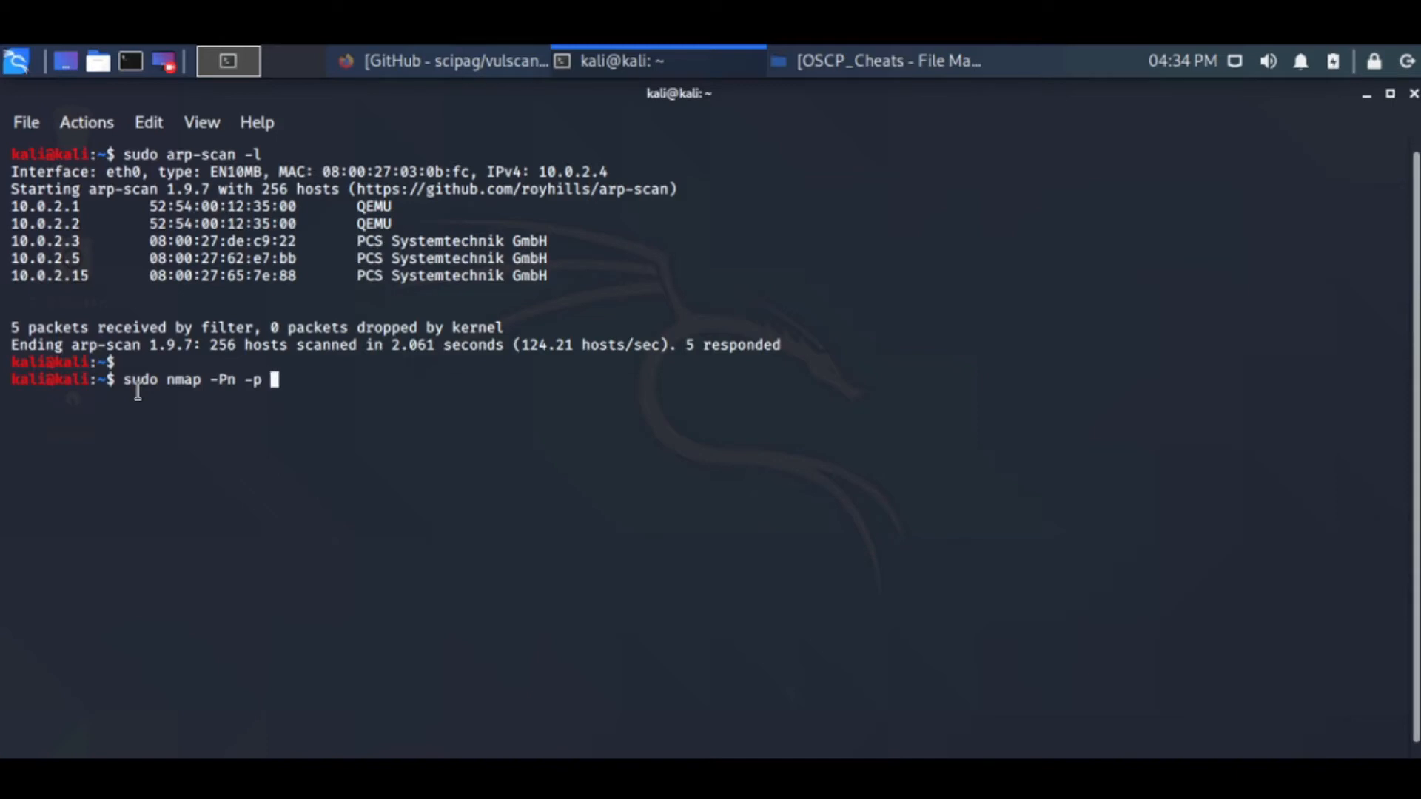
type("1-")
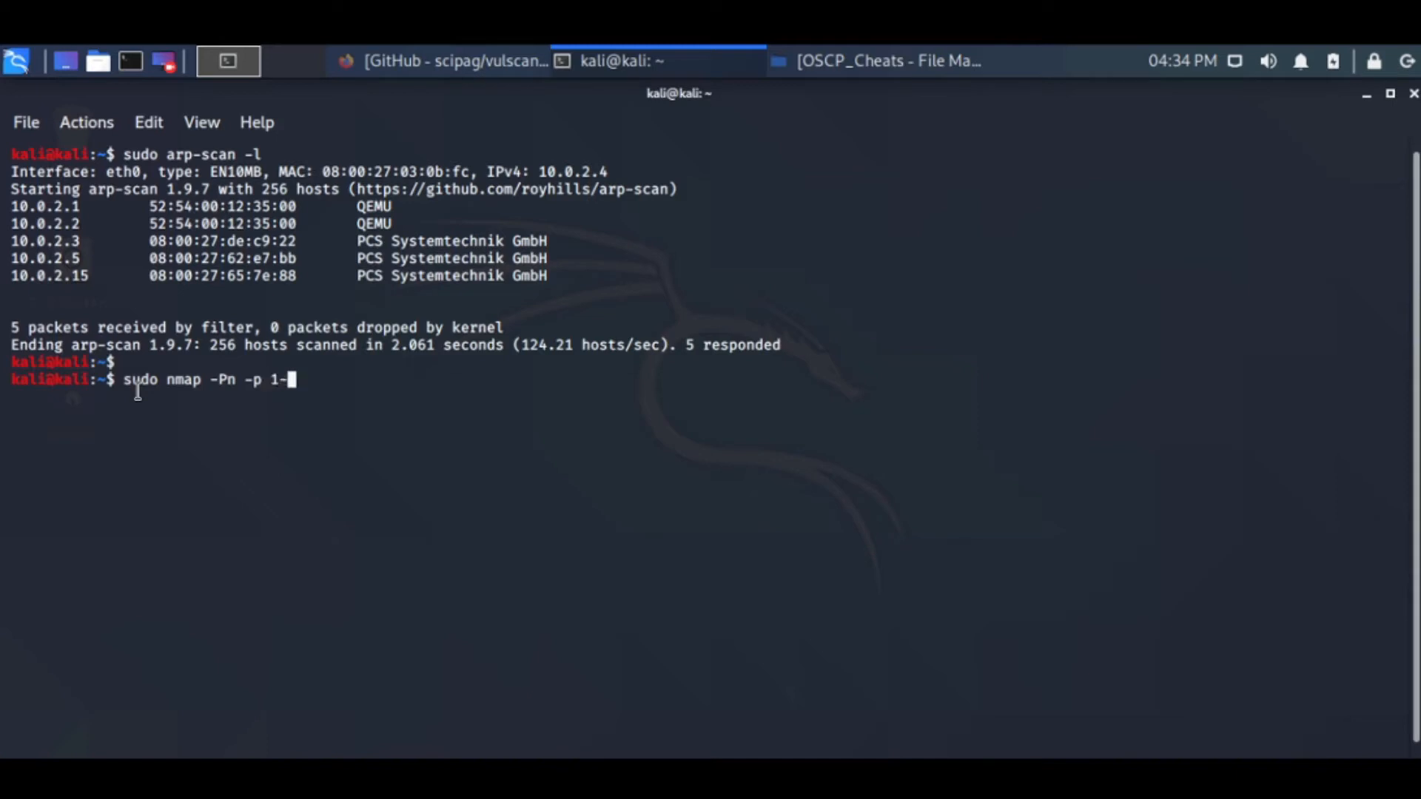
type("65")
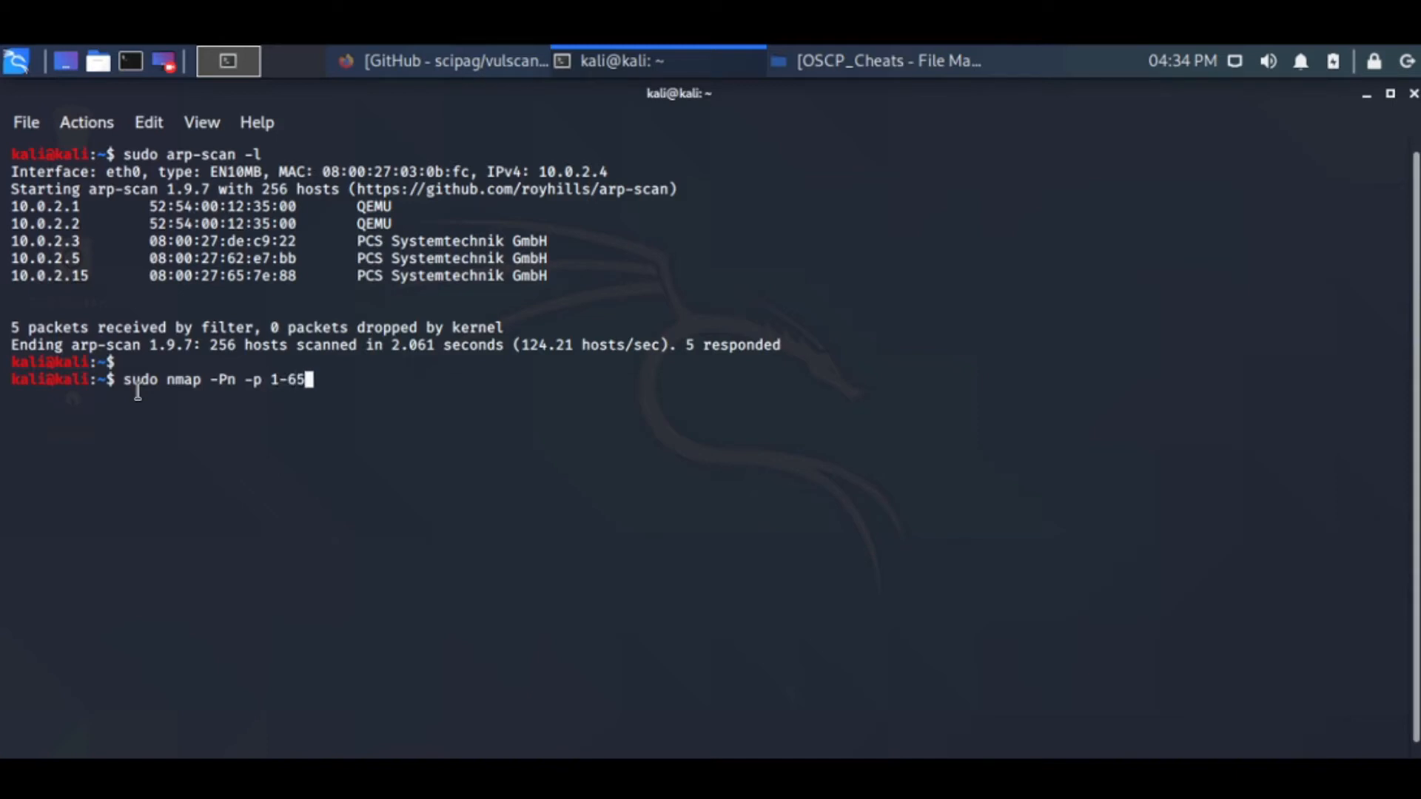
type("35")
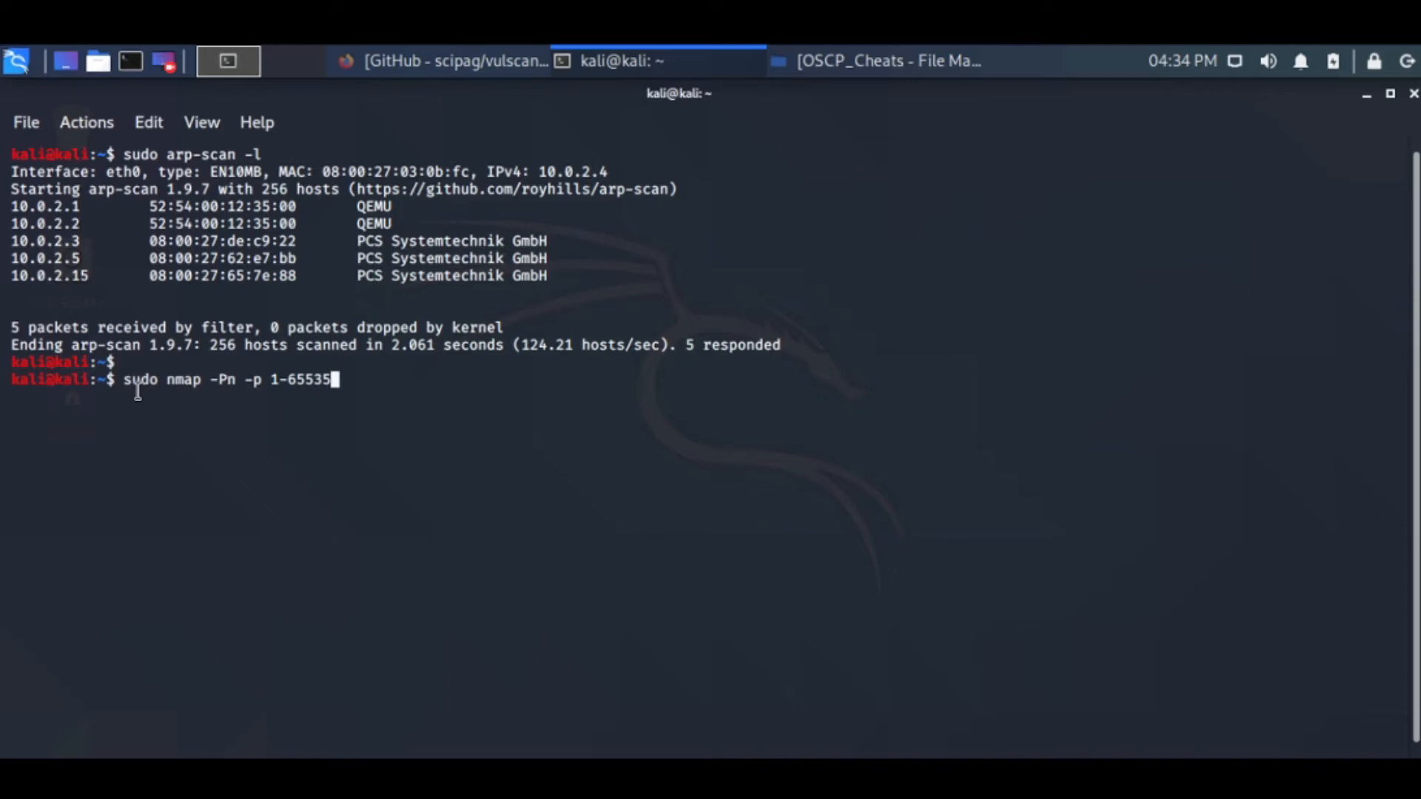
key("BackSpace")
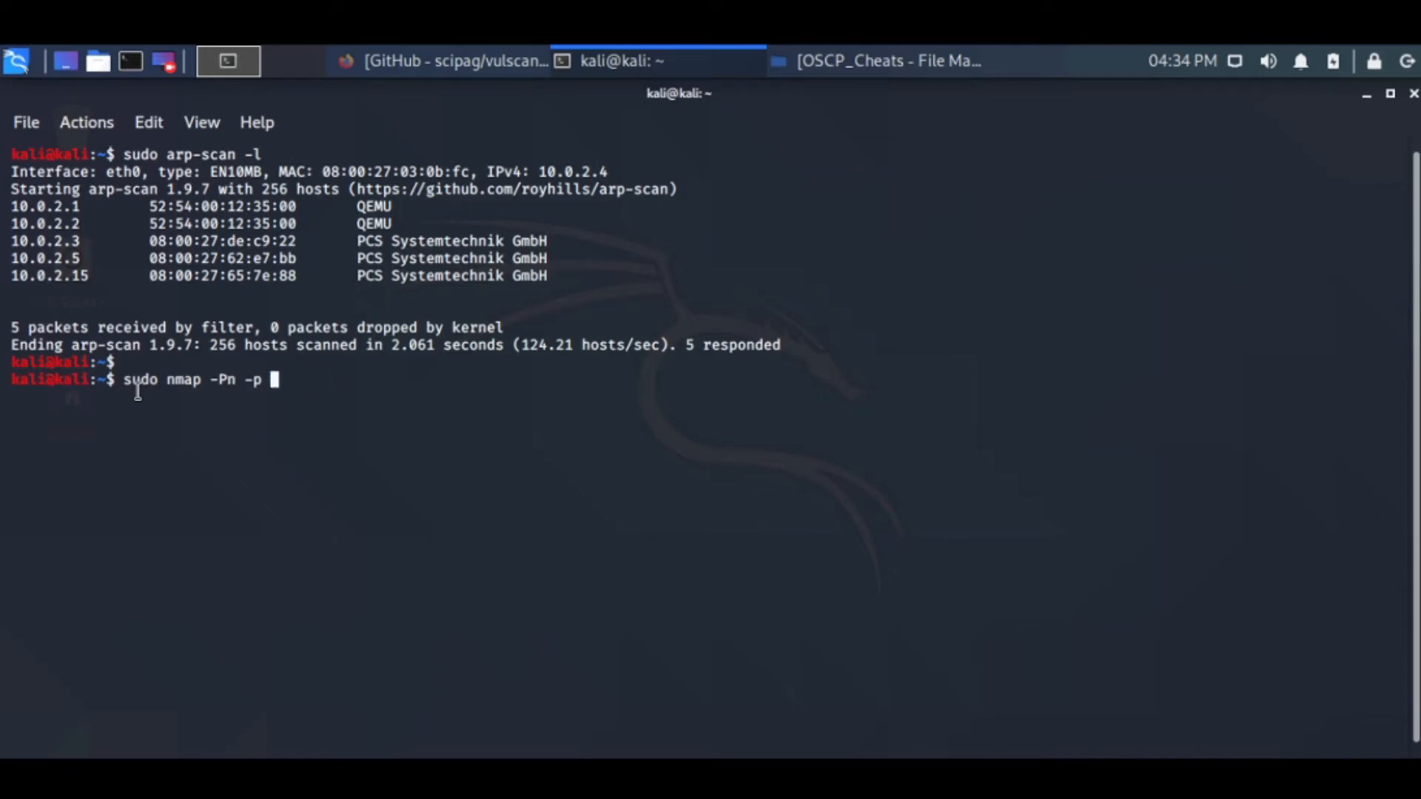
type("80")
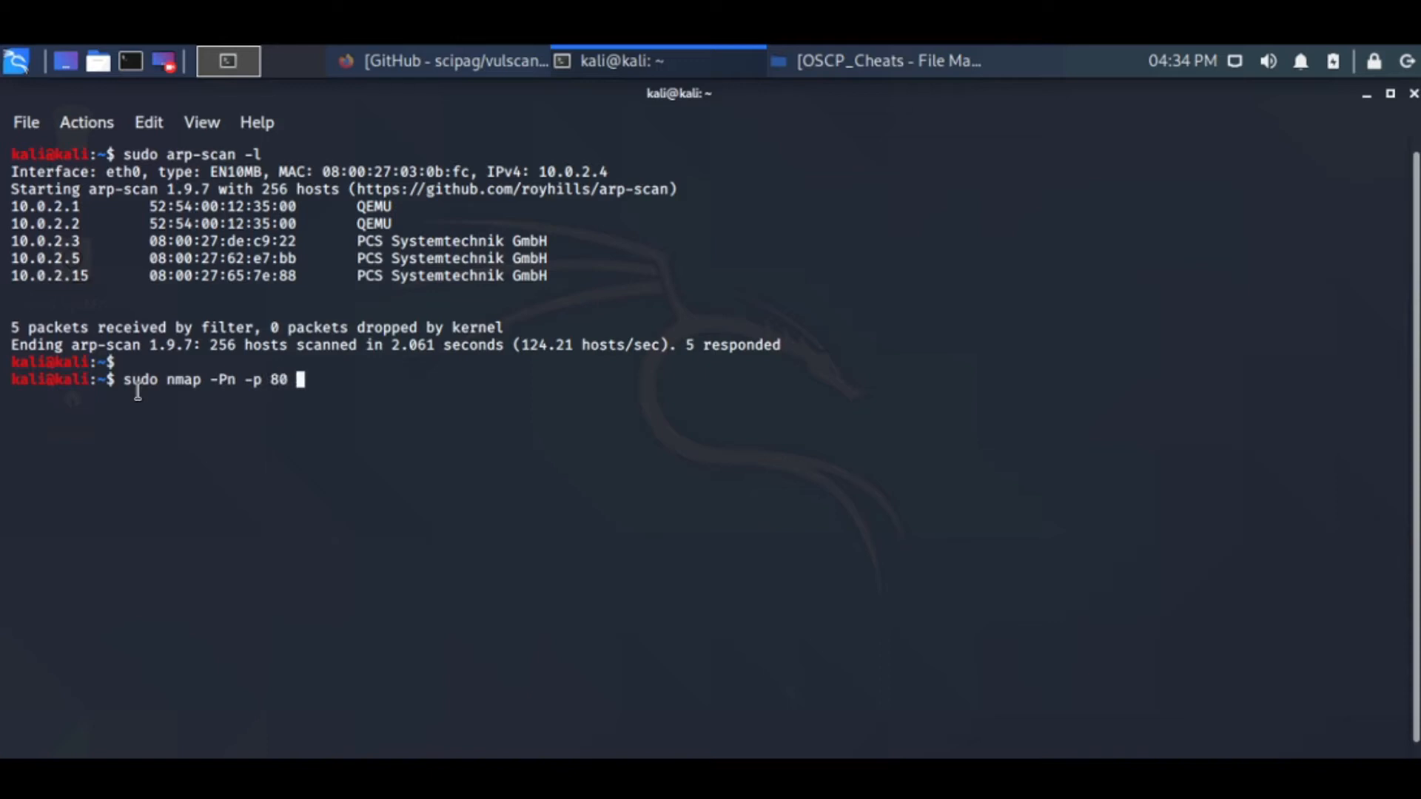
Idle-scan 10.0.2.15 via zombie 10.0.2.5 (fails), then rerun via 10.0.2.1 showing port 80 open.
type("-s")
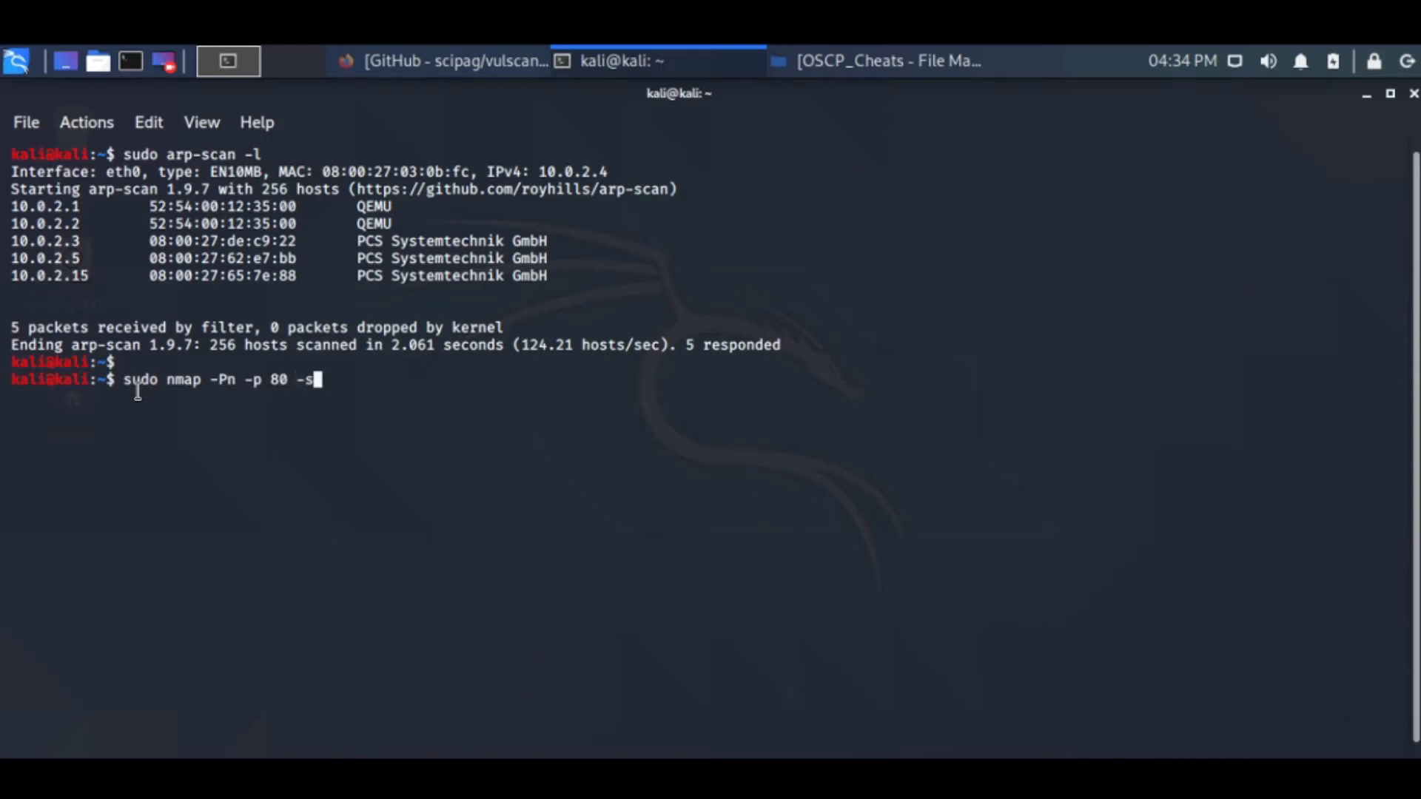
type("I")
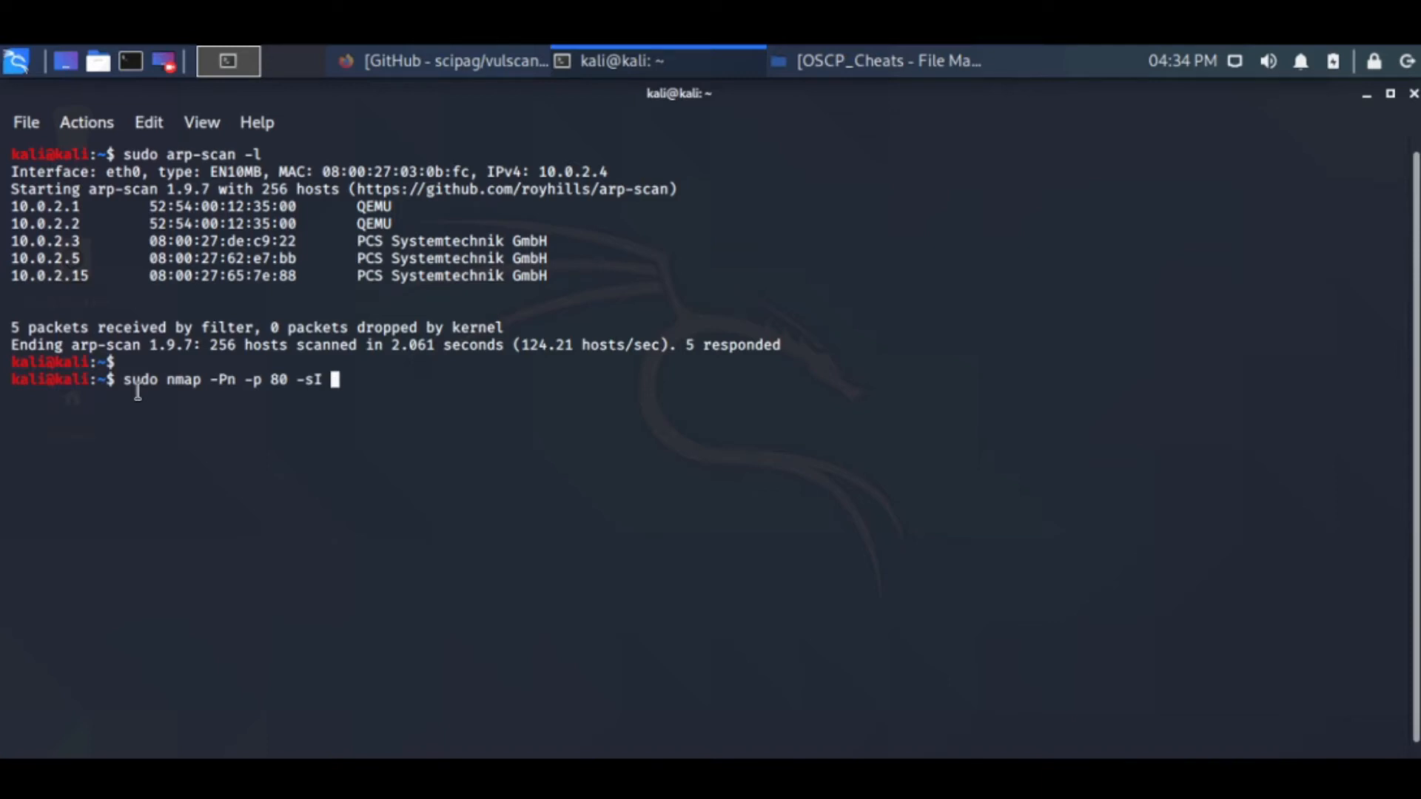
type("10")
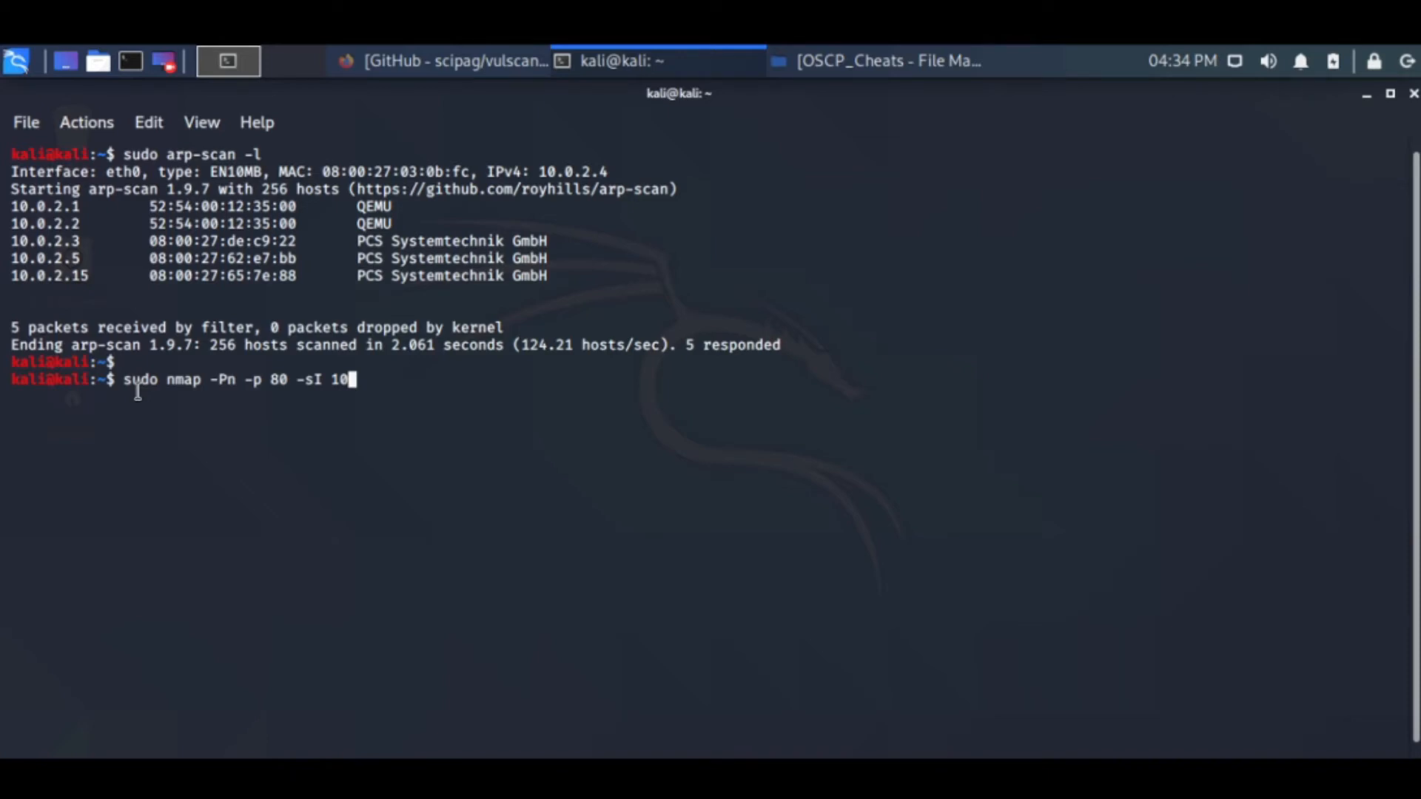
type(".0.2.")
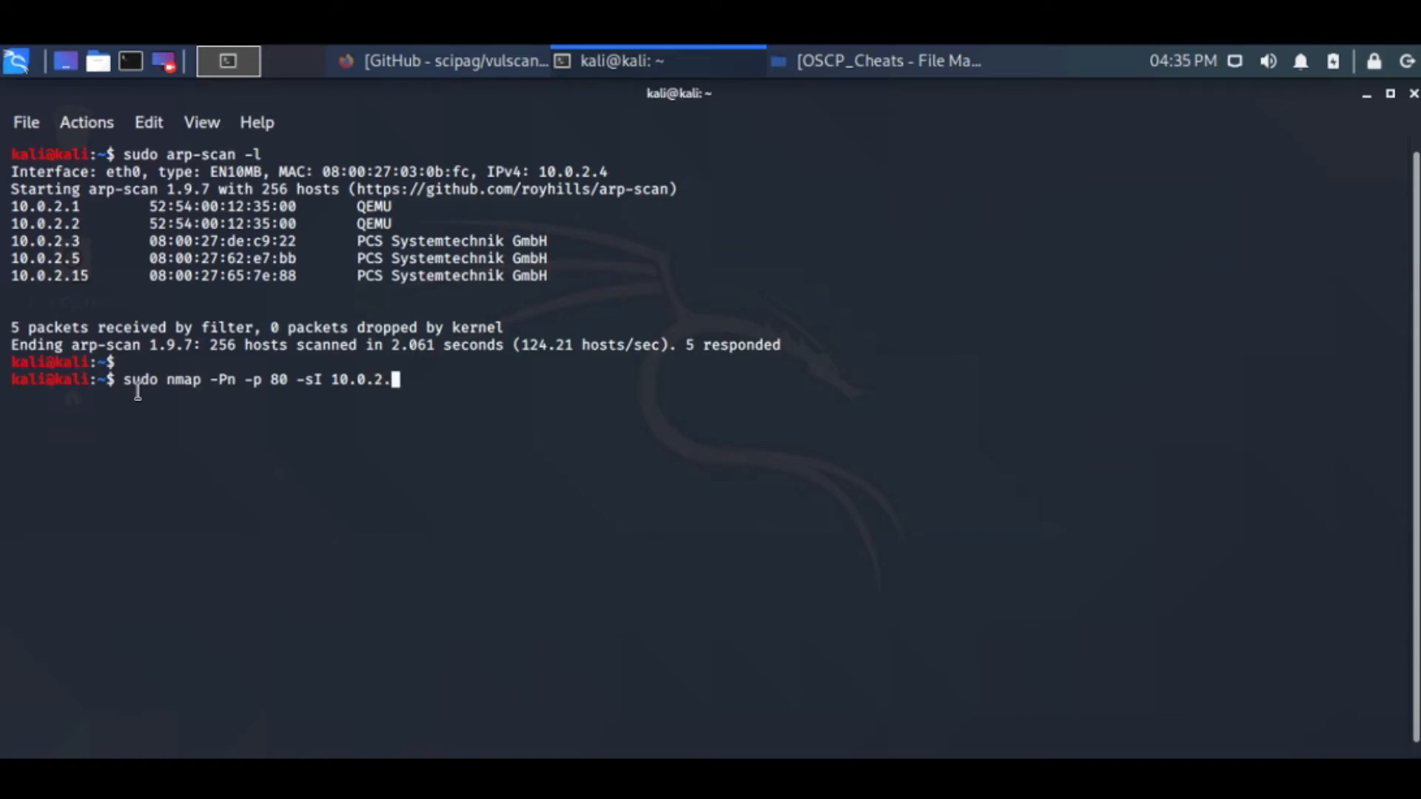
type("5")
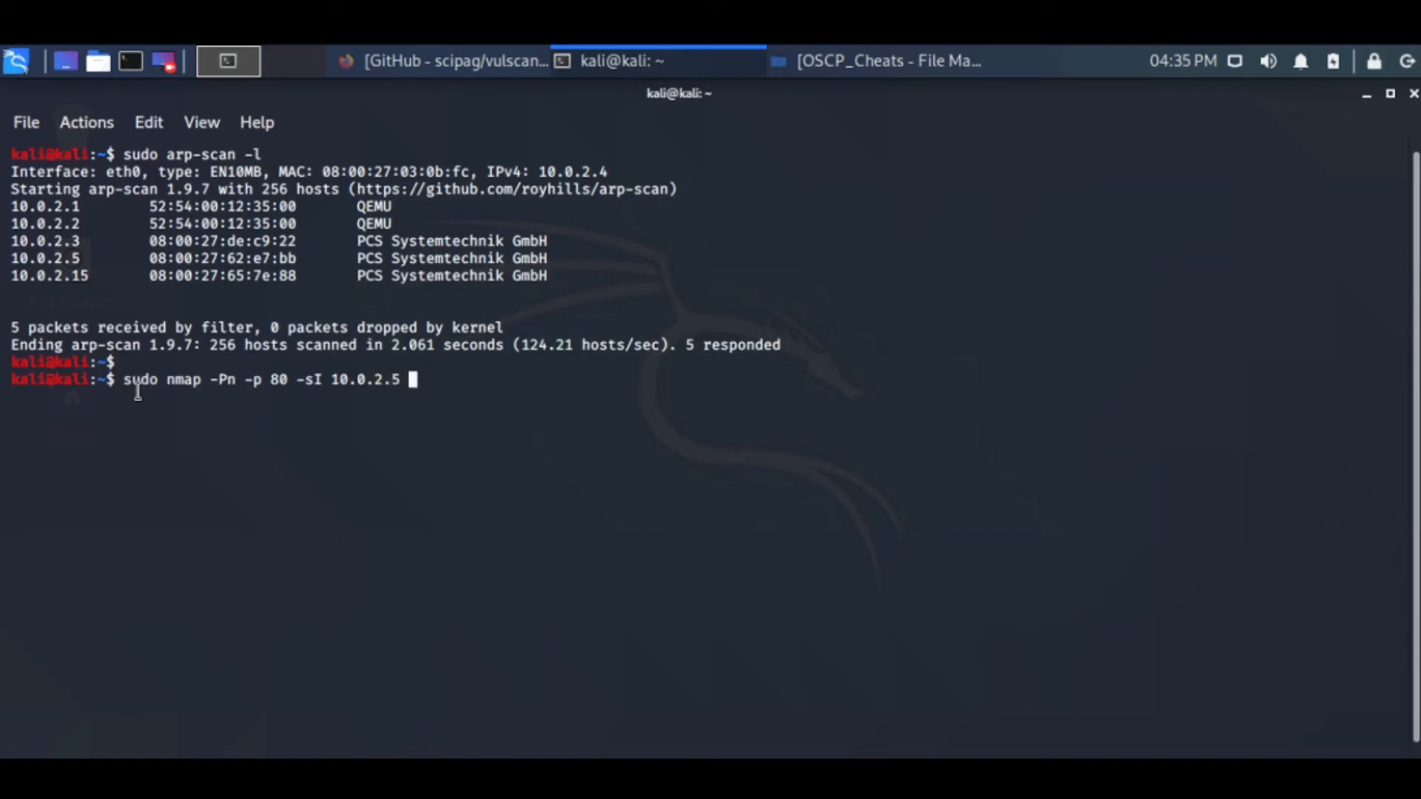
type("10.0.2")
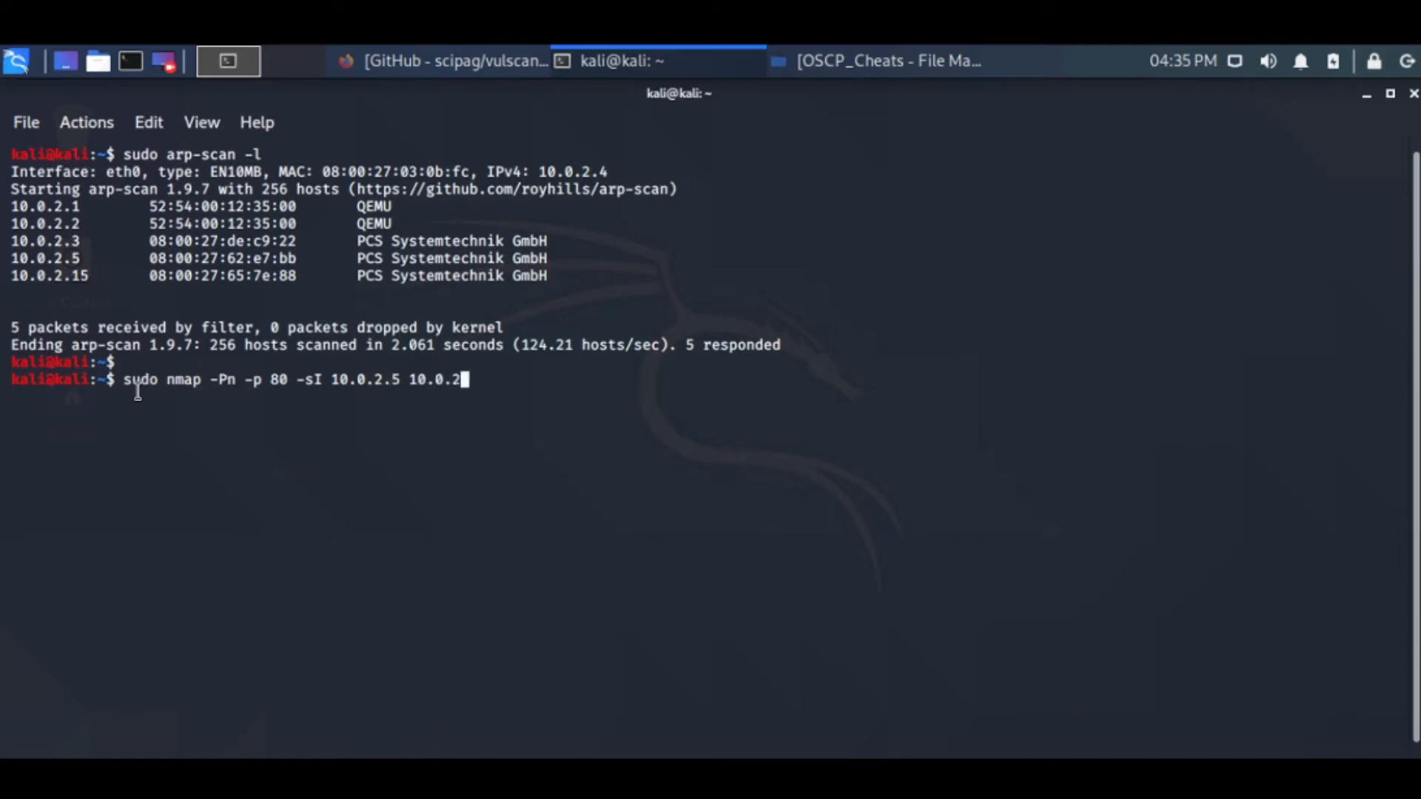
type("15")
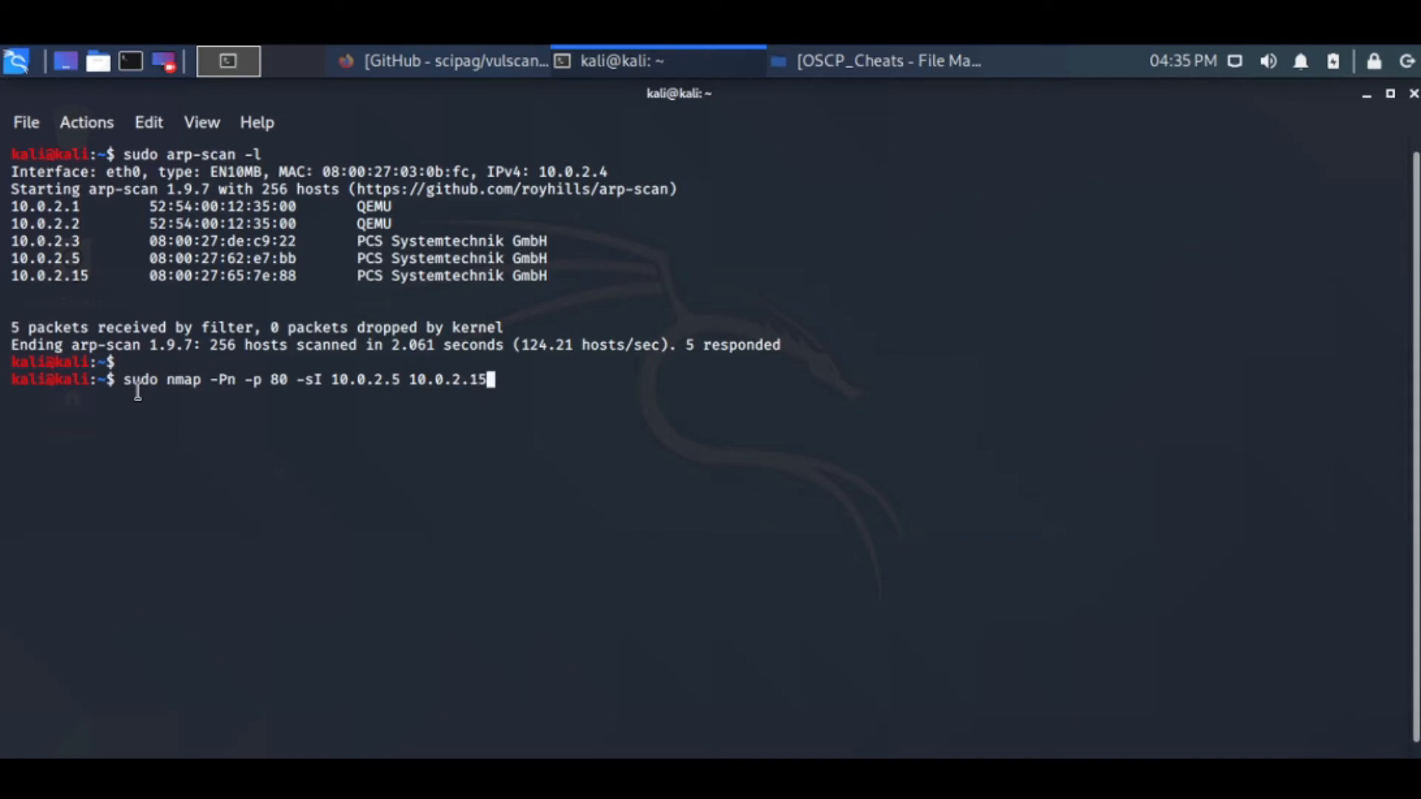
key("Return")
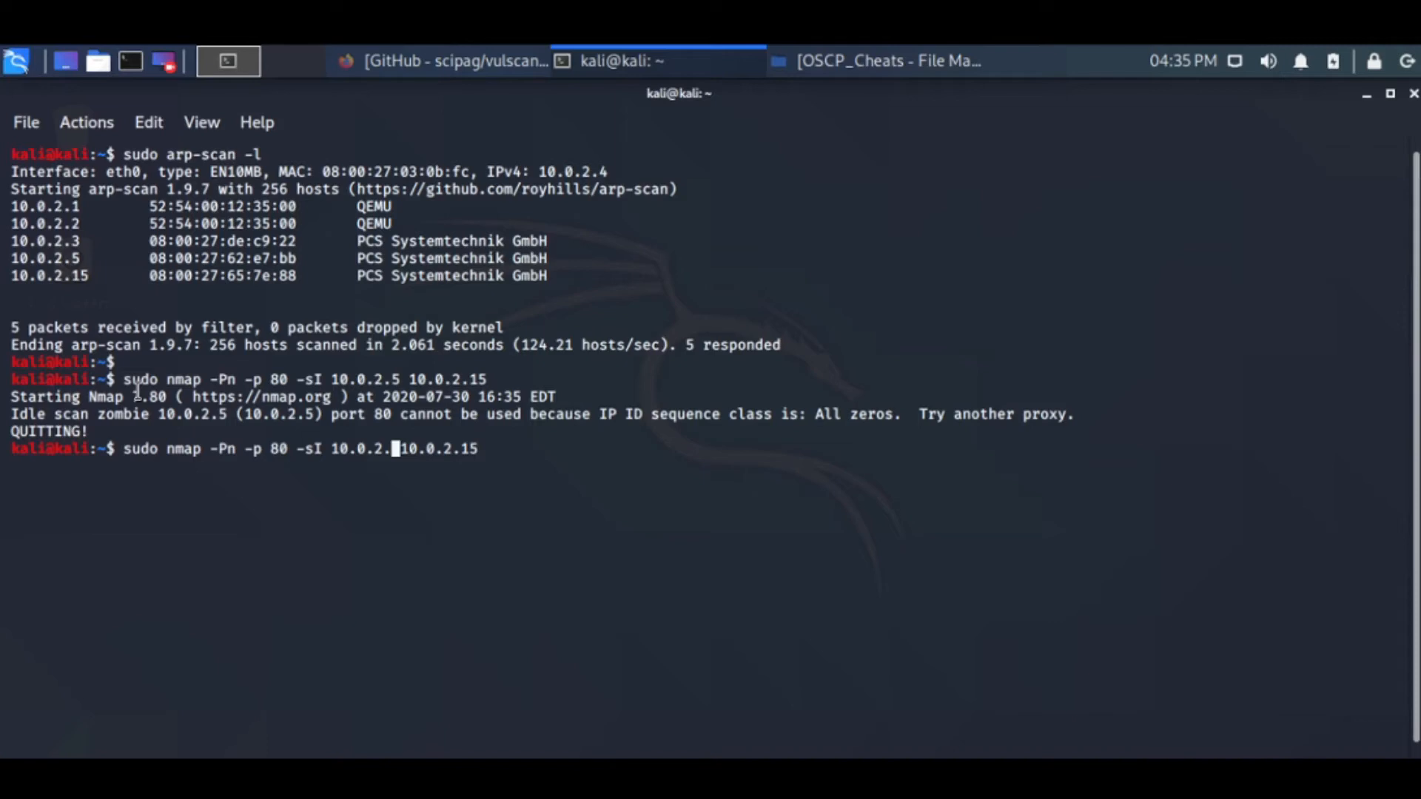
type("1")
key("Return")
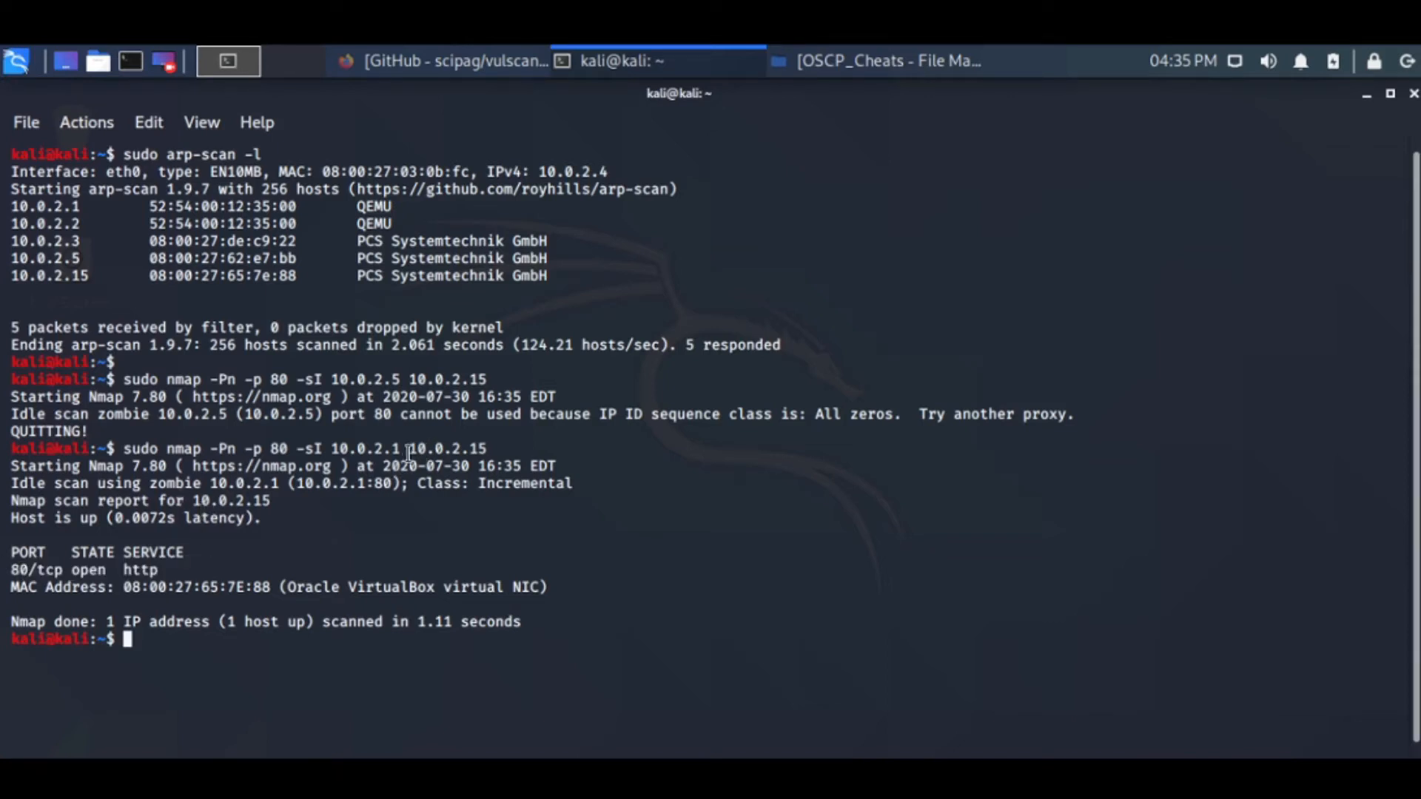
mouse_move(342, 534)
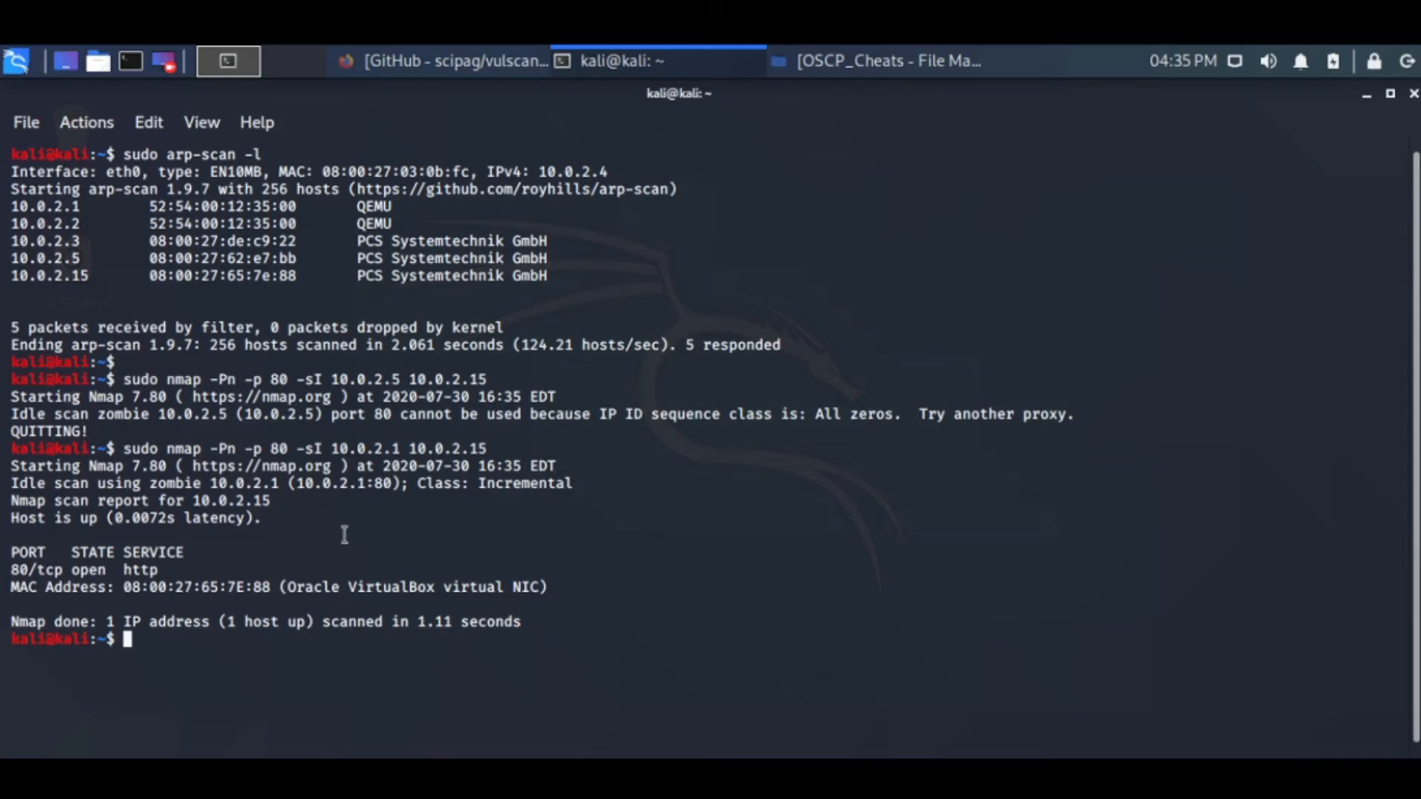
mouse_move(409, 386)
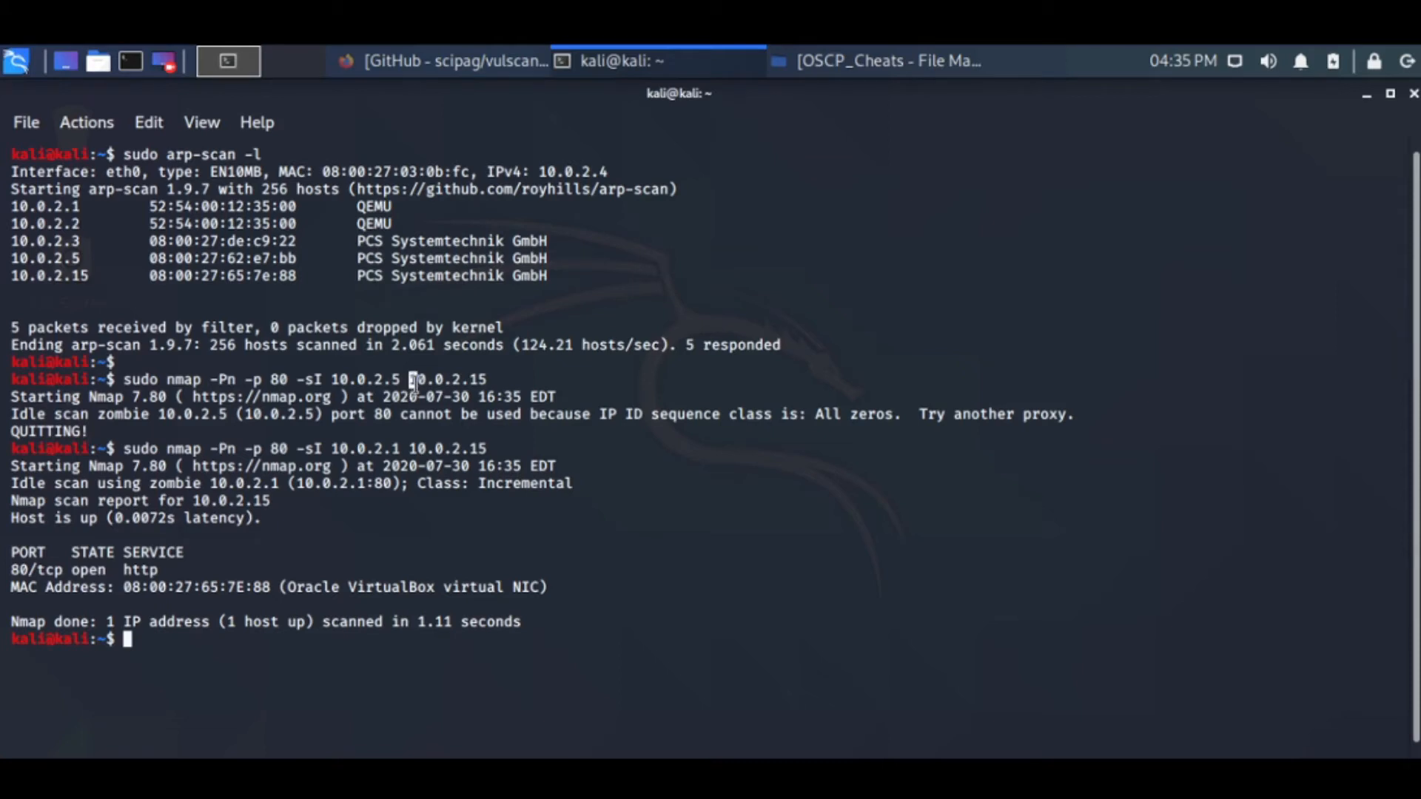
Rerun the idle scan reversed, zombie 10.0.2.15 against 10.0.2.5, confirming port 80 open.
double_click(72, 568)
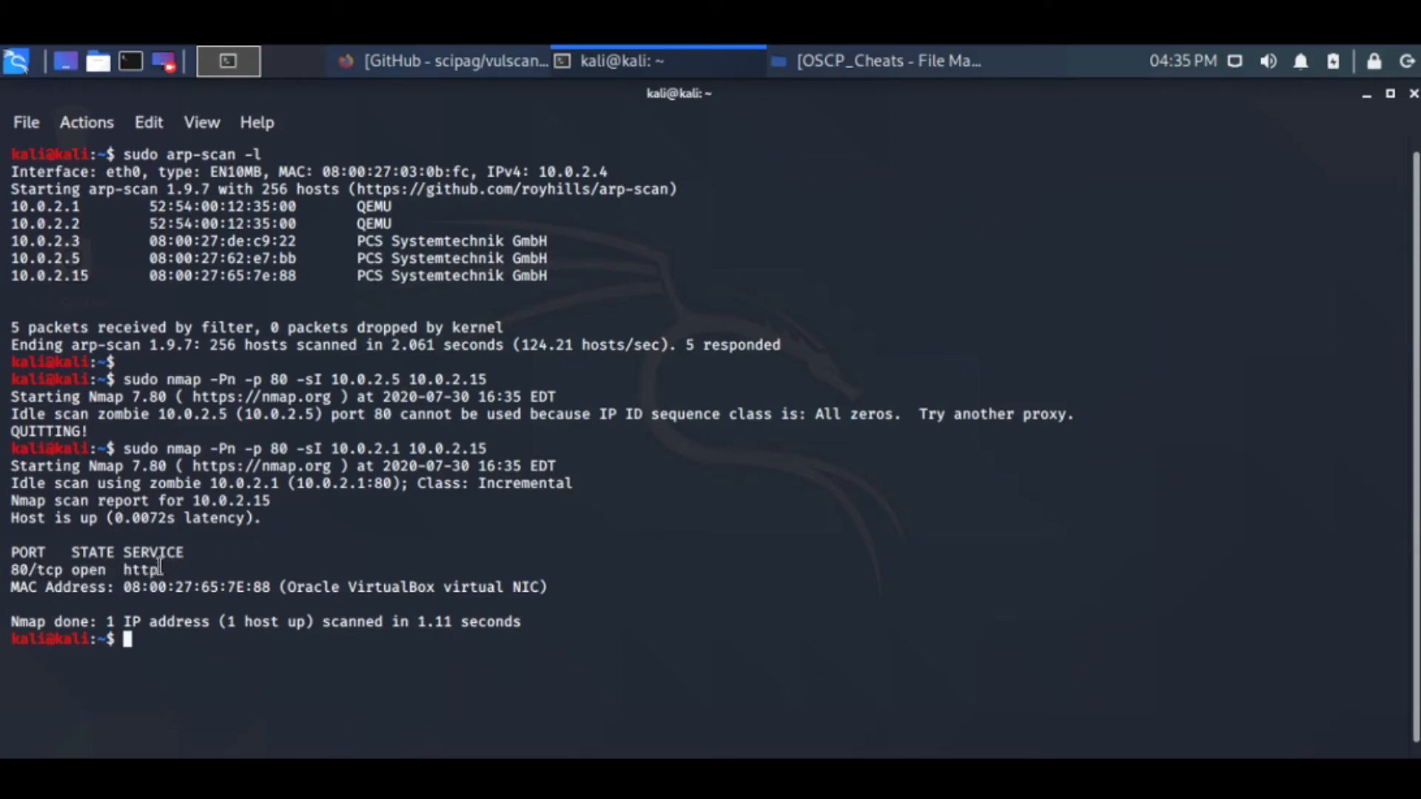
double_click(205, 500)
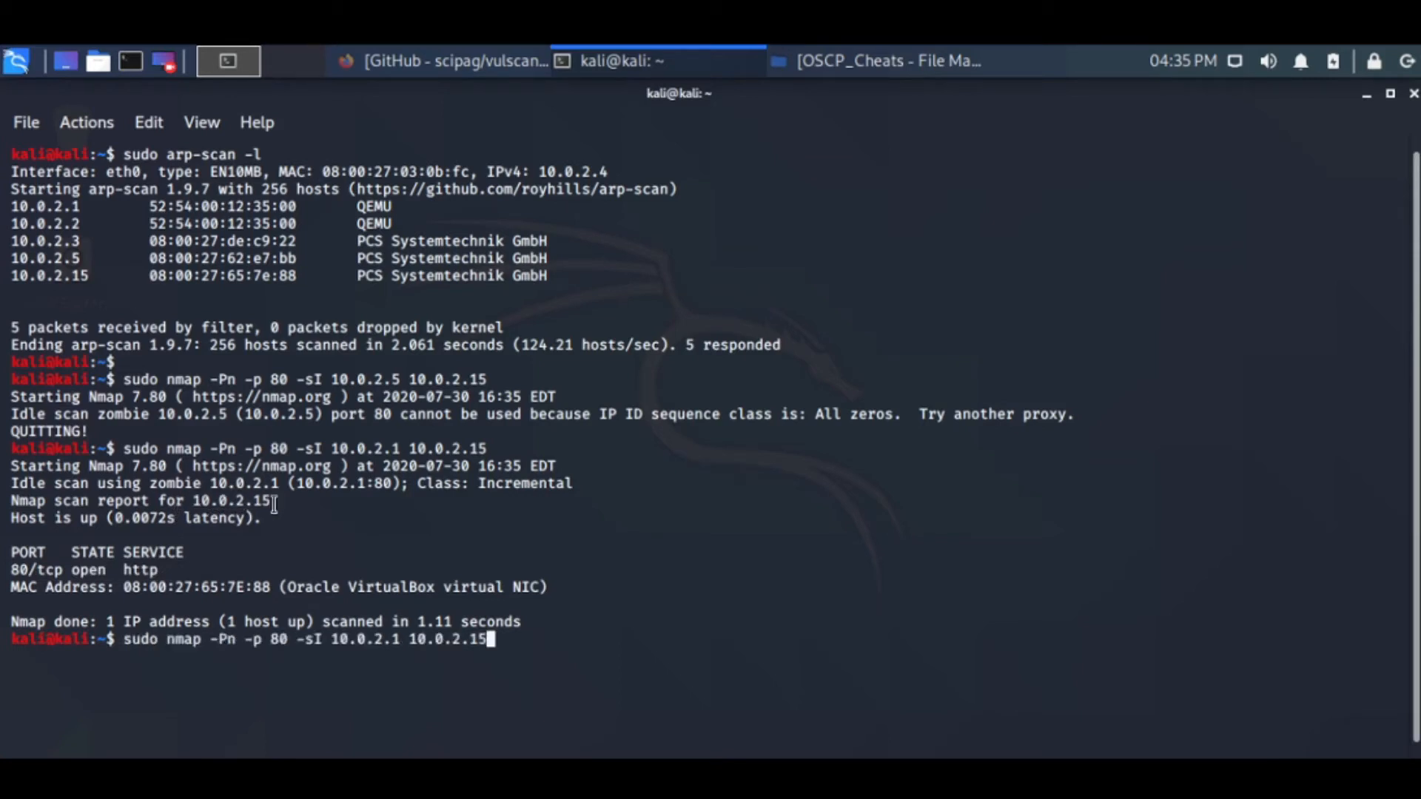
key("BackSpace")
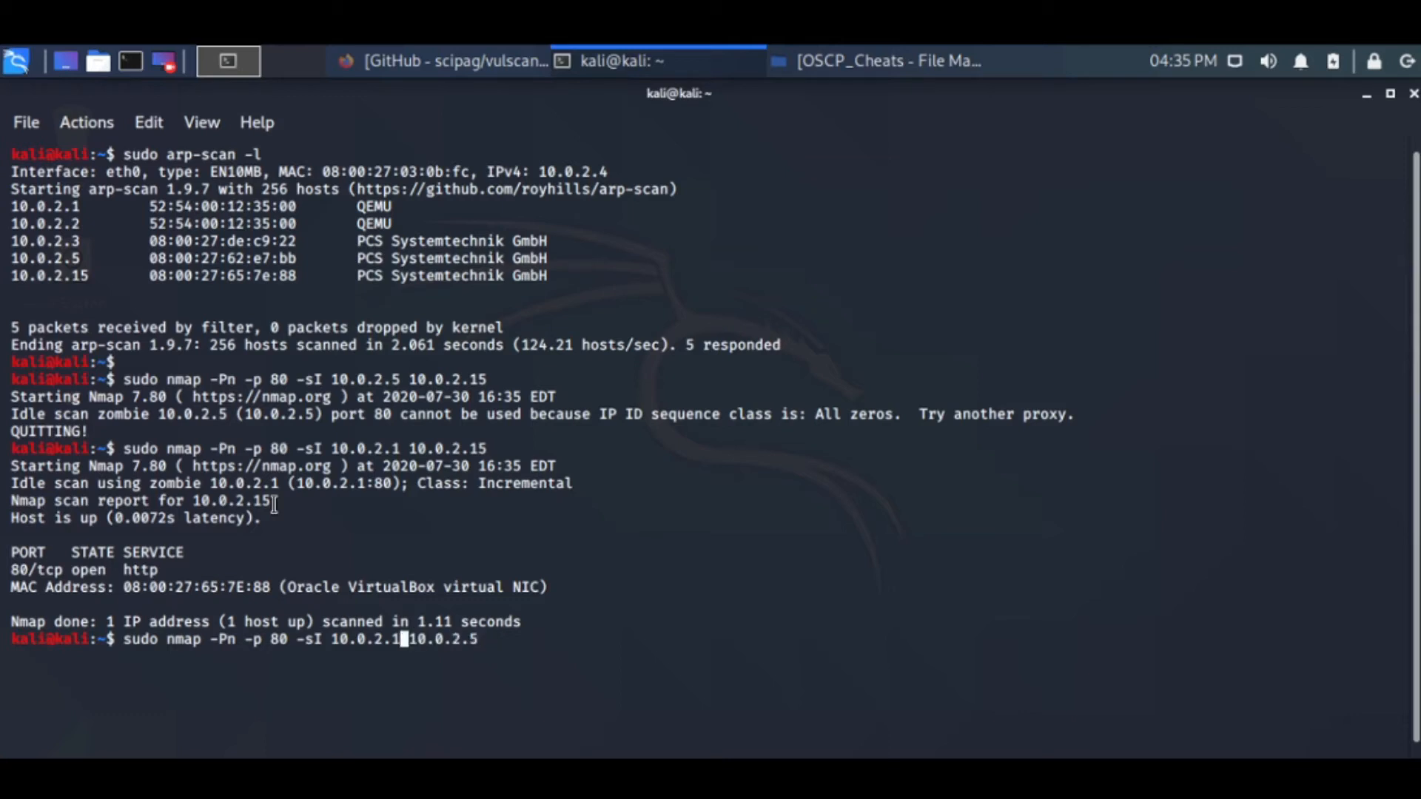
type("5")
key("Return")
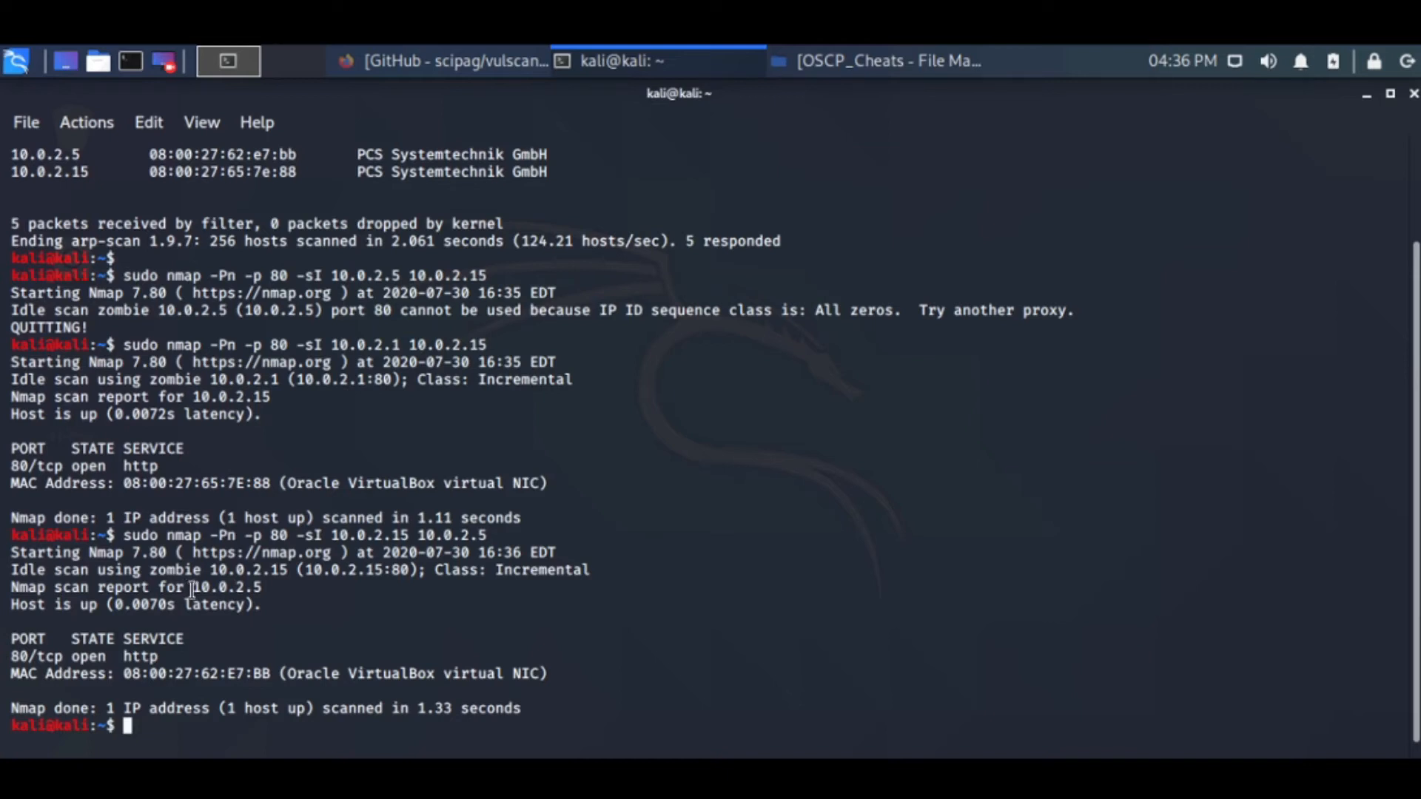
mouse_move(265, 590)
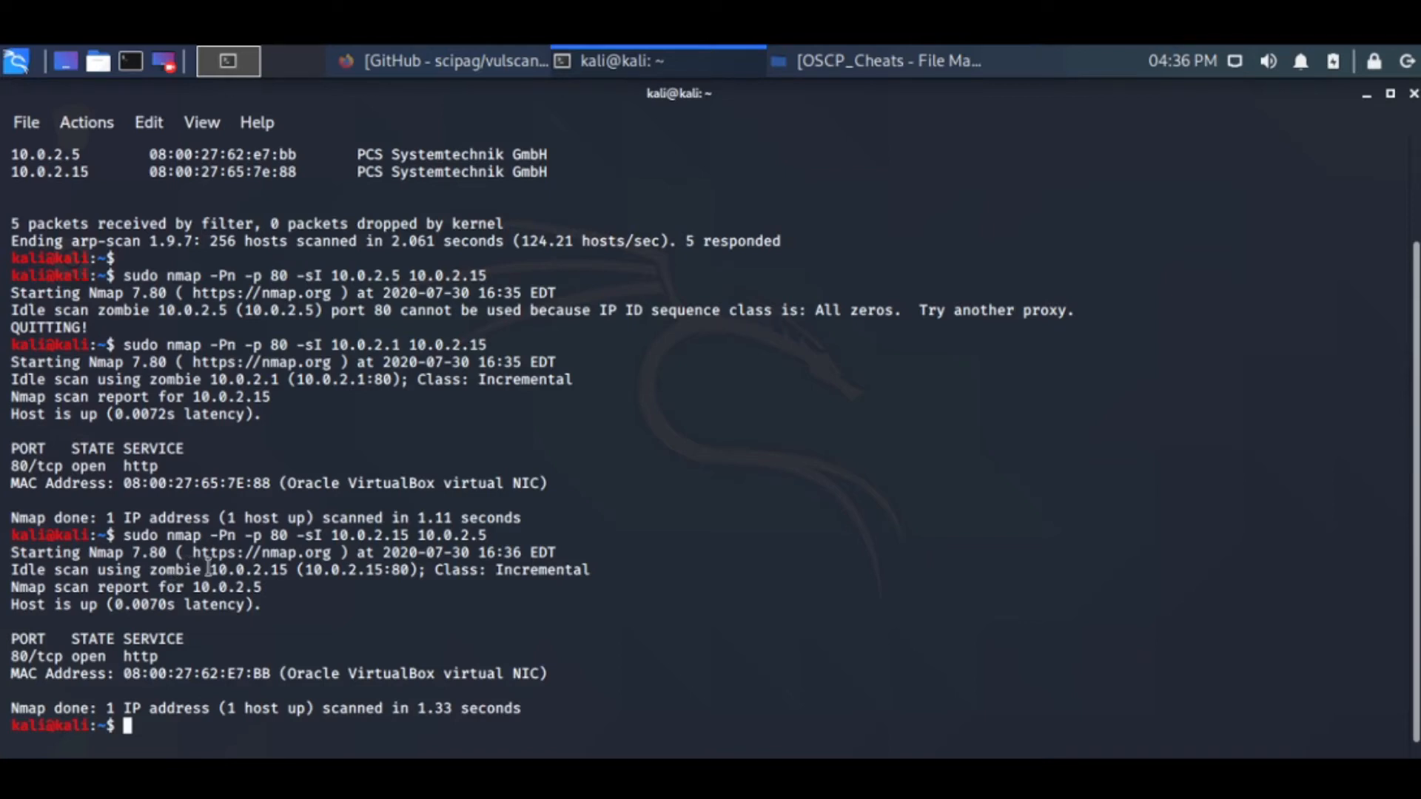
double_click(249, 568)
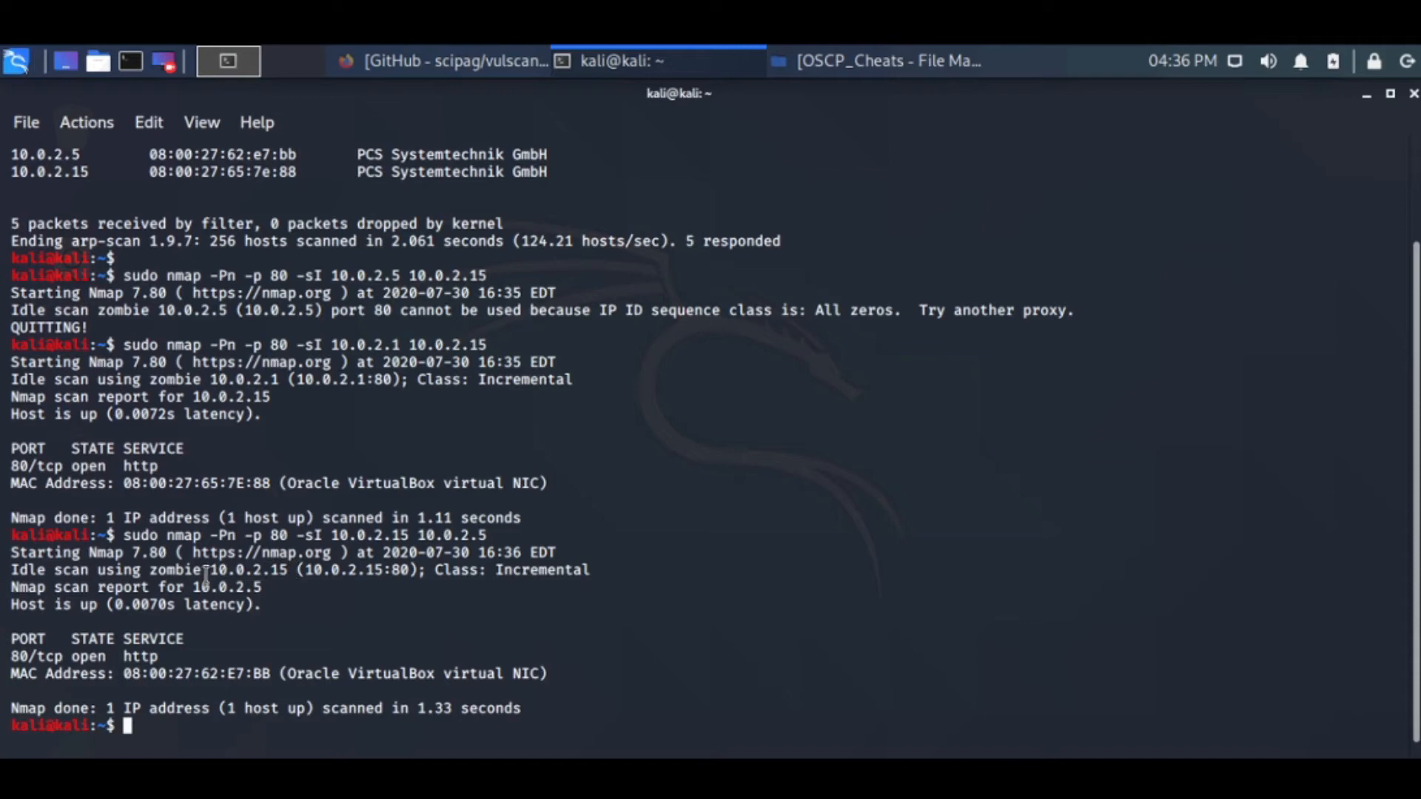
double_click(253, 568)
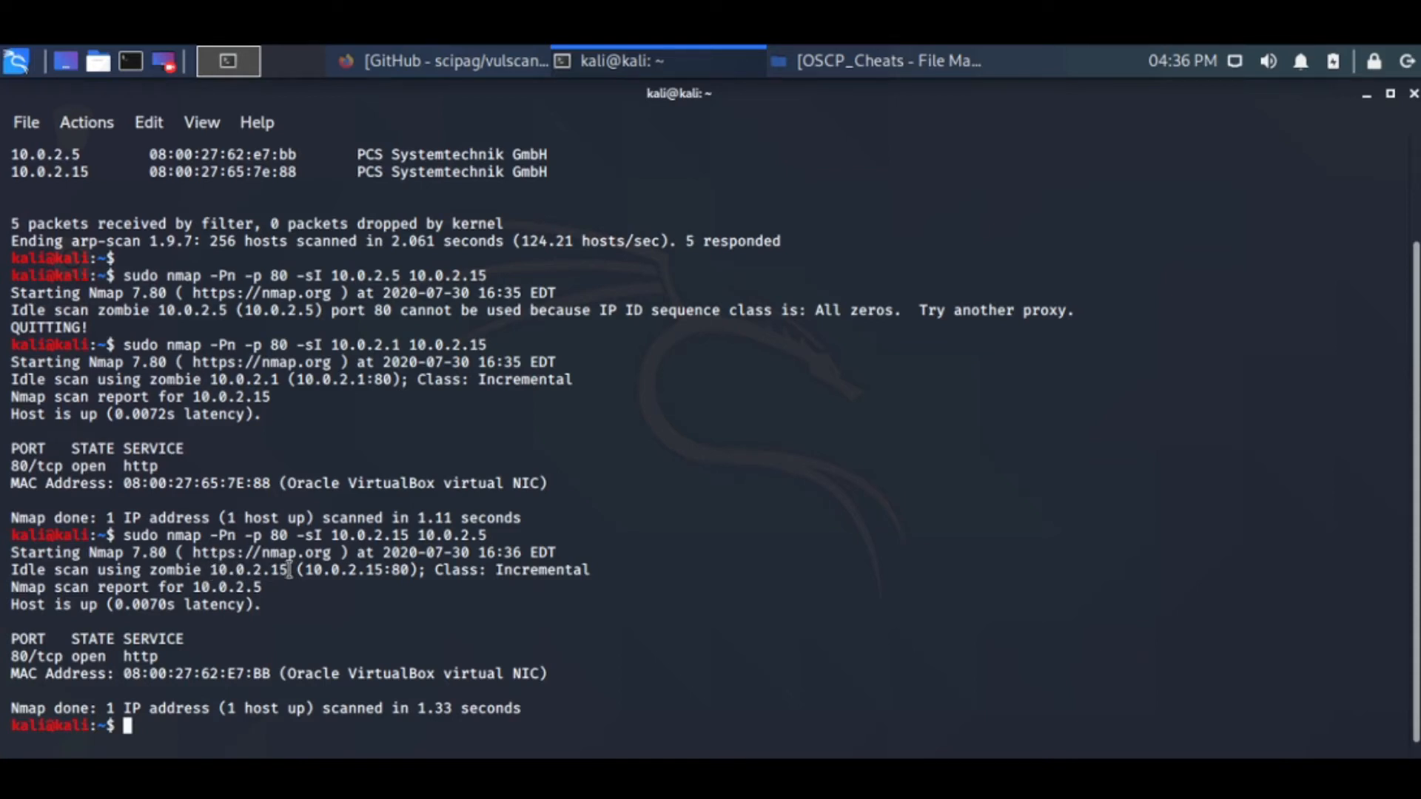
Run 'sudo ifconfig' showing eth0 at 10.0.2.4, then clear the screen.
type("sudo")
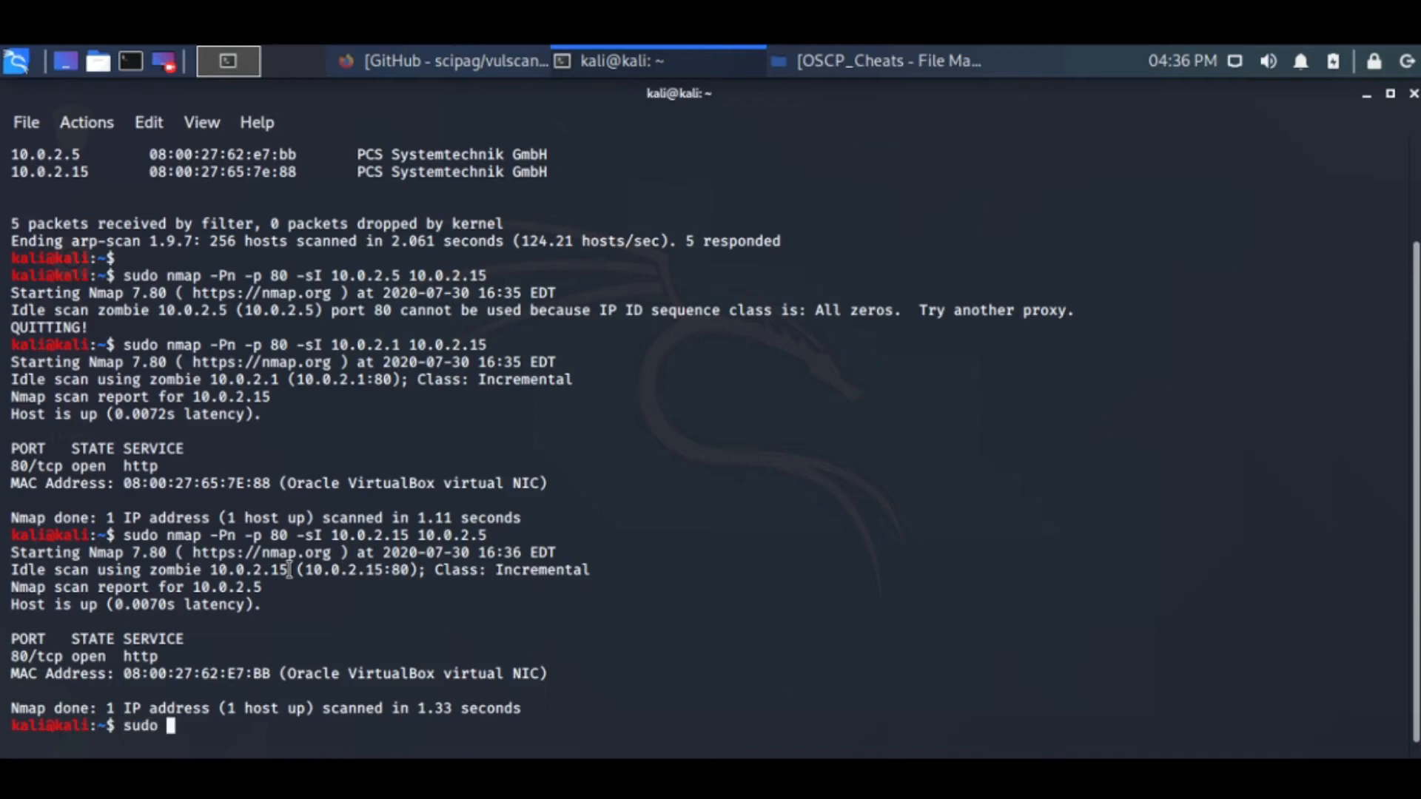
type("ifconfi")
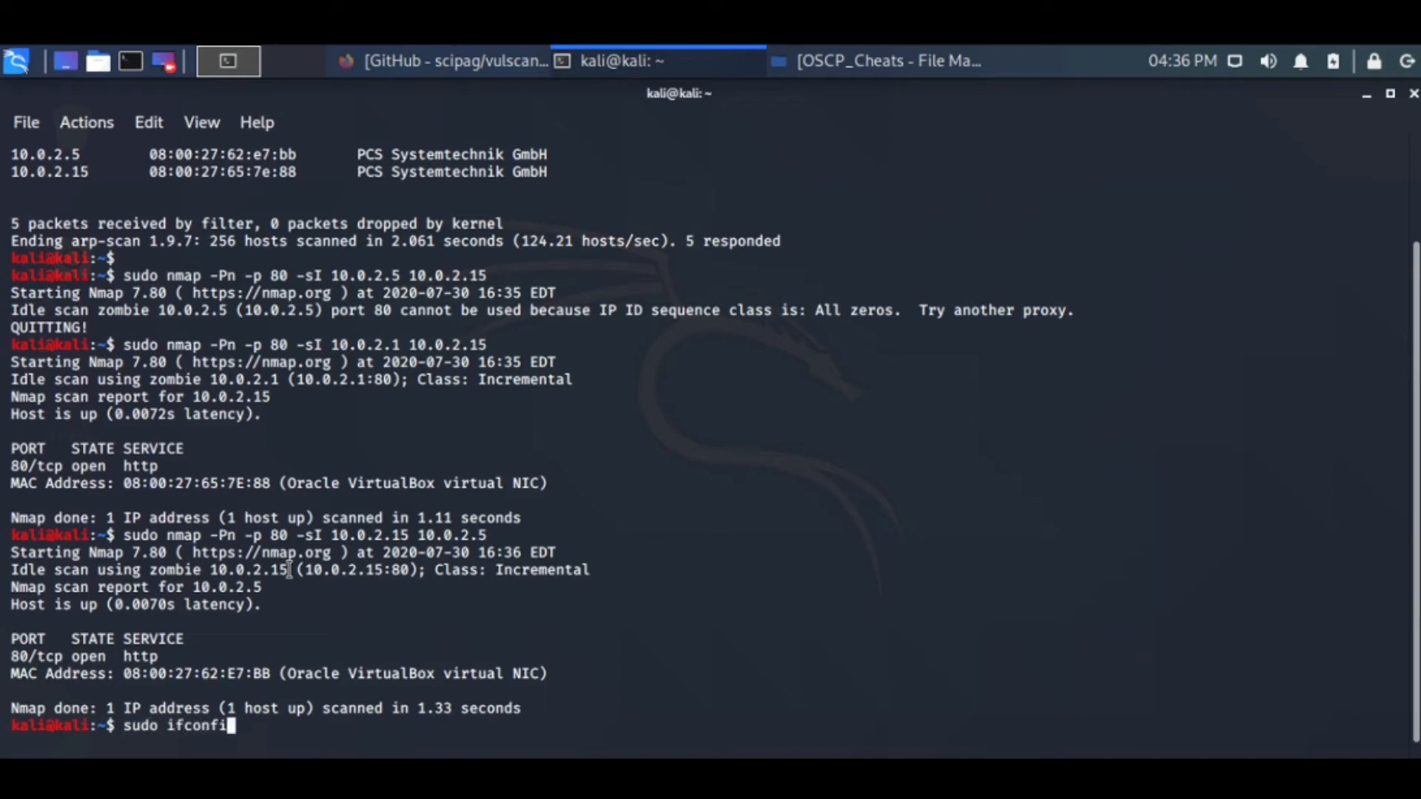
key("Return")
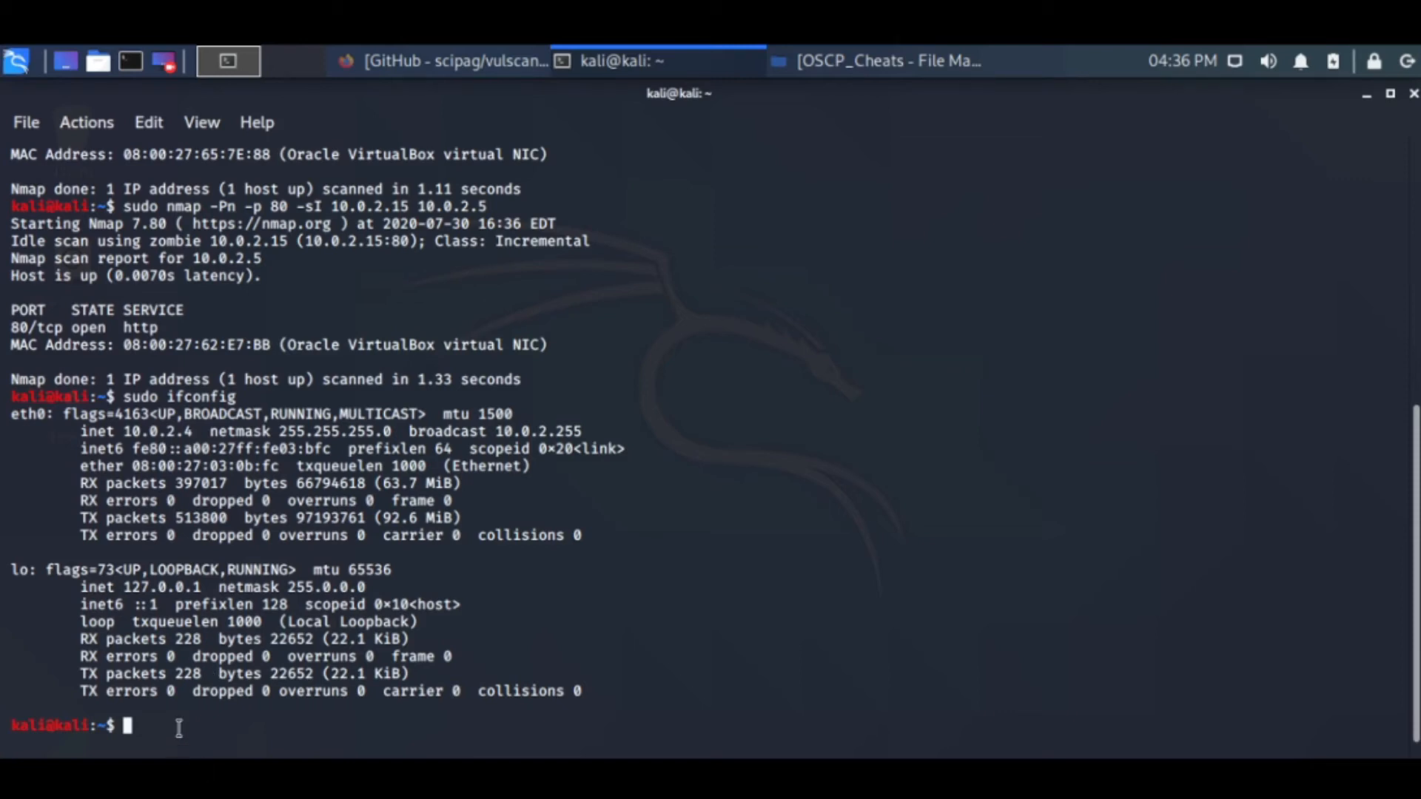
type("cle")
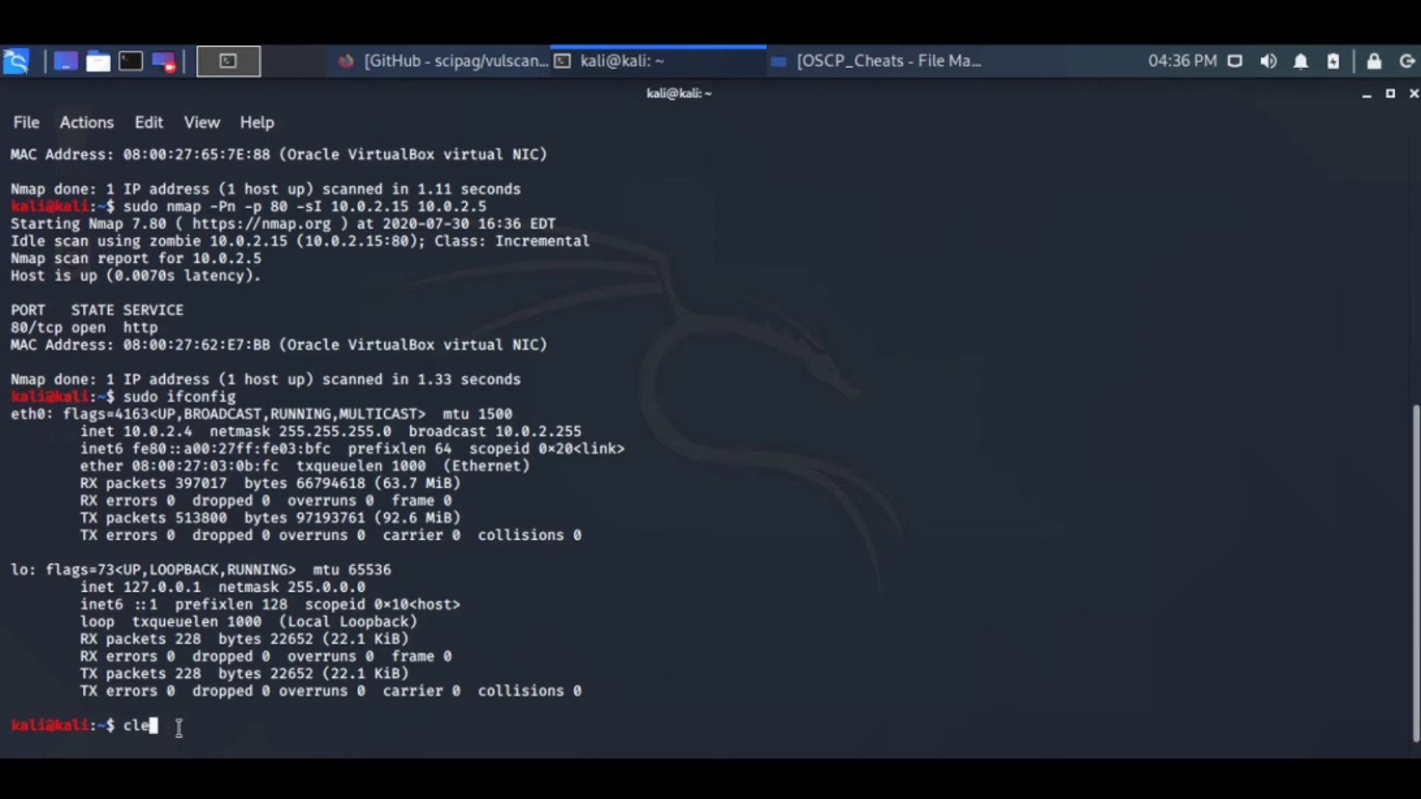
key("Return")
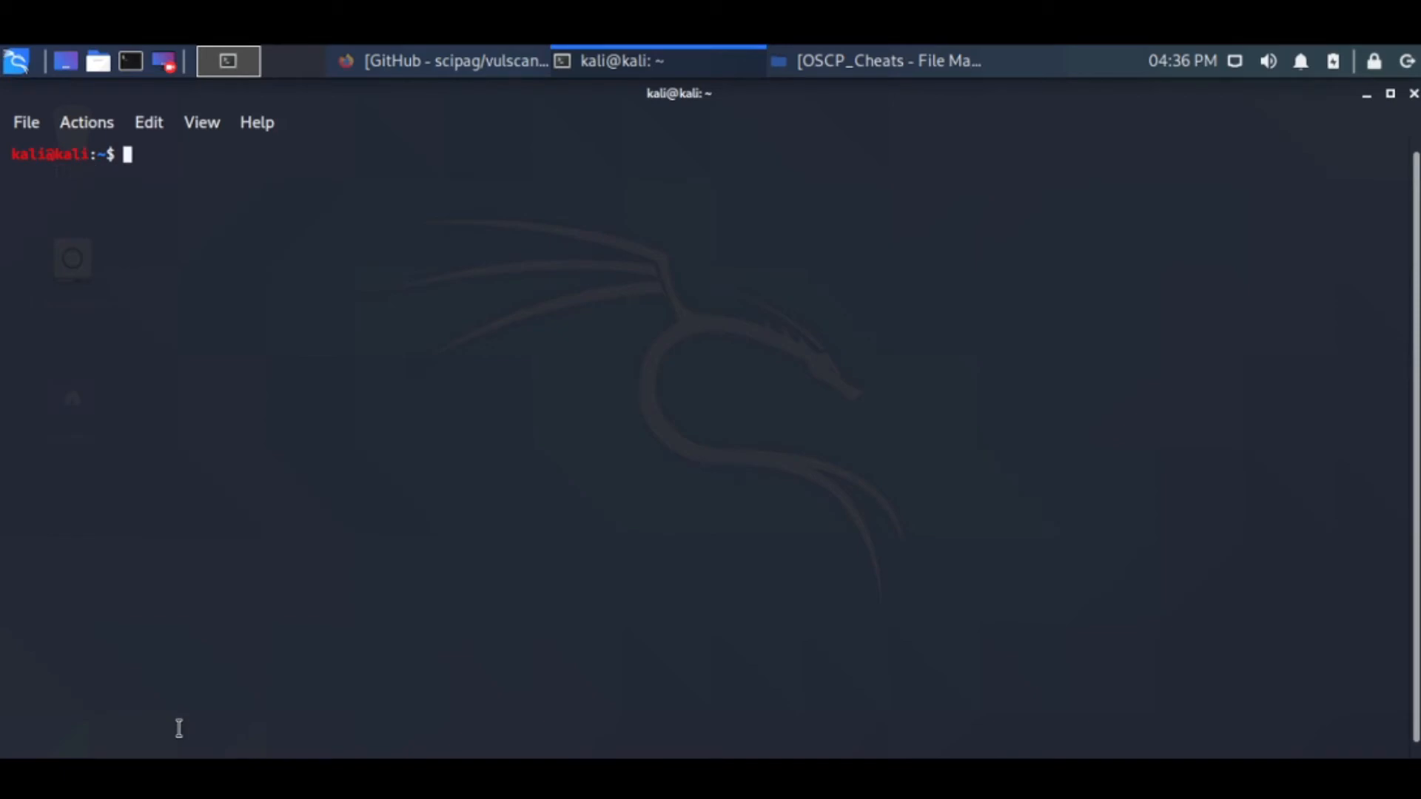
Run 'sudo nmap -f 10.0.2.15', a fragmented-packet scan listing eight open ports.
type("sudo nmap -Pn -p 80 -sI 10.0.2.15 10.0.2.5")
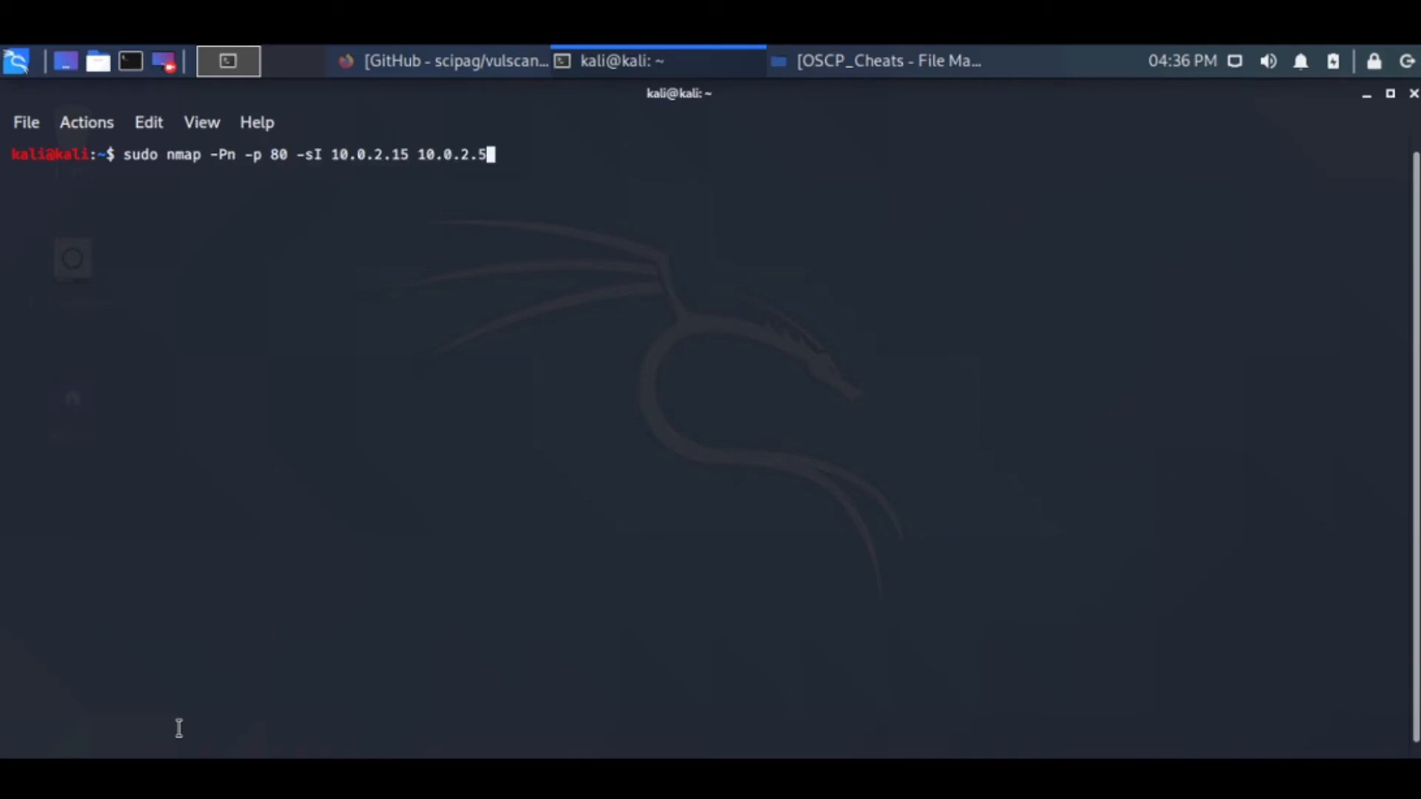
key("Backspace")
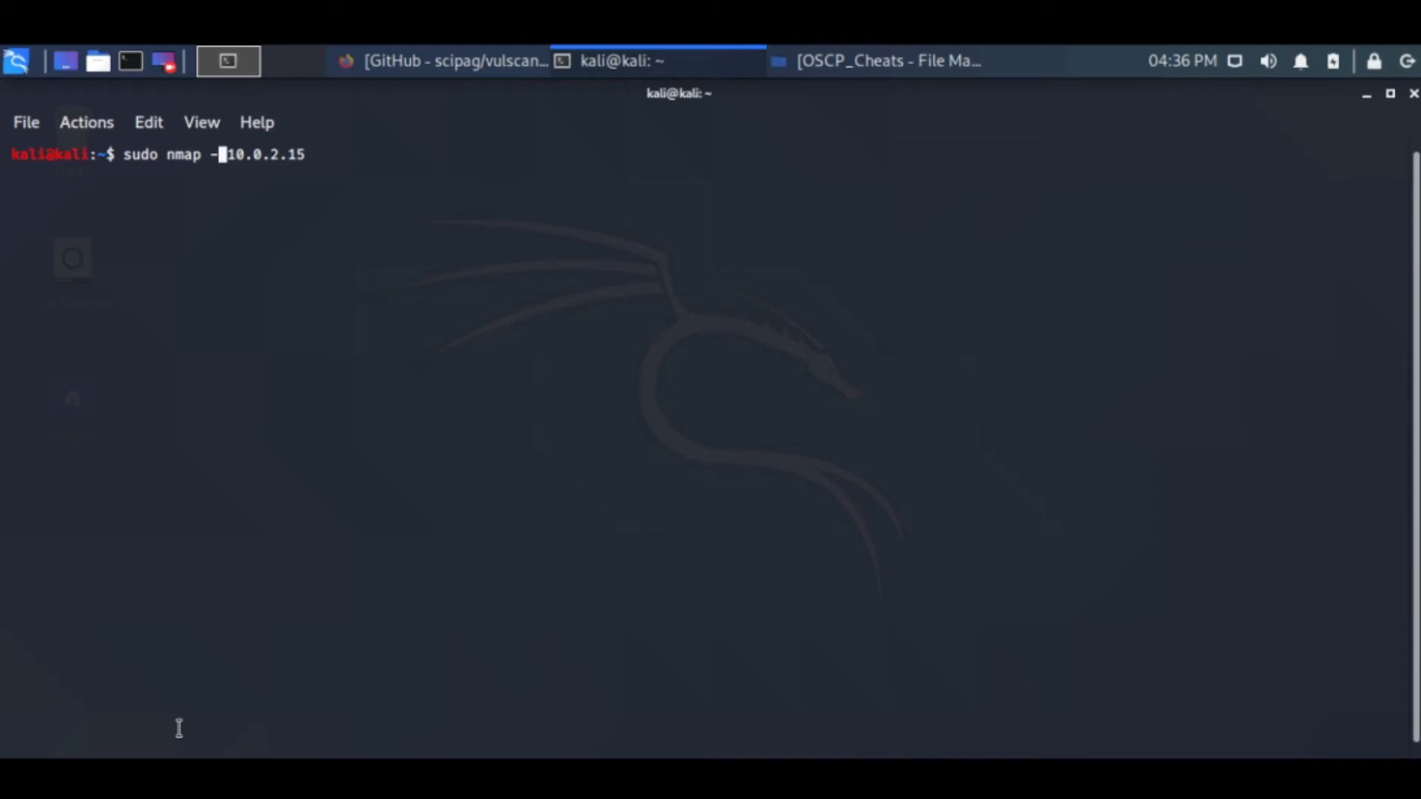
type("f")
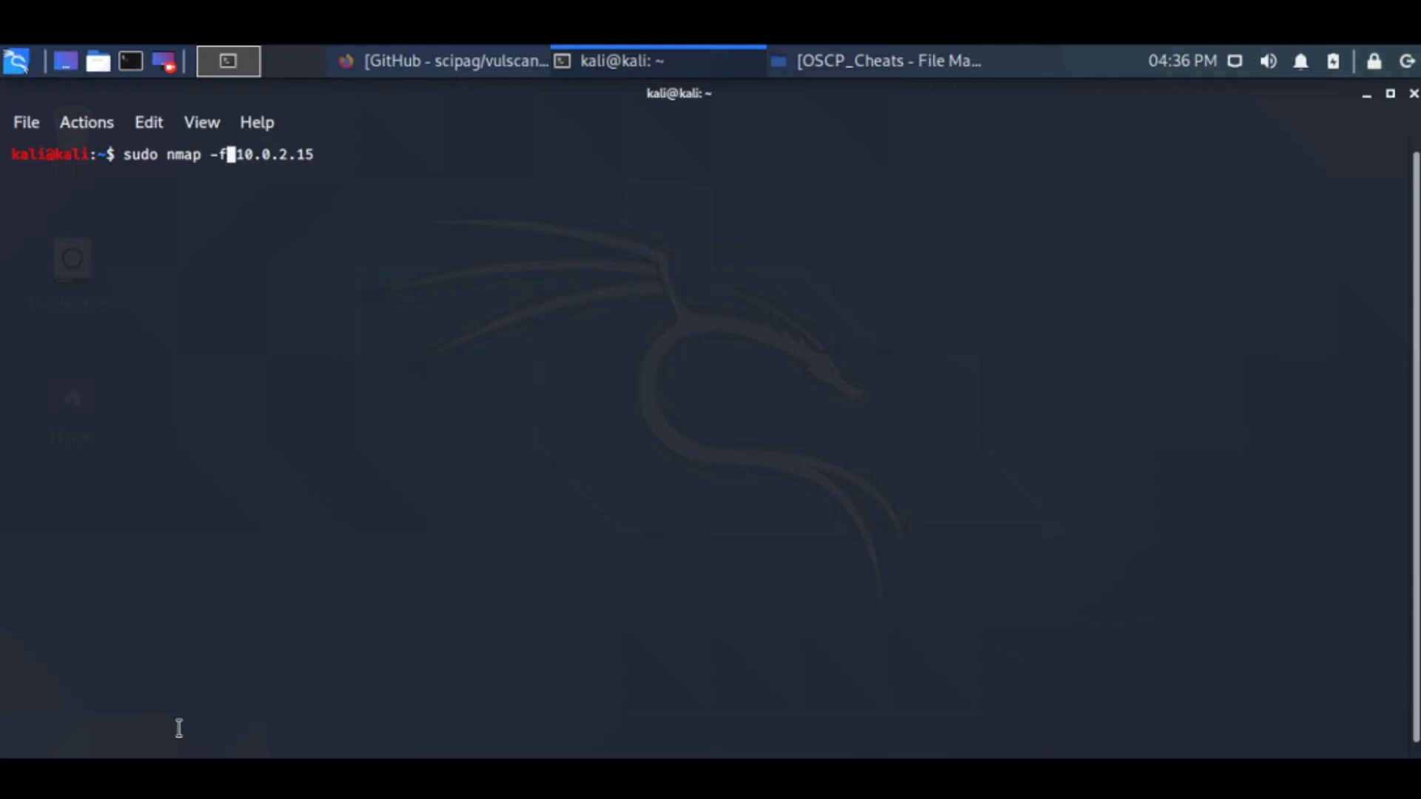
key("Return")
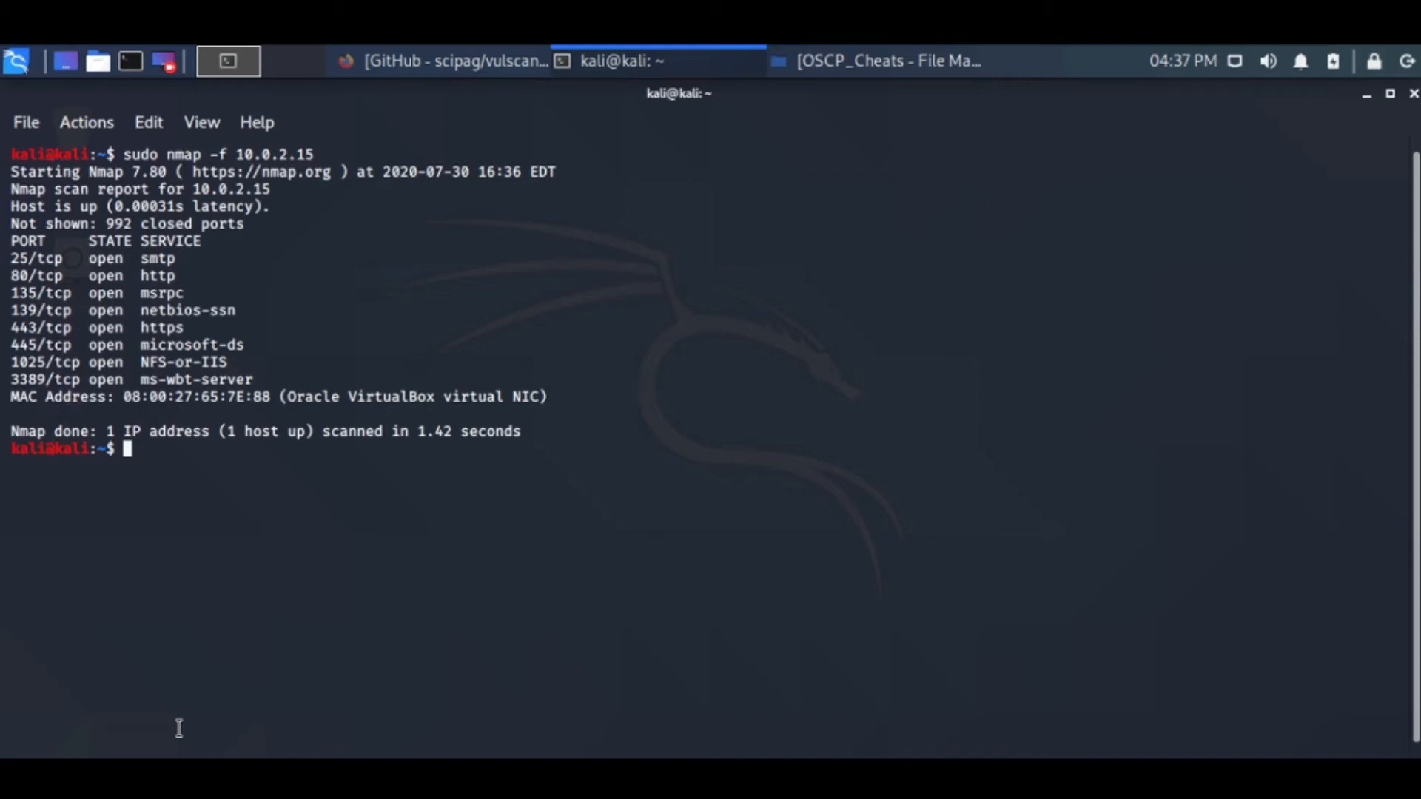
key("Up")
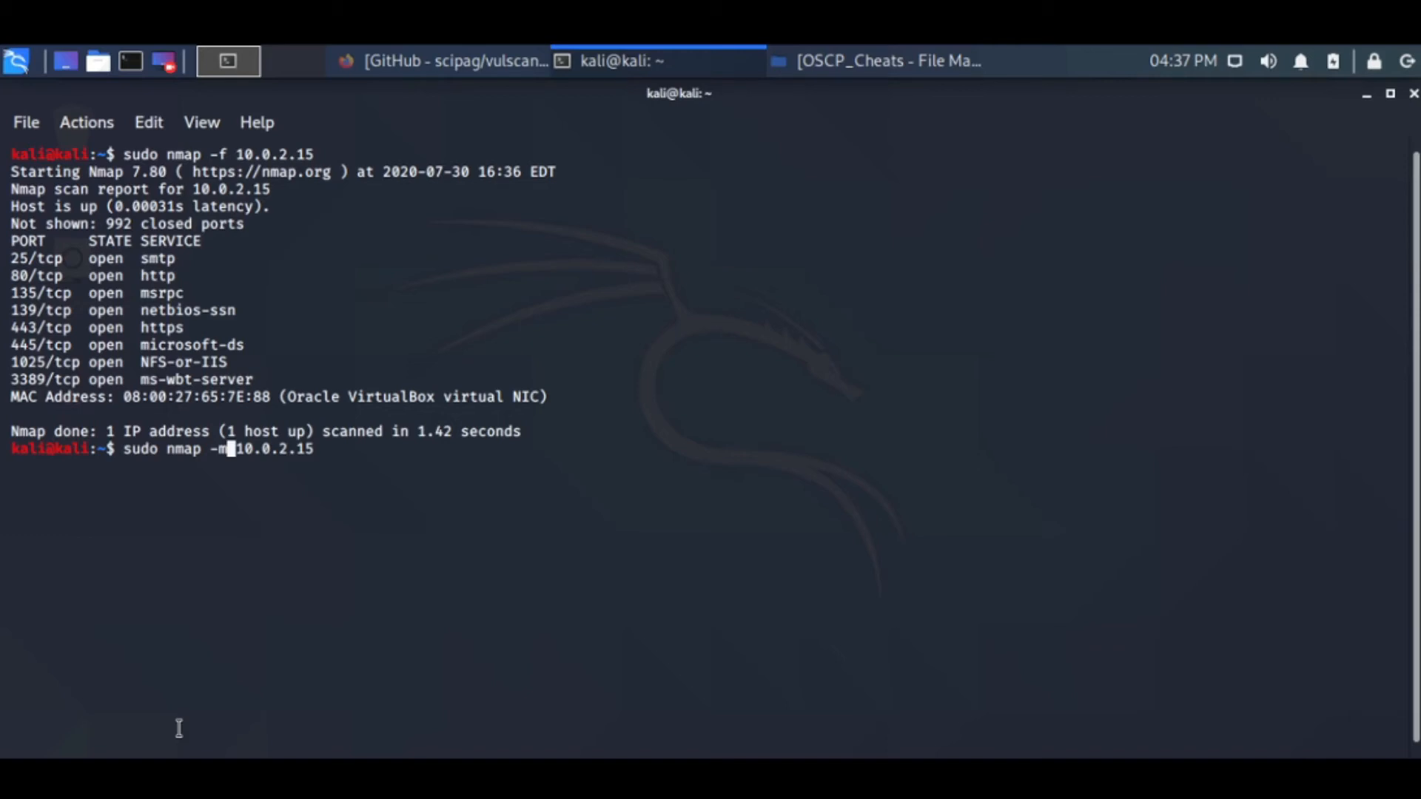
Rescan 10.0.2.15 with '-mtu 8', confirming the same eight open ports.
type("tu 8")
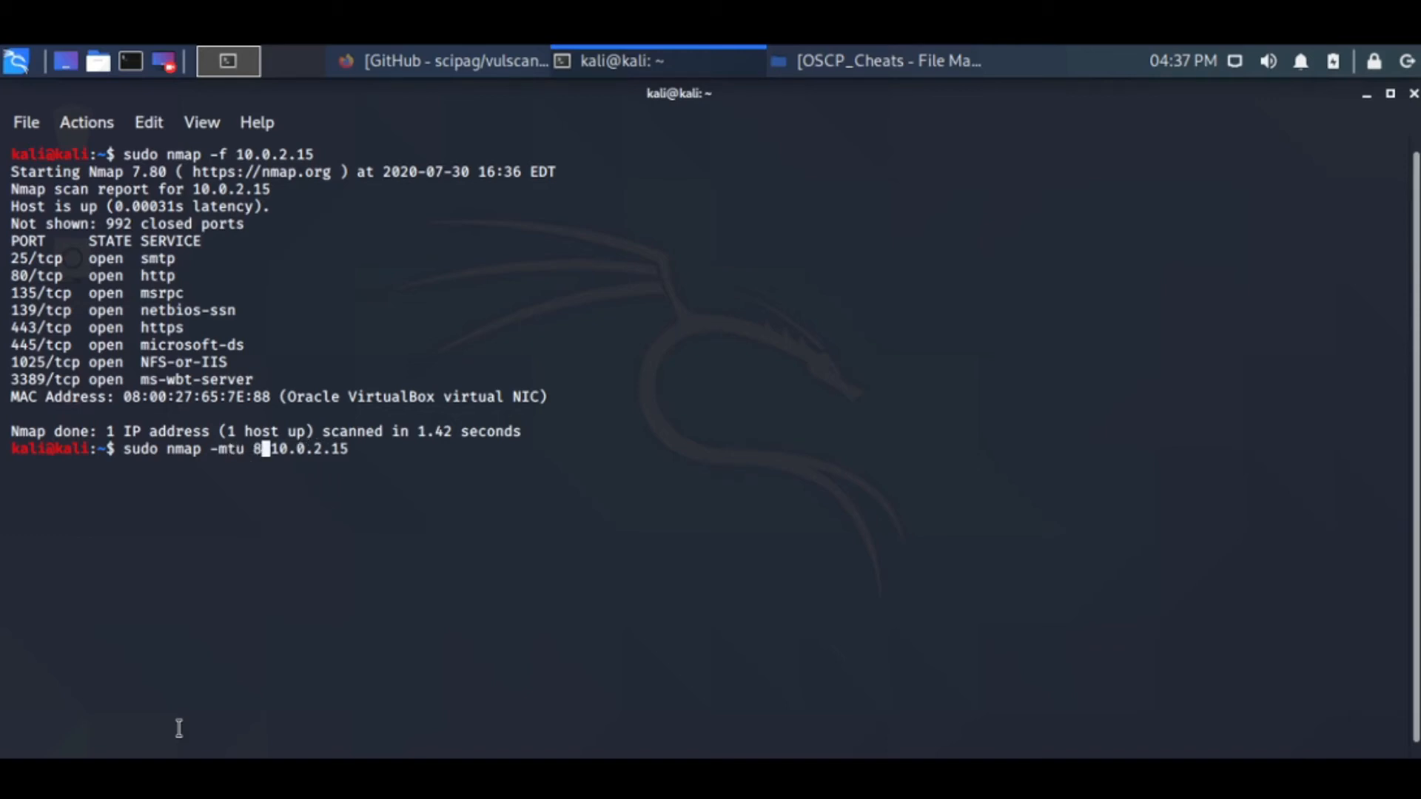
key("Return")
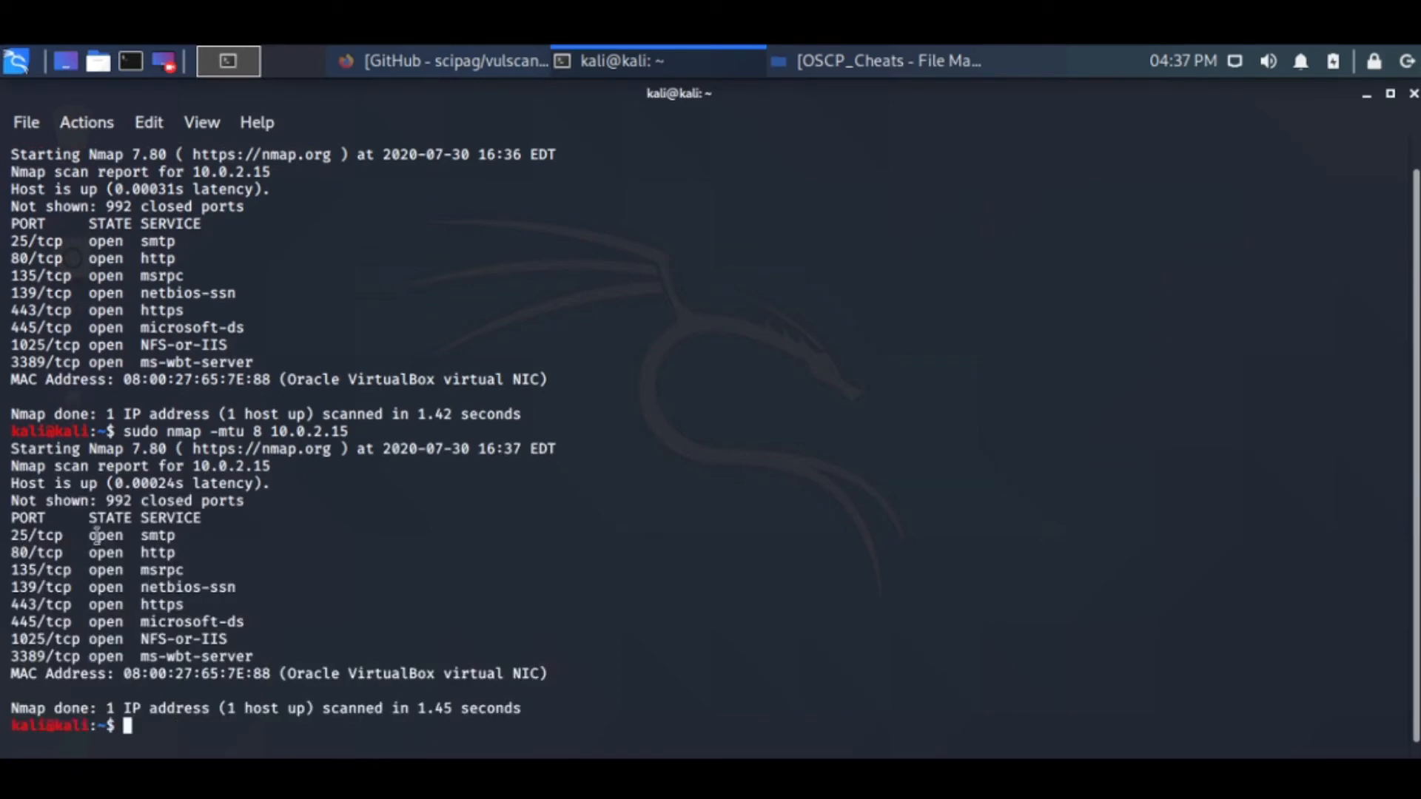
double_click(90, 535)
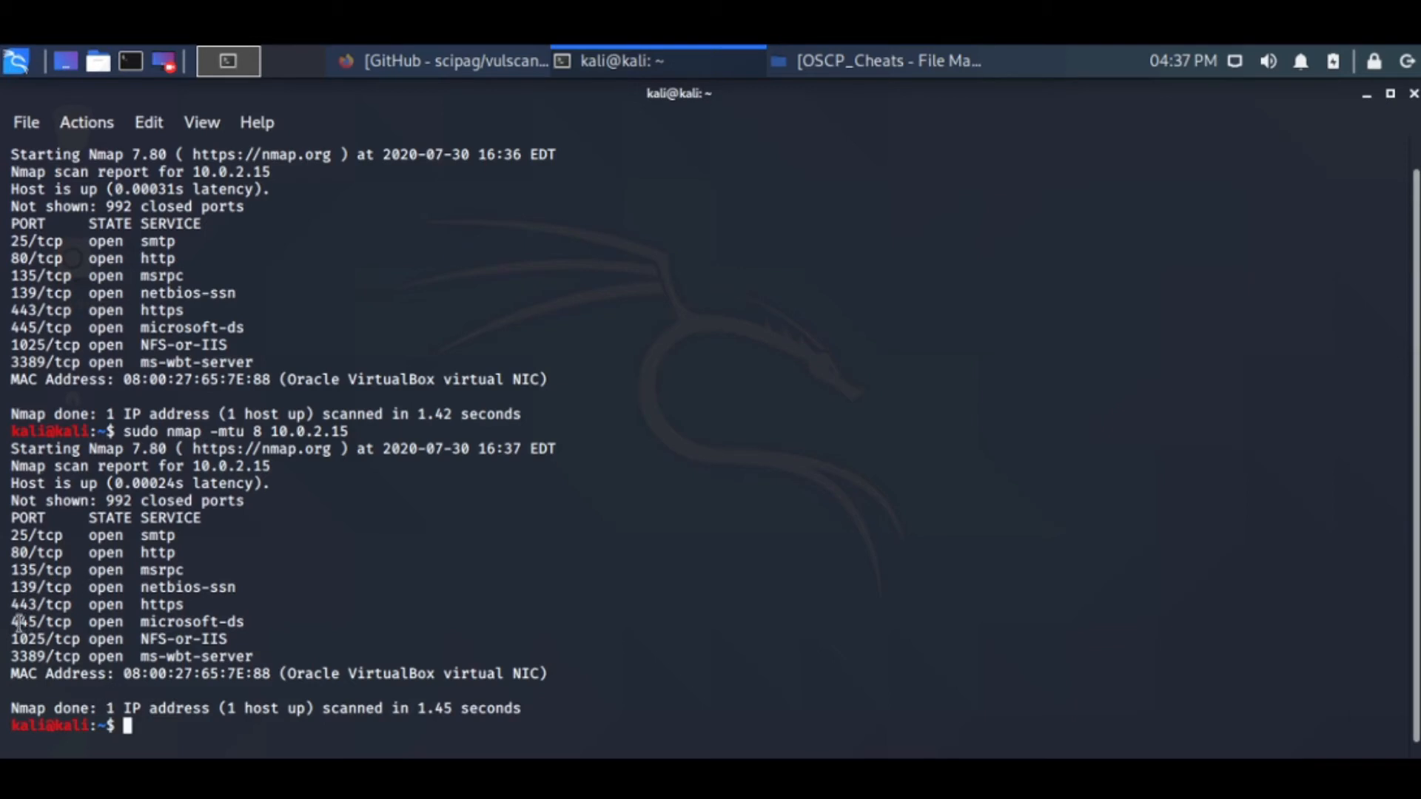
mouse_move(9, 604)
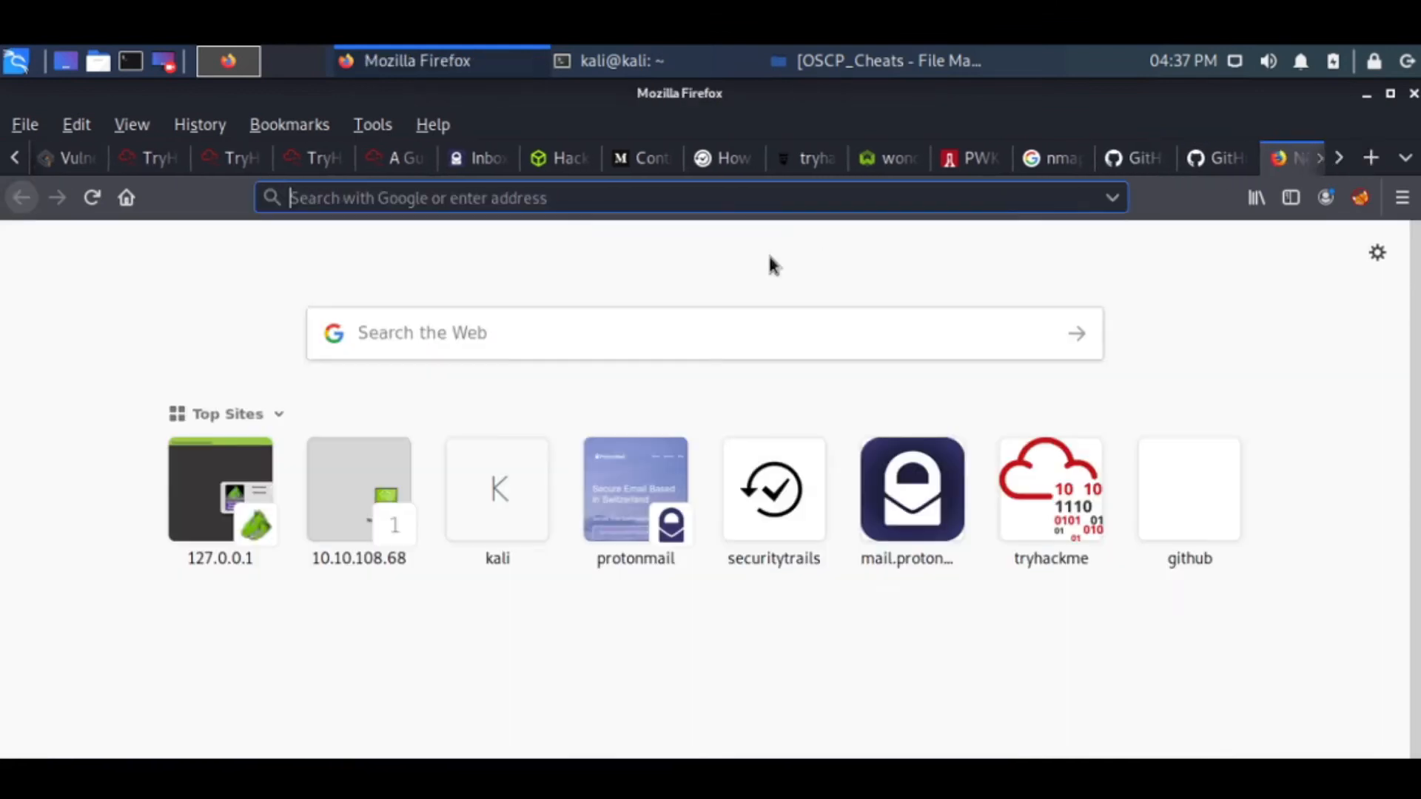
Request /robots.txt on 10.0.2.15 in Firefox (404), return to its IIS page, then to the terminal.
type("10.10.108.68/")
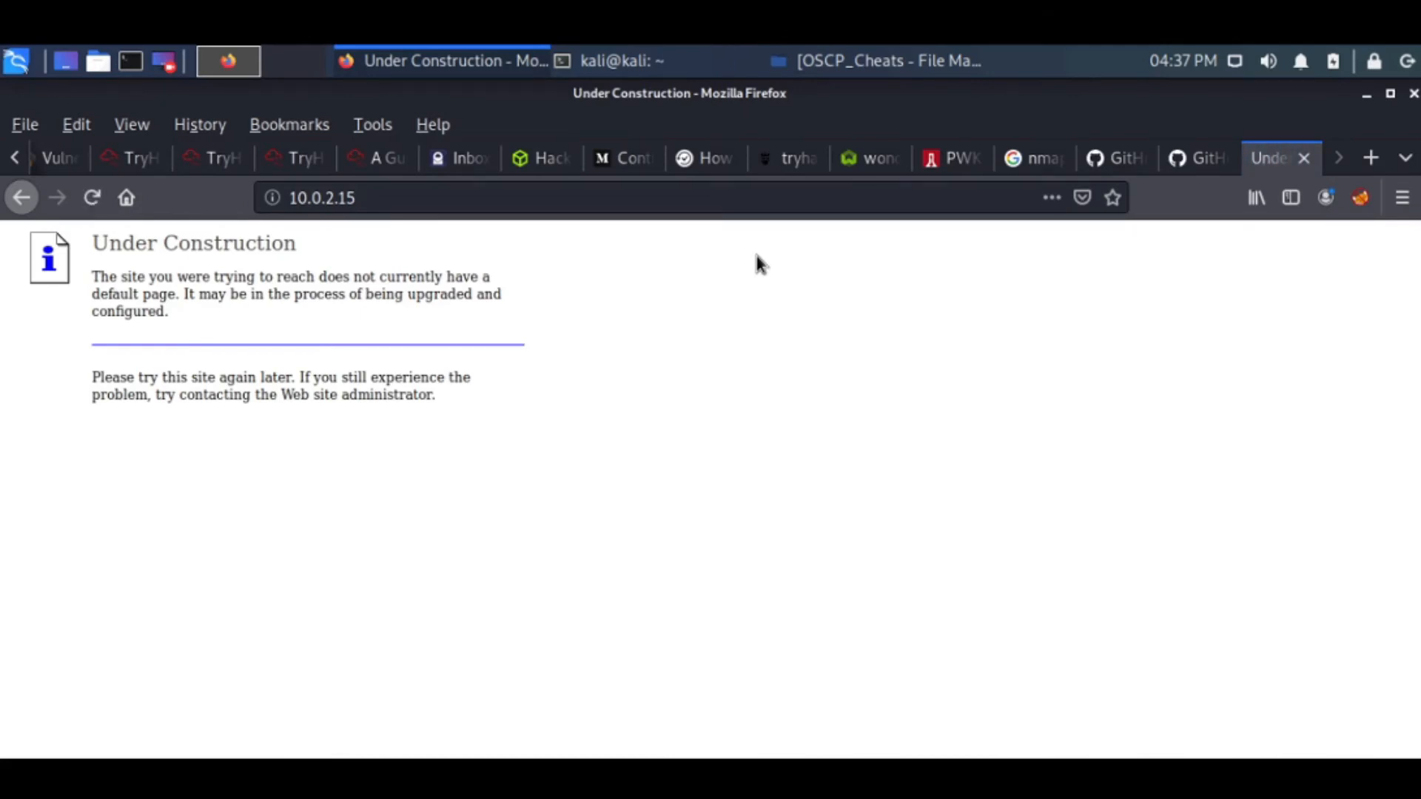
left_click(362, 197)
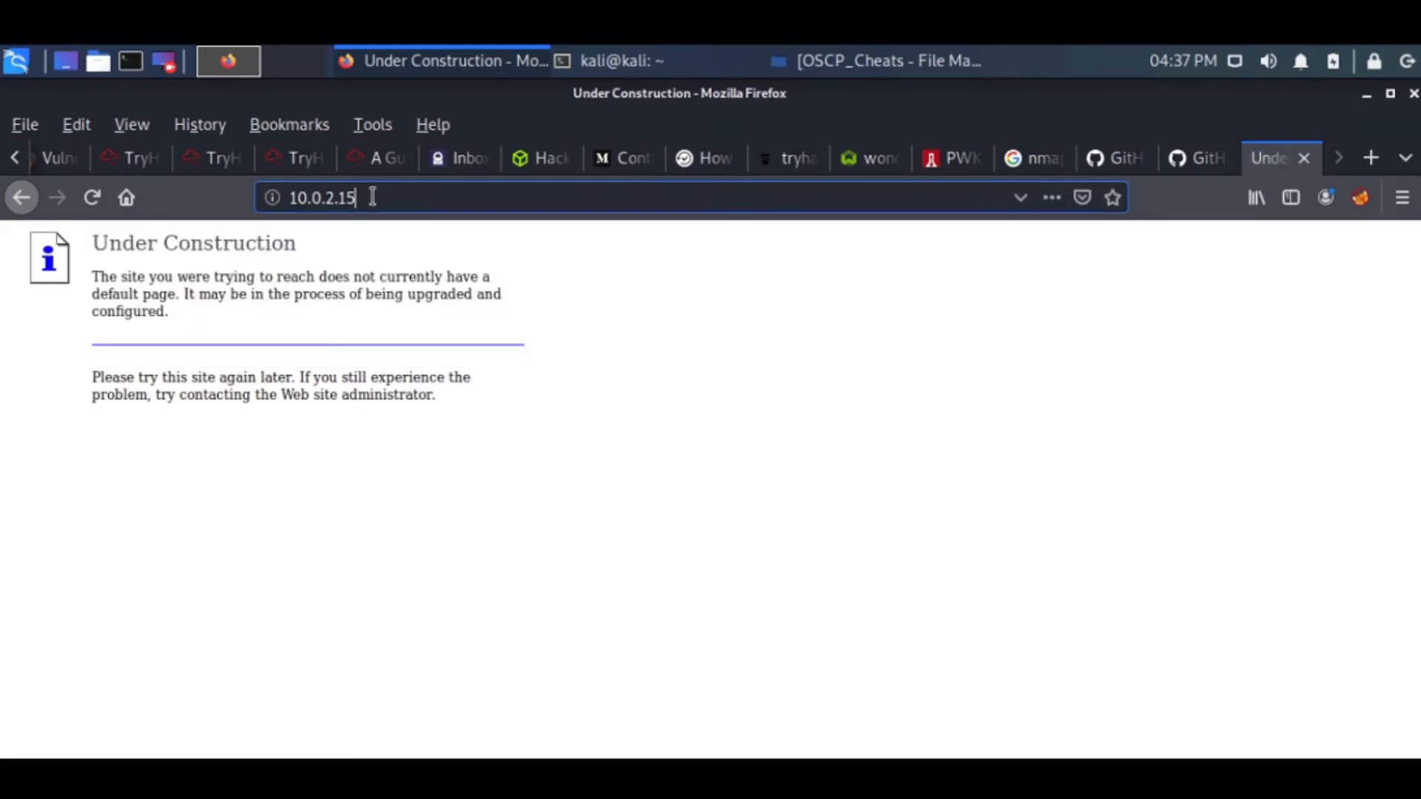
type("/ro")
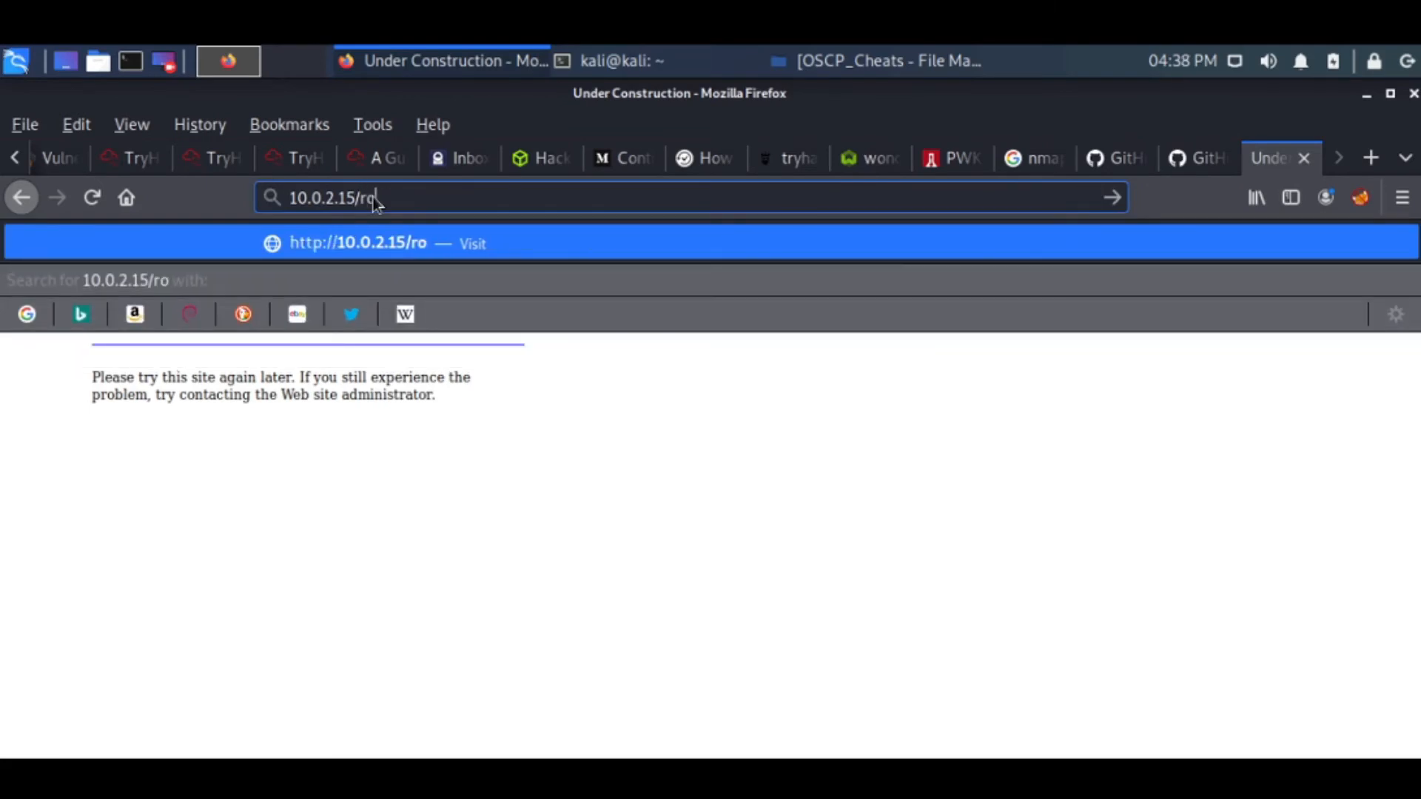
type("bots")
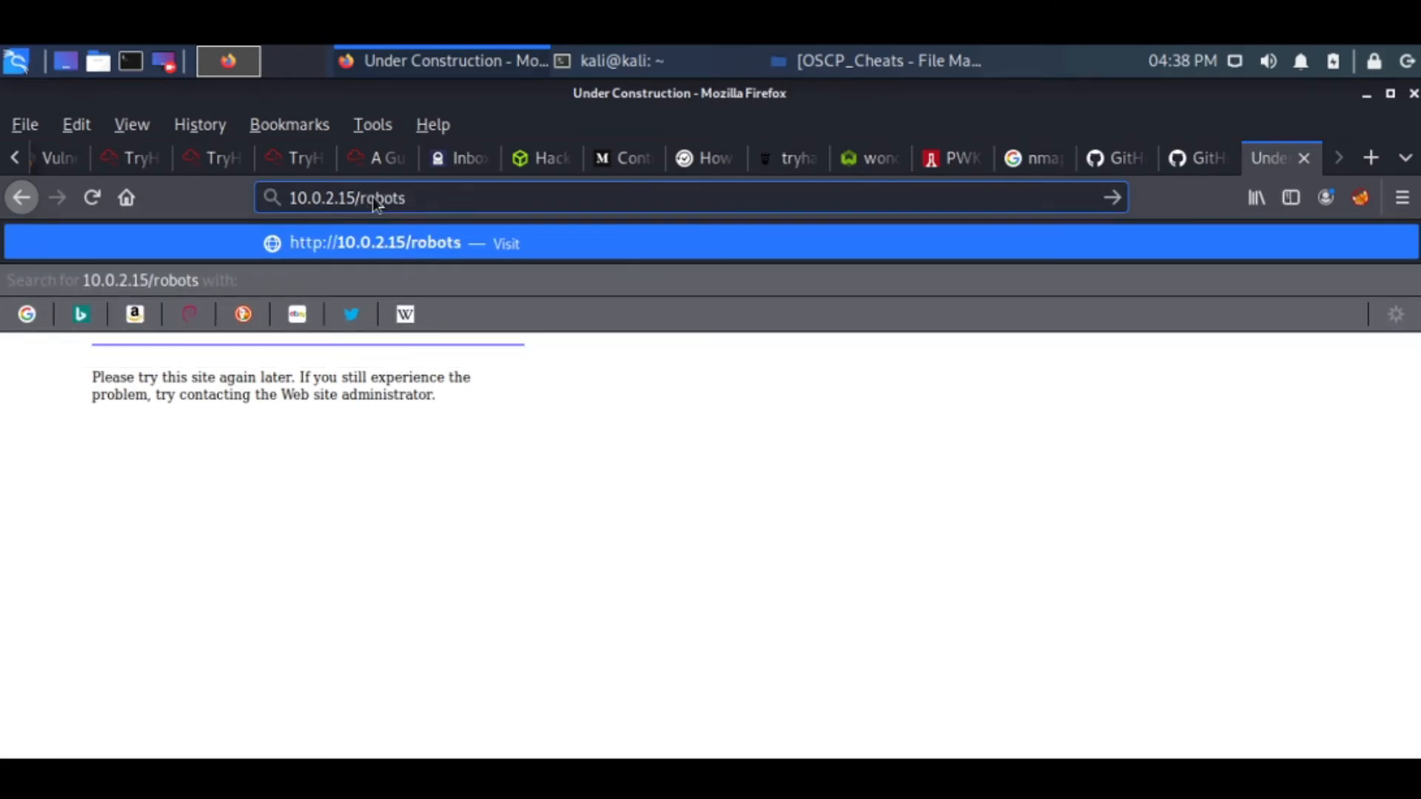
type(".txt")
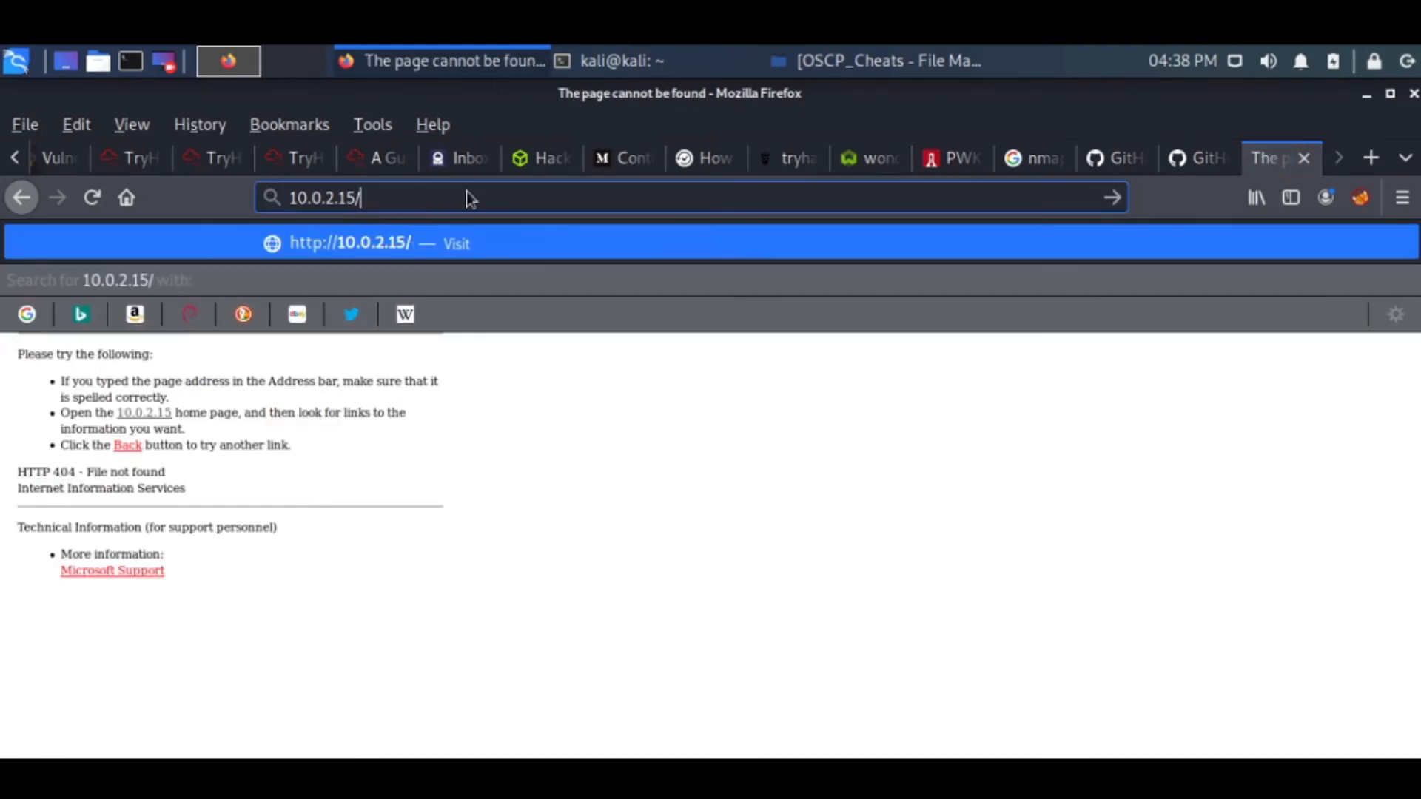
key("Return")
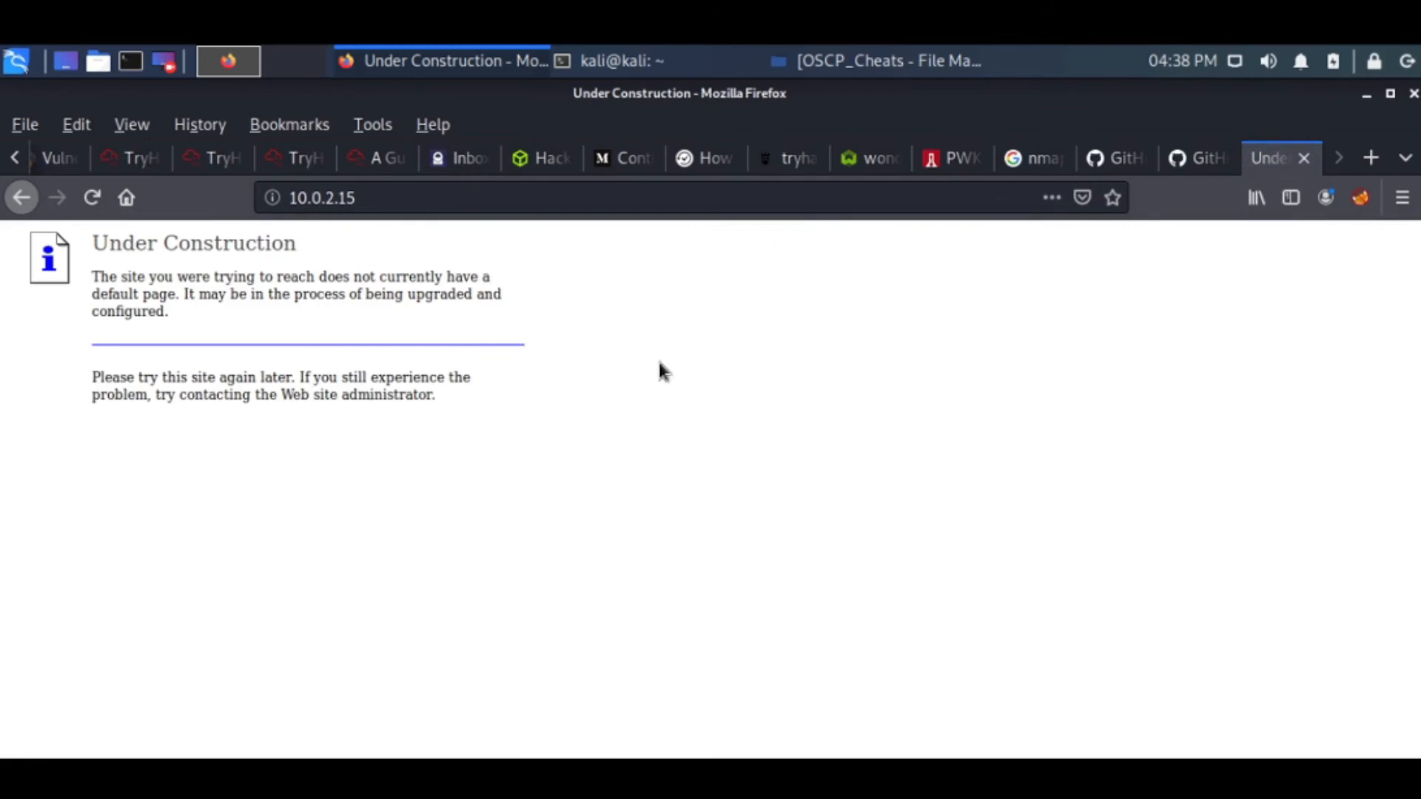
mouse_move(26, 444)
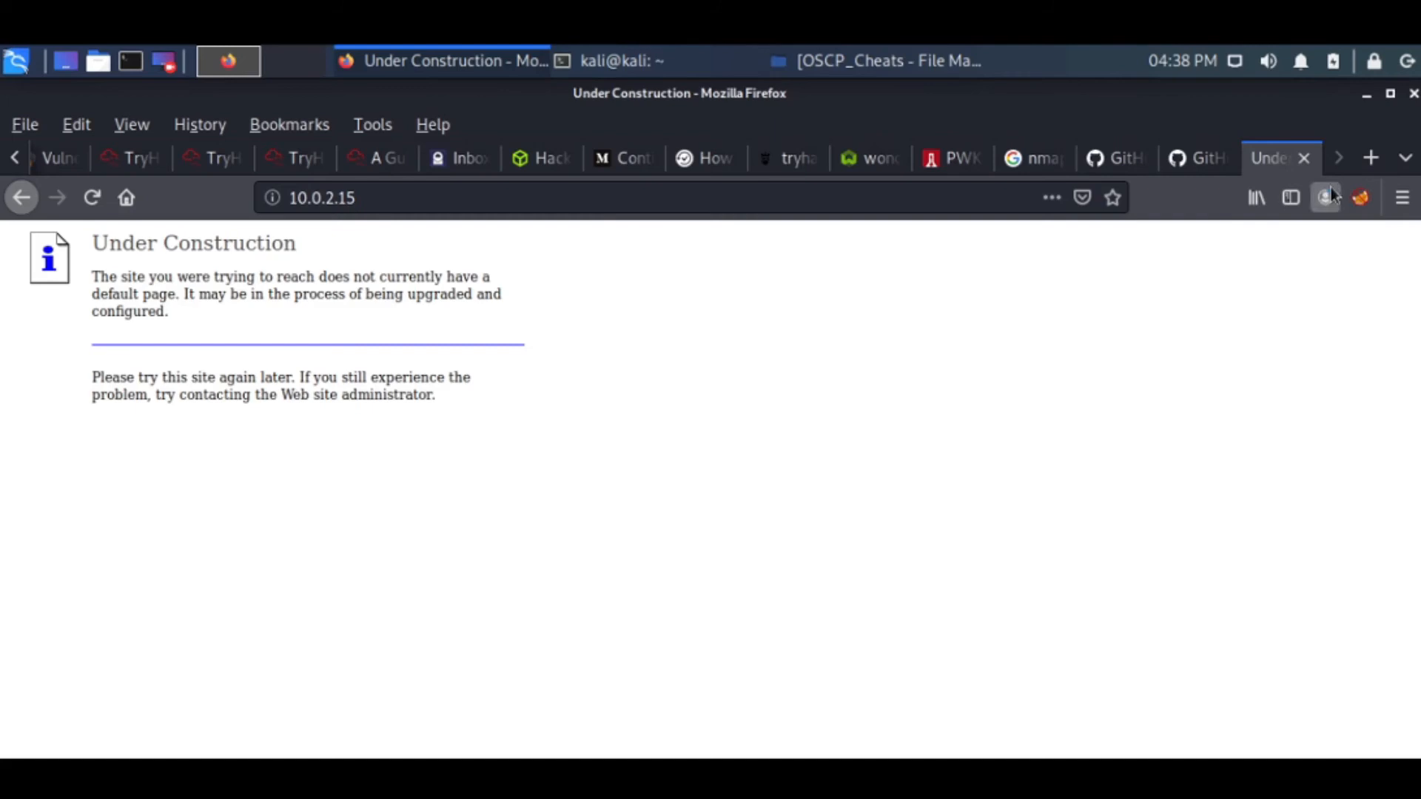
left_click(620, 61)
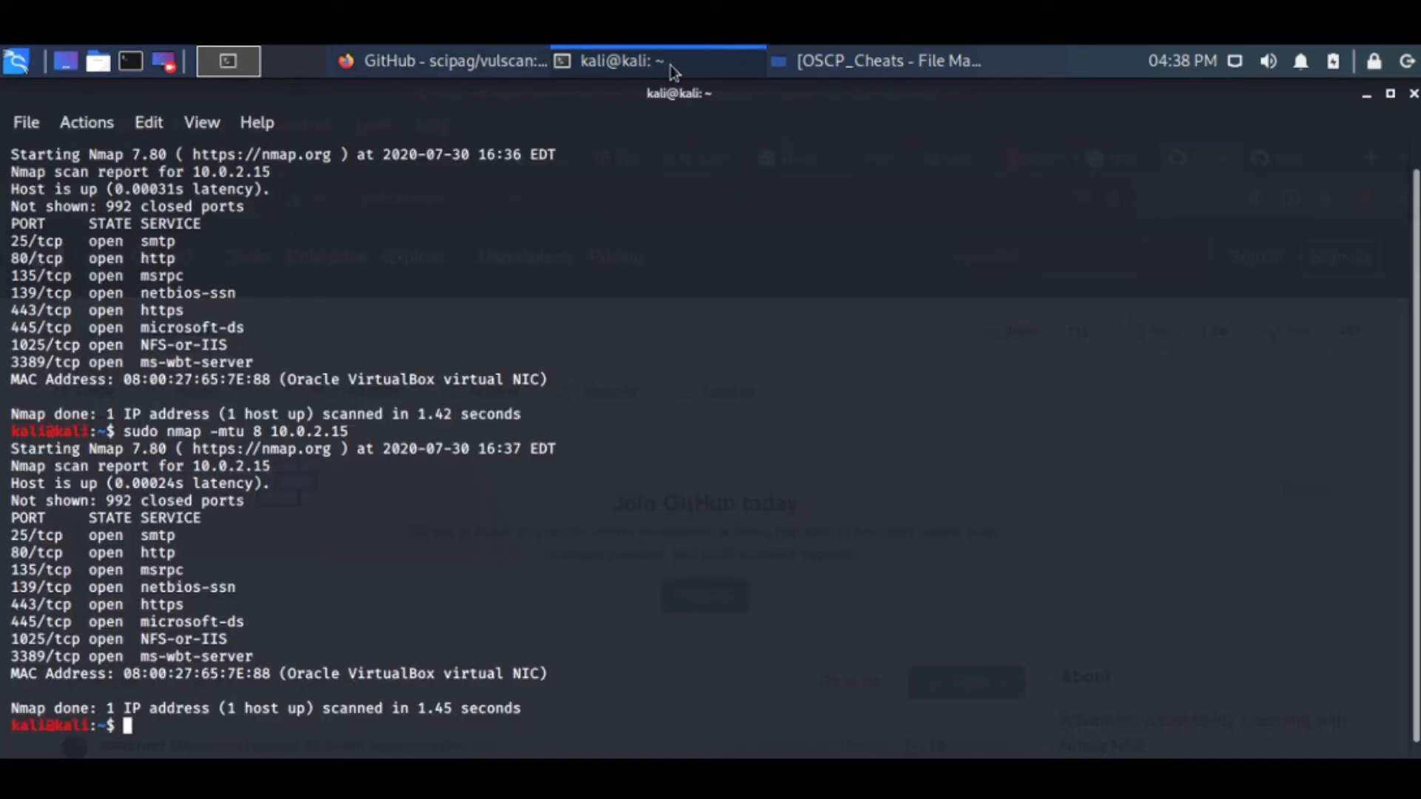
mouse_move(453, 531)
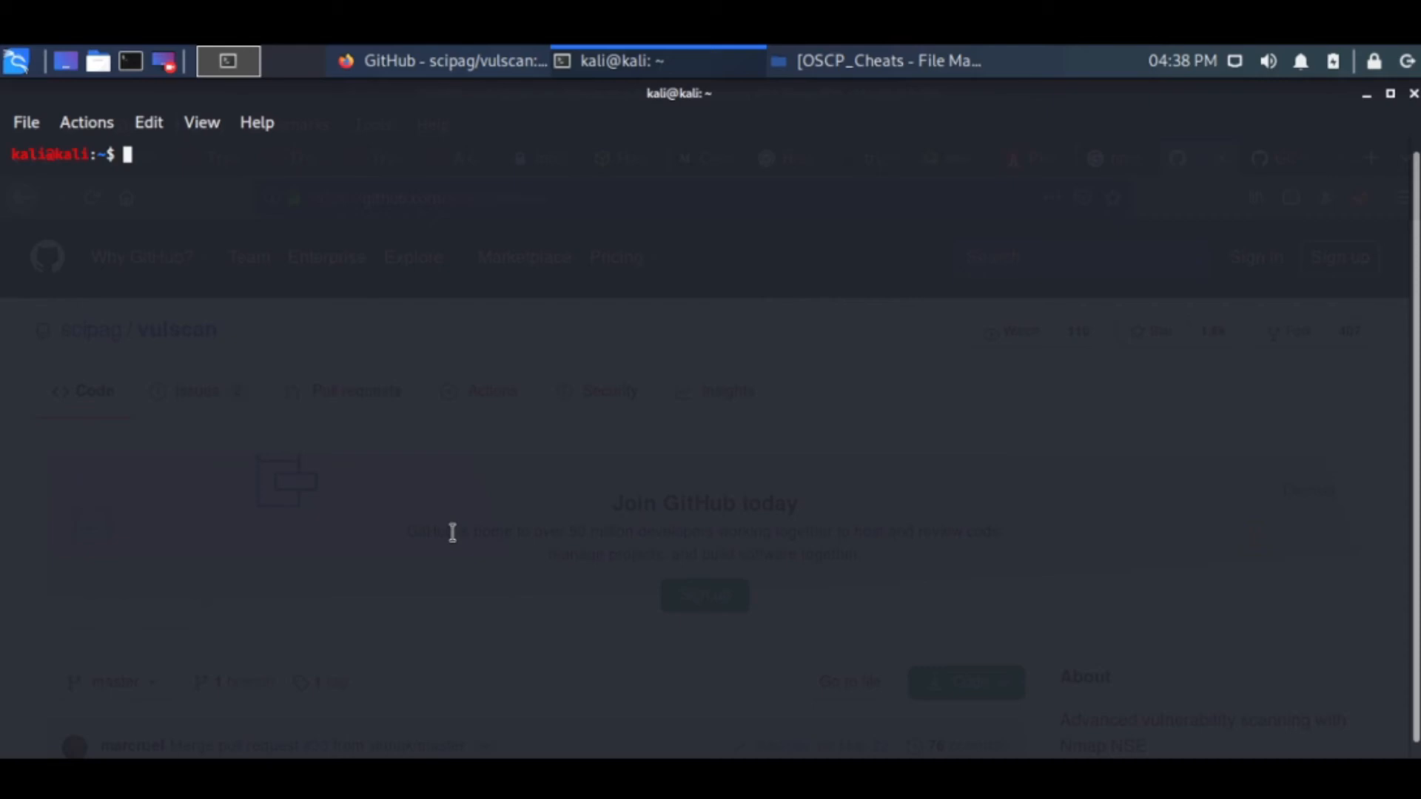
mouse_move(604, 331)
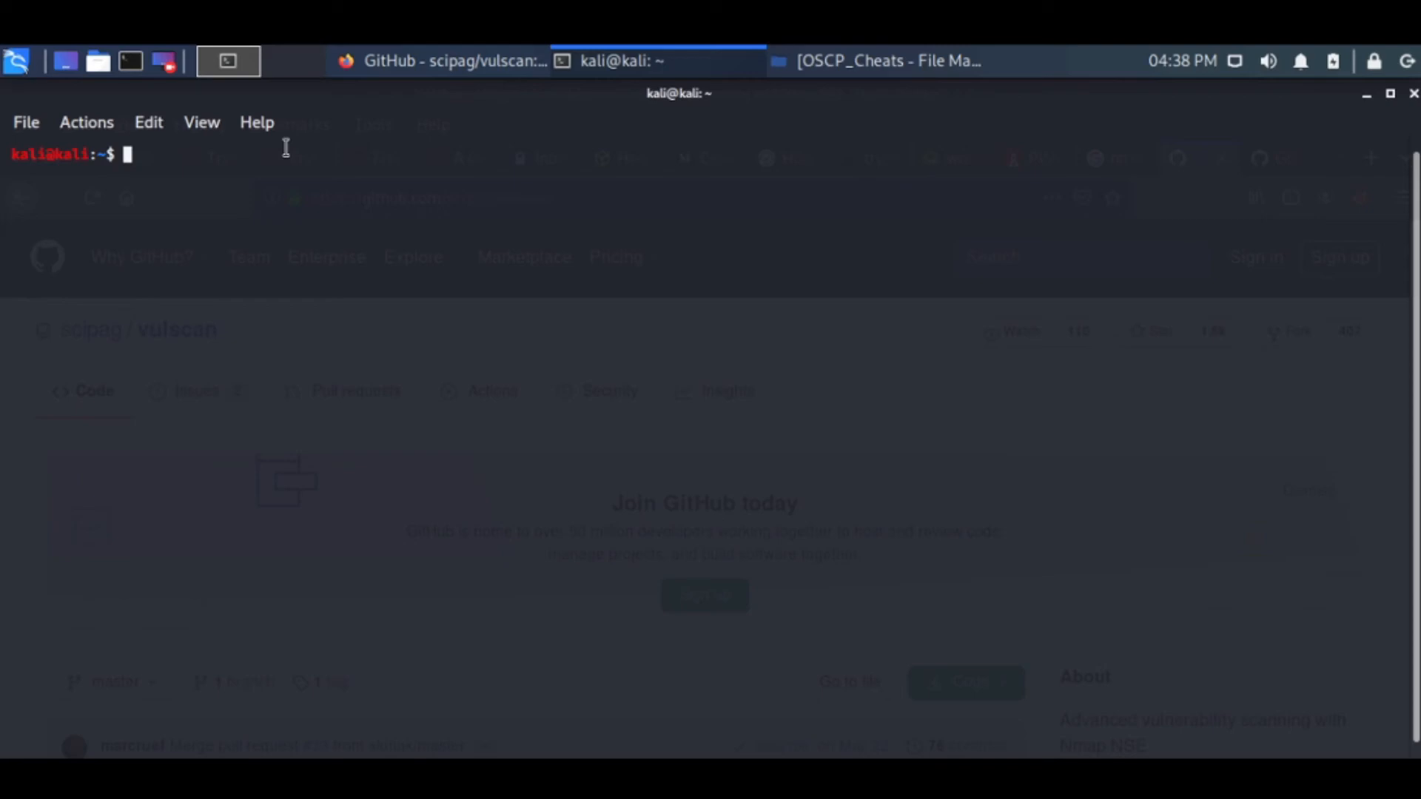
Run 'sudo nmap -D RND:5 10.0.2.15', a five-decoy scan listing six open ports.
type("sudo")
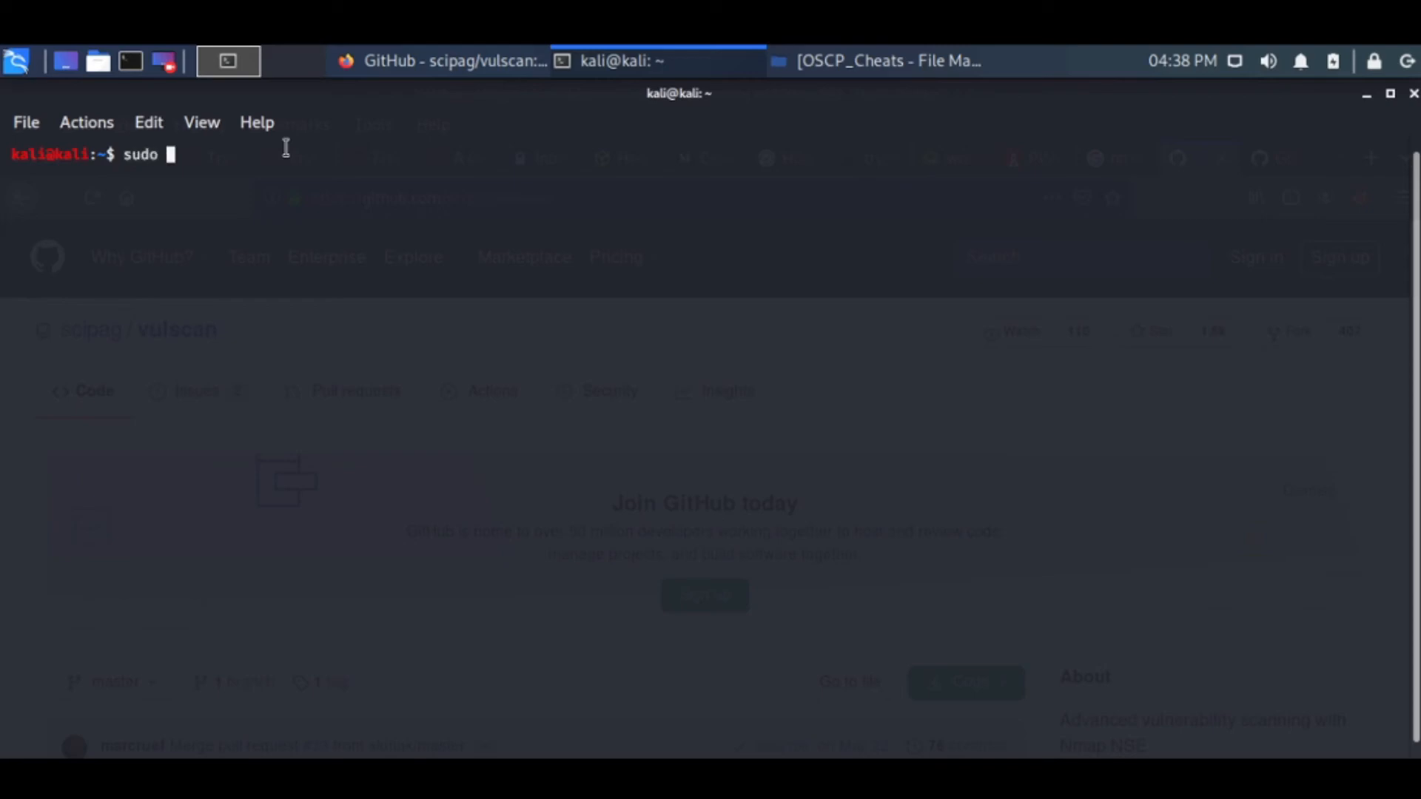
type("nmap")
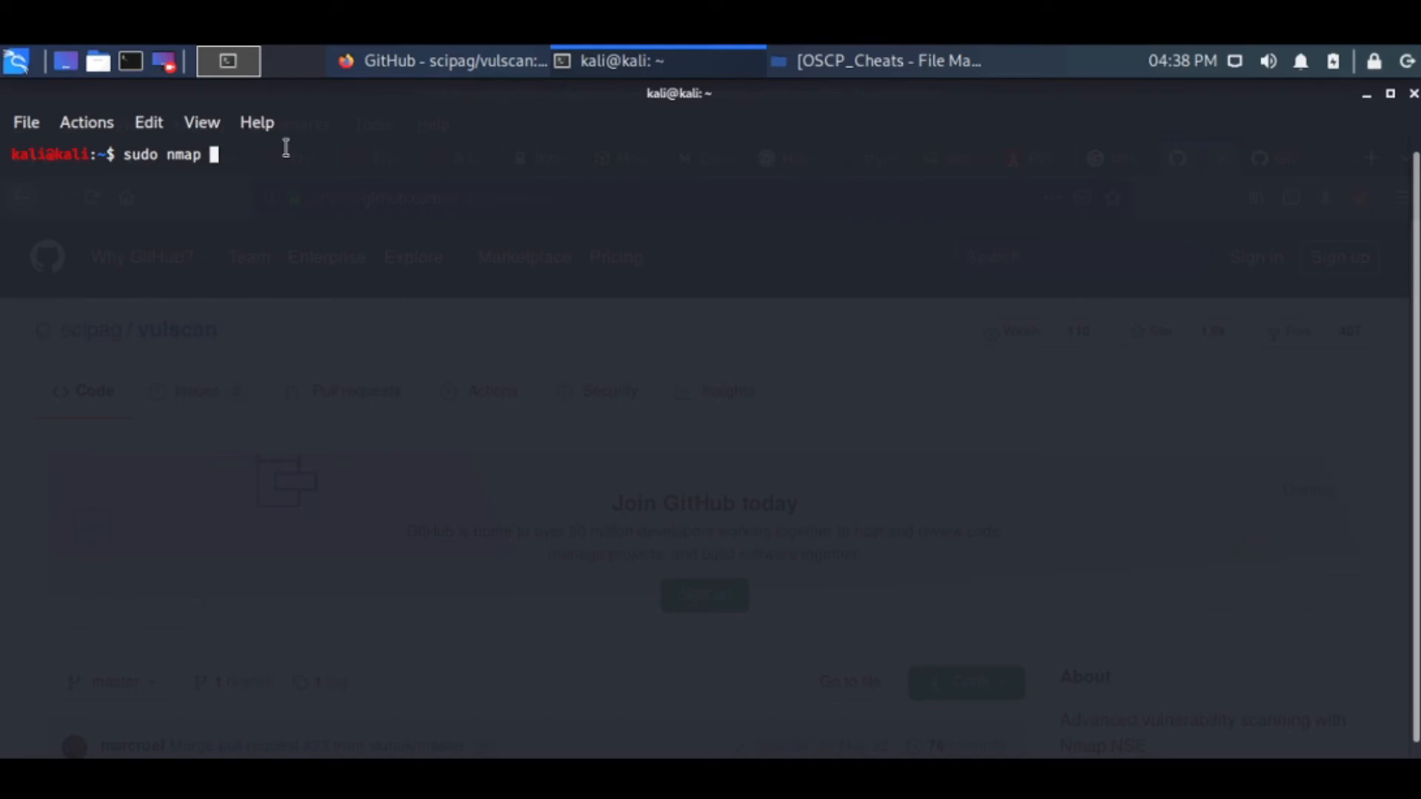
type("-D")
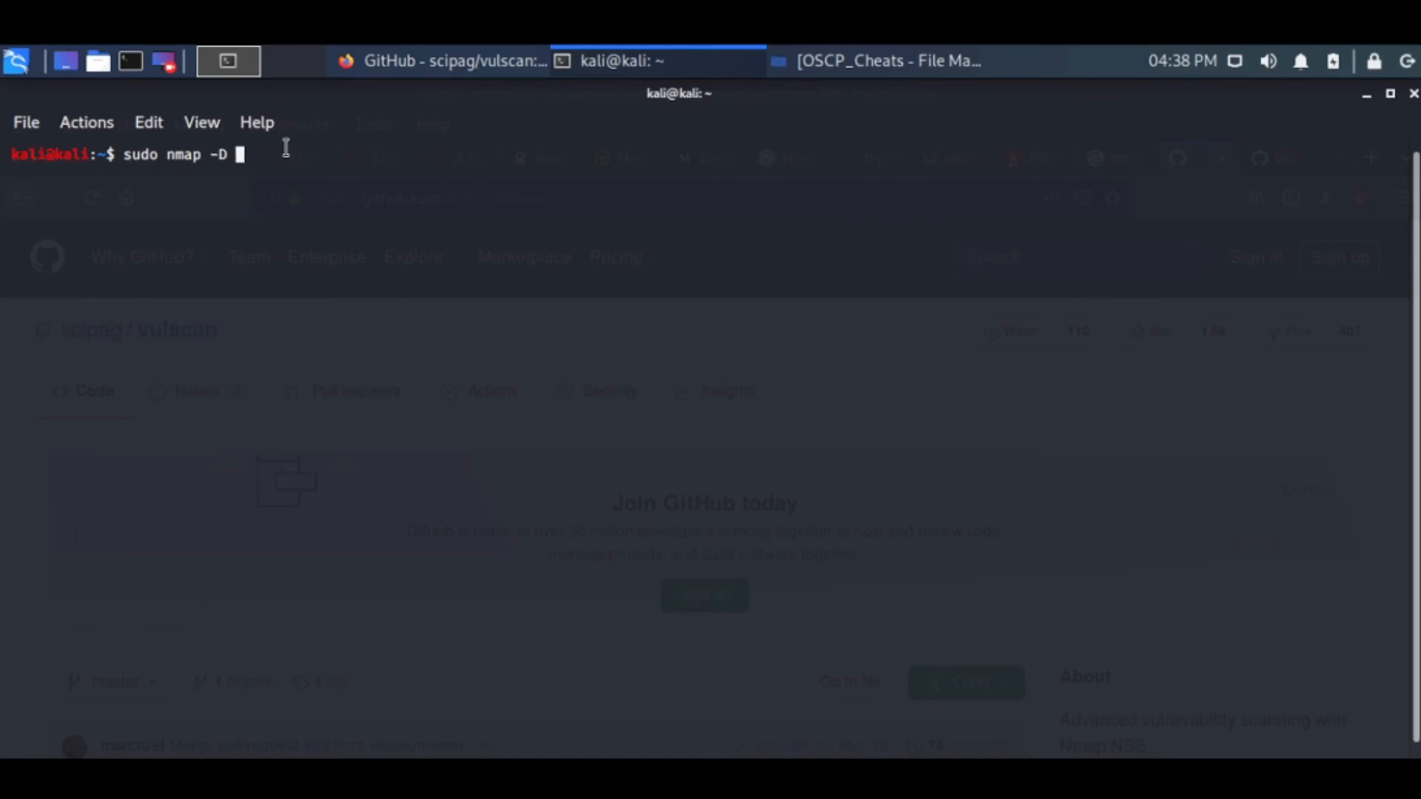
type("RND")
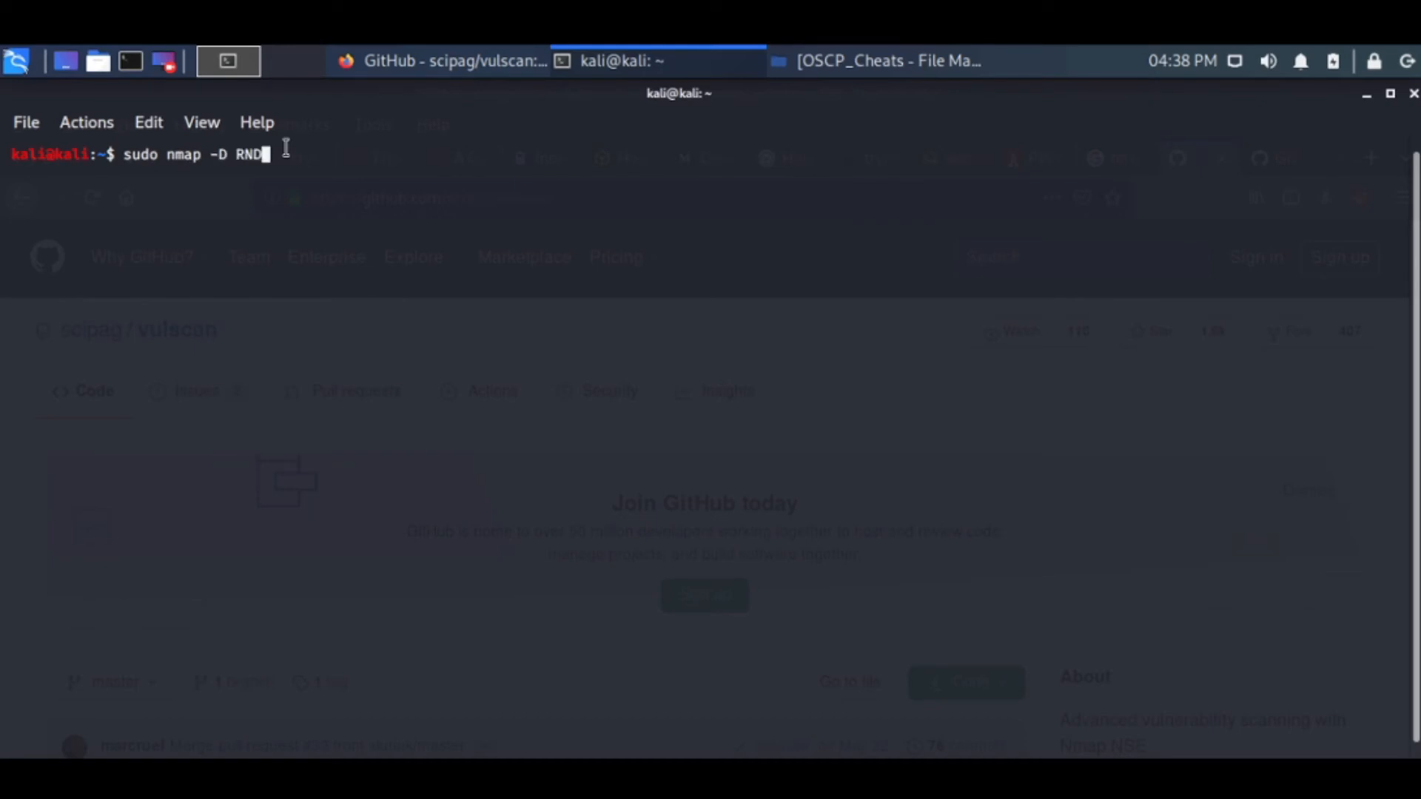
type(":")
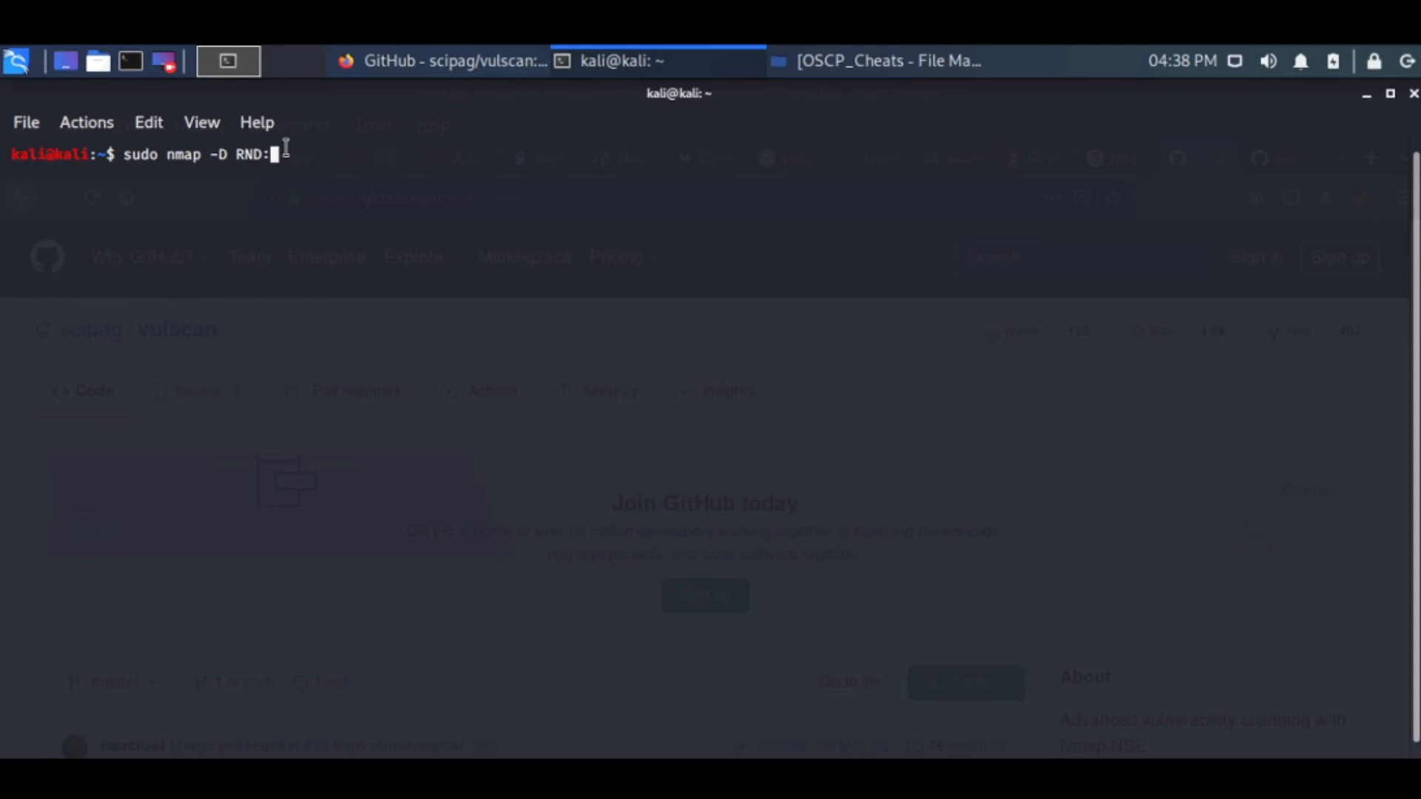
type("5")
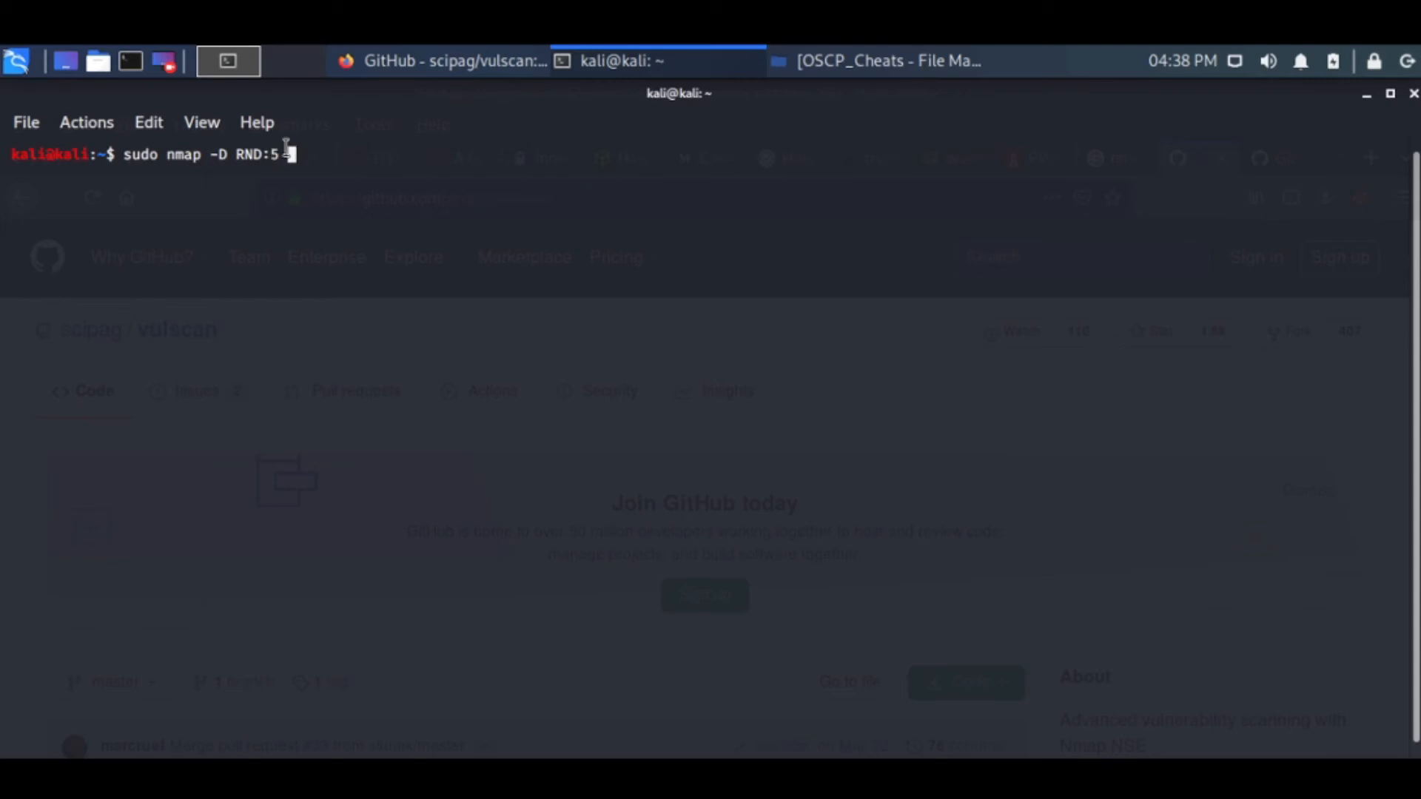
type("10.0.2.15")
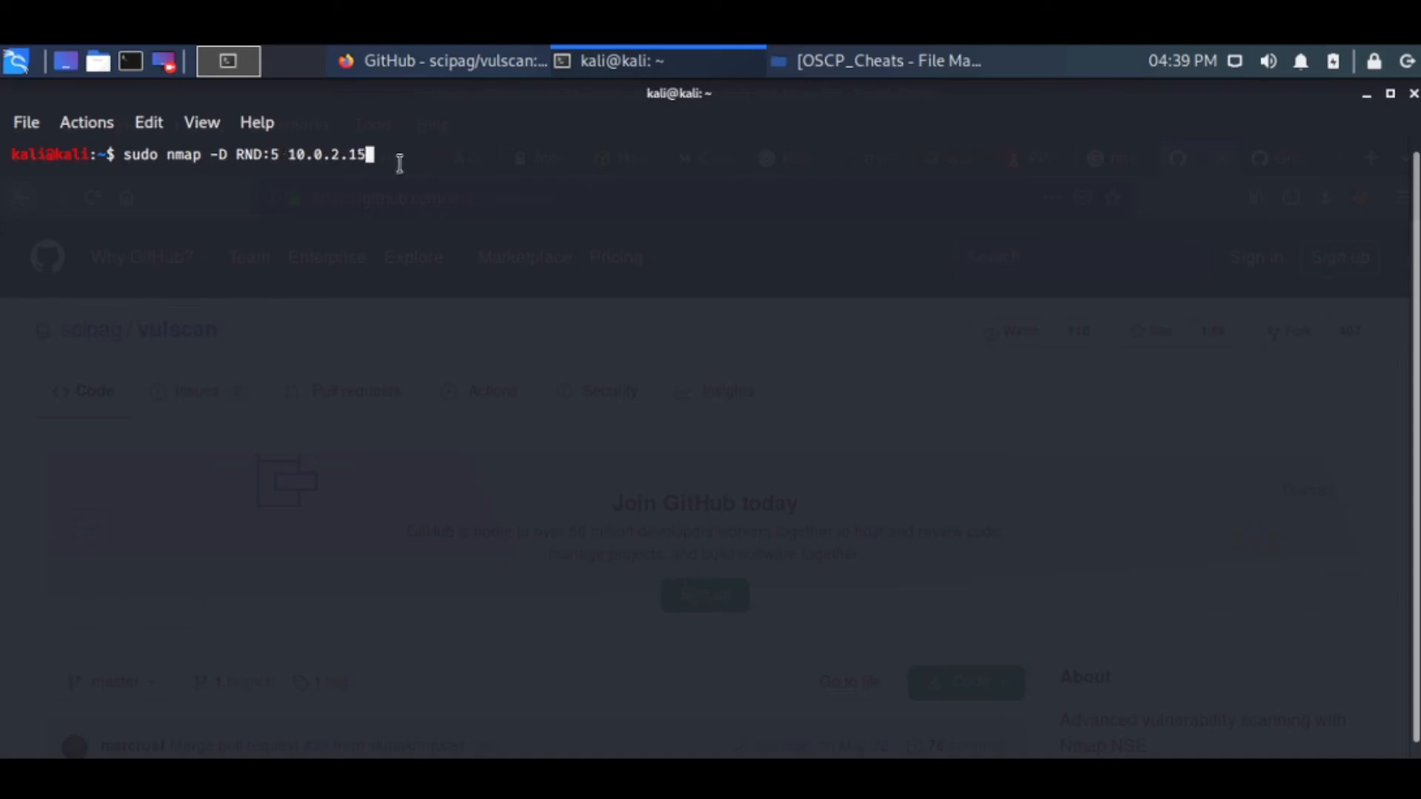
key("Return")
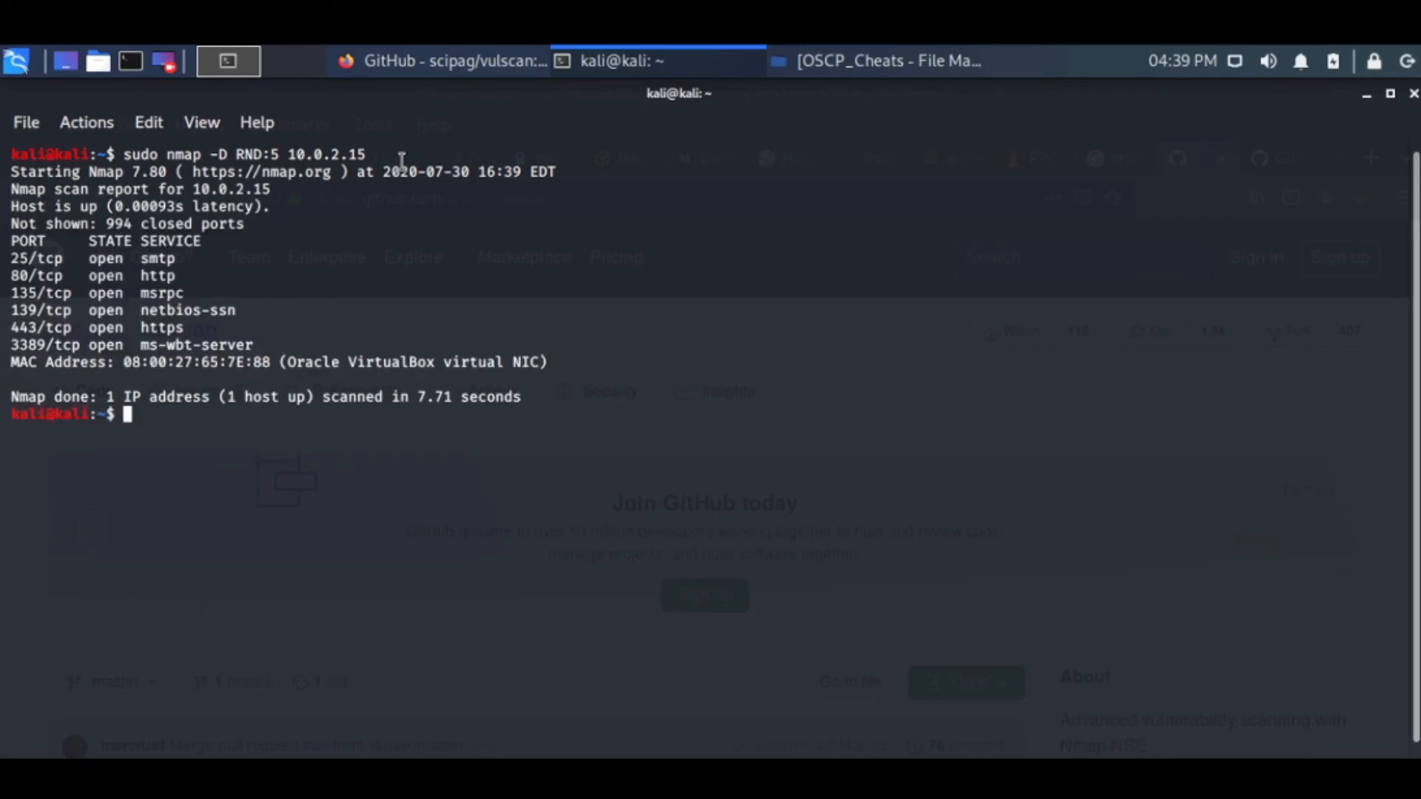
key("Return")
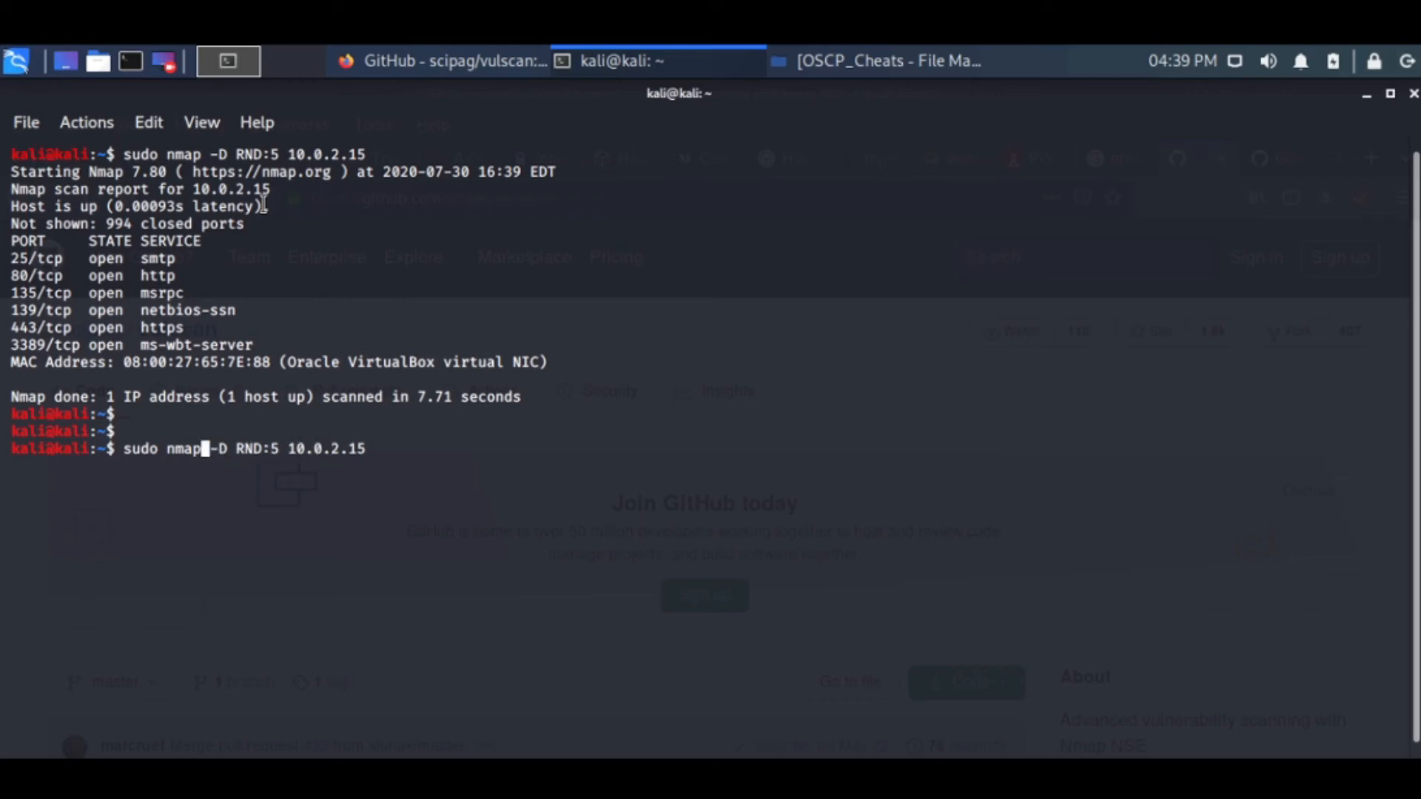
Run 'sudo nmap -sV -D RND:5 10.0.2.15' and highlight Microsoft IIS 5.1 in the version results.
type("-sV")
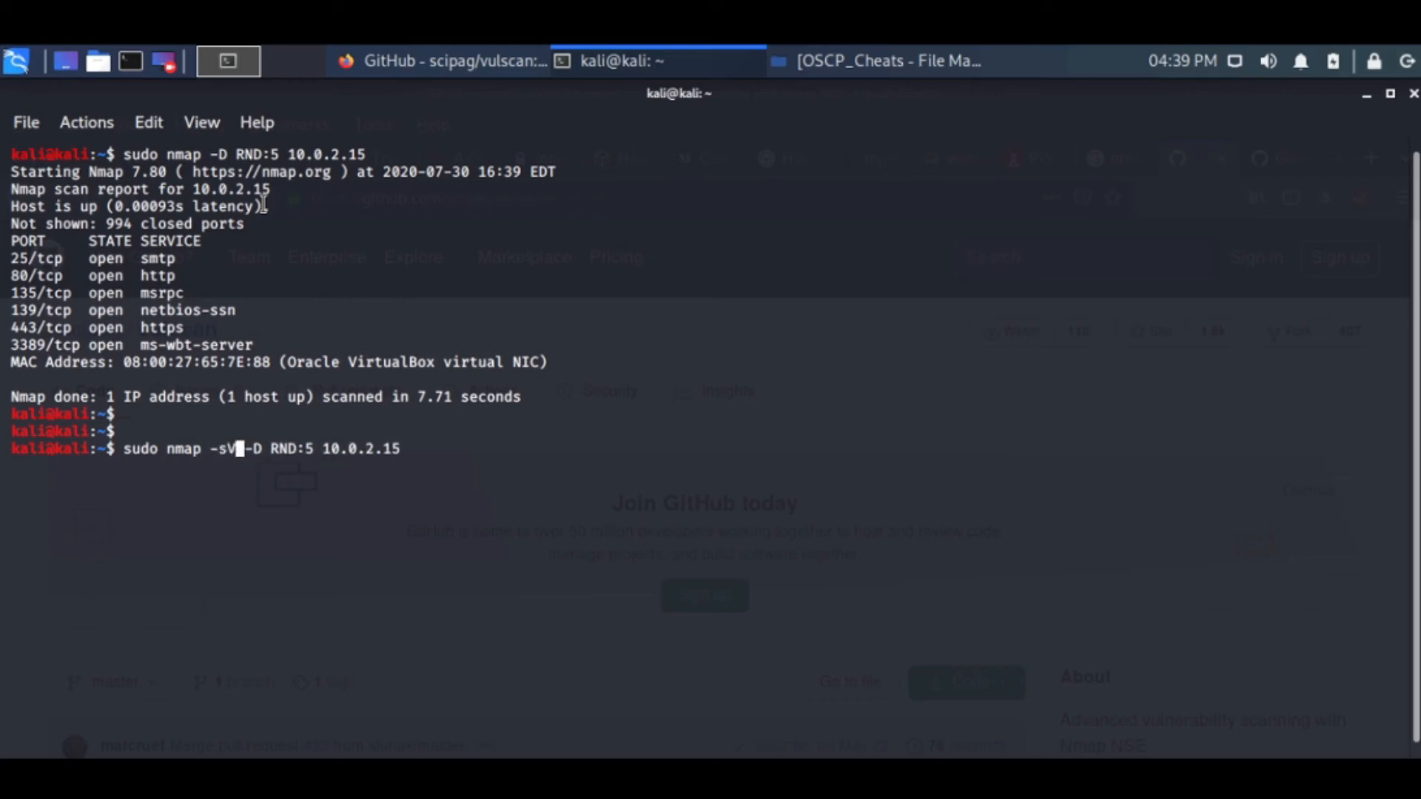
key("Return")
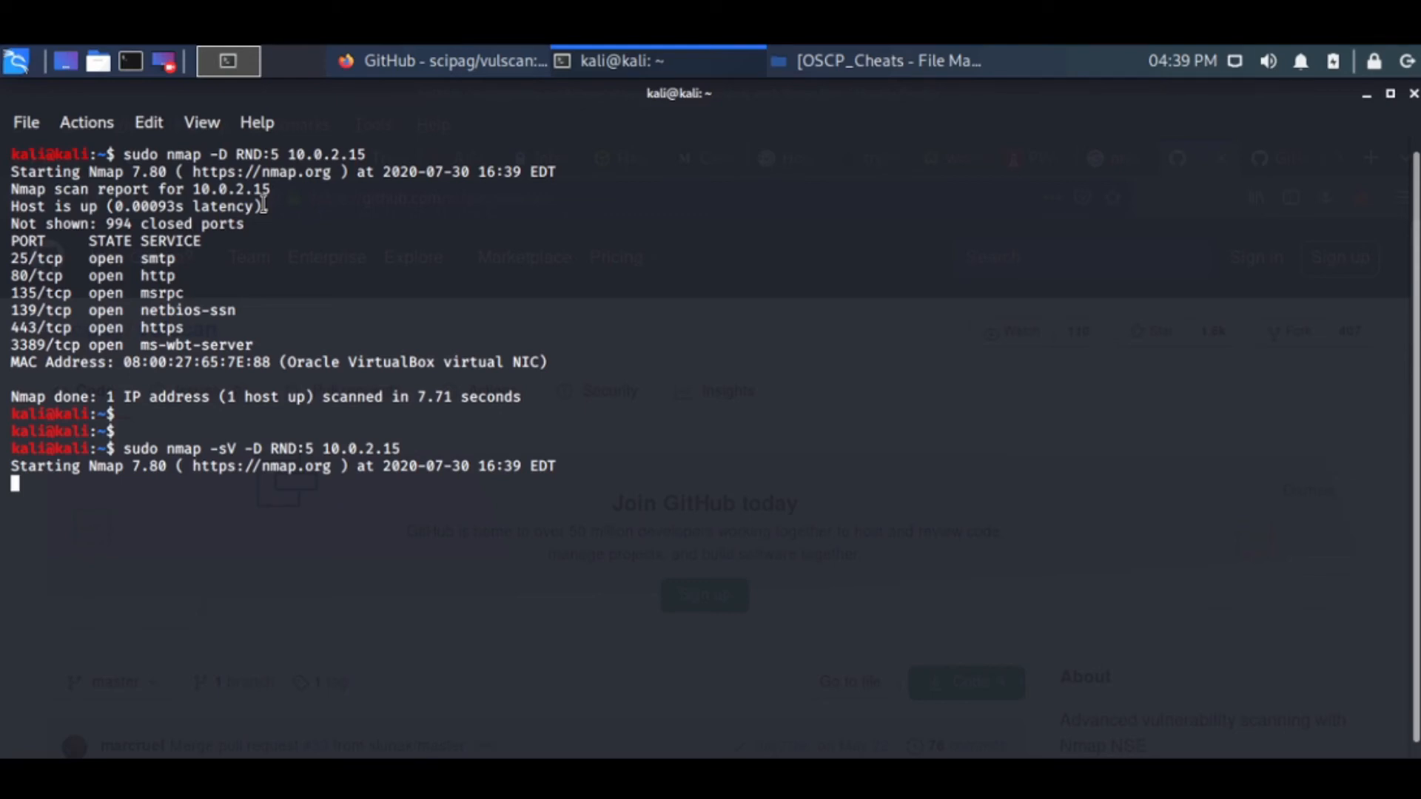
mouse_move(512, 398)
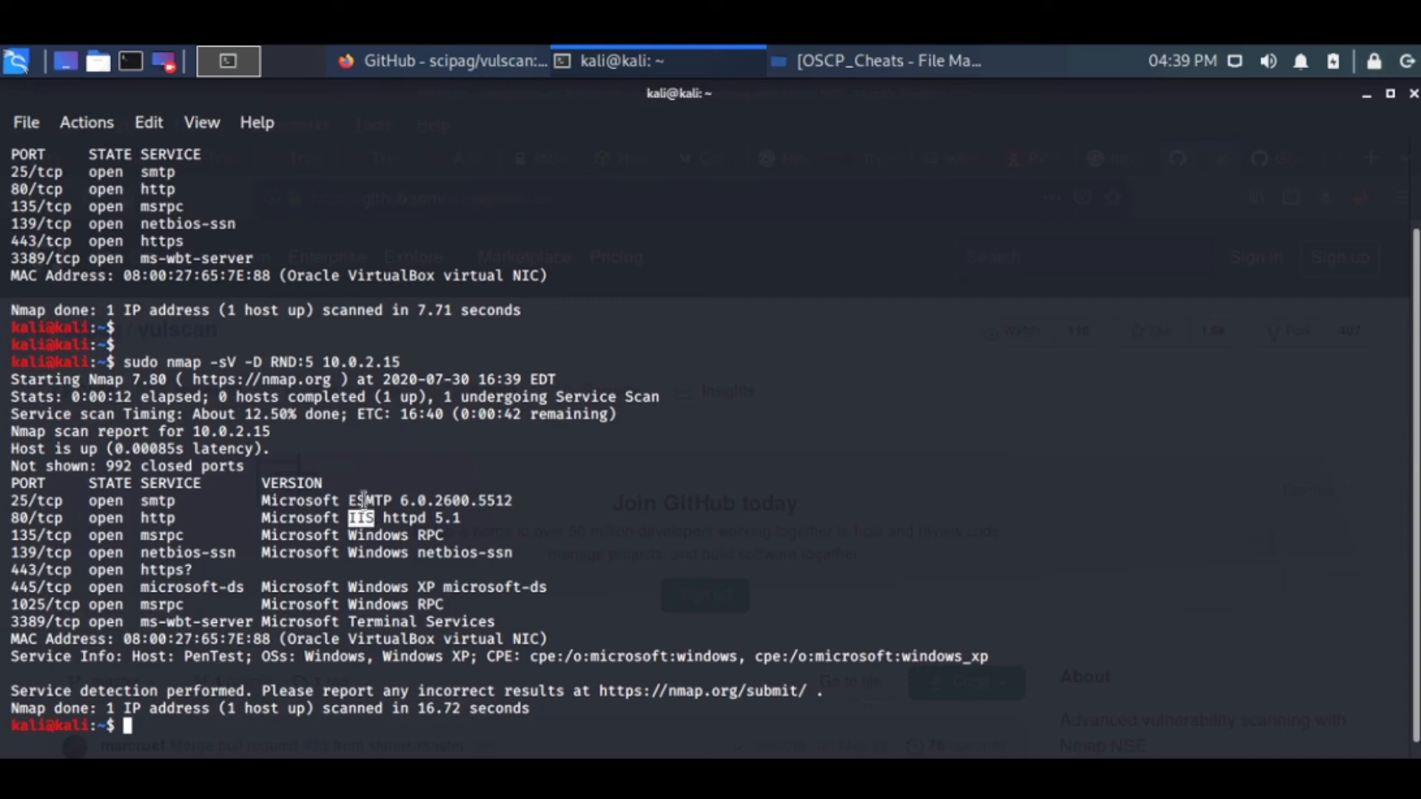
double_click(367, 500)
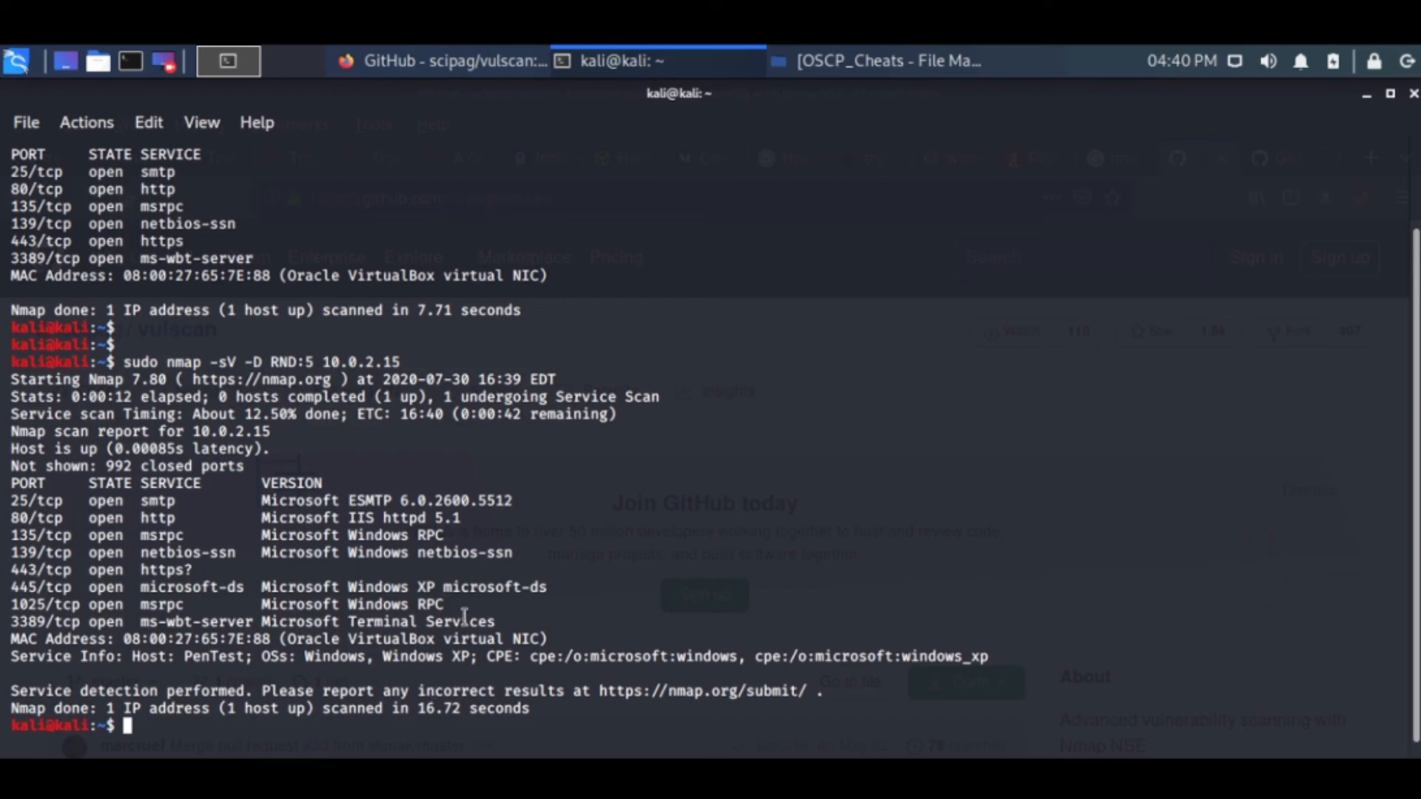
mouse_move(239, 753)
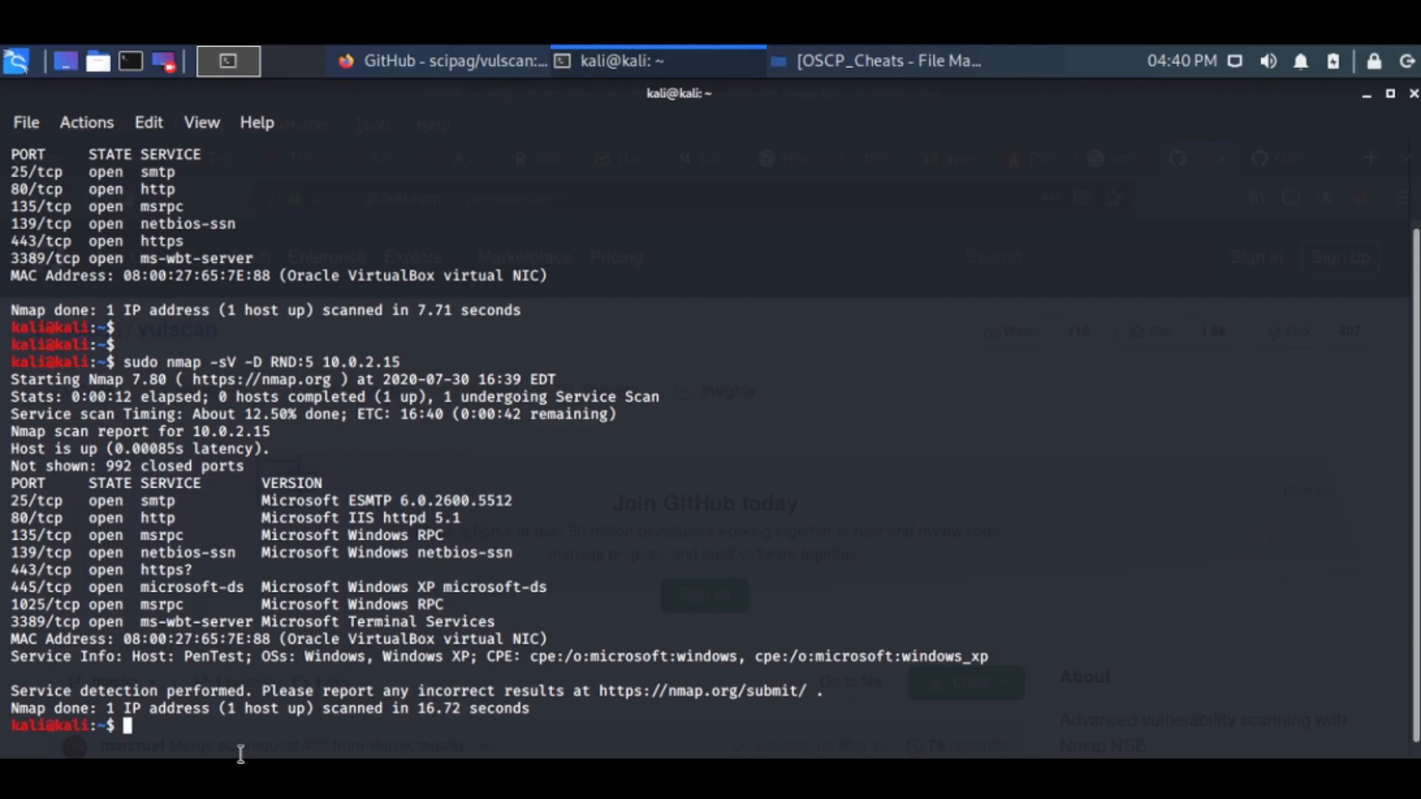
Launch an rdesktop session to the Windows XP host at 10.0.2.15.
type("rd")
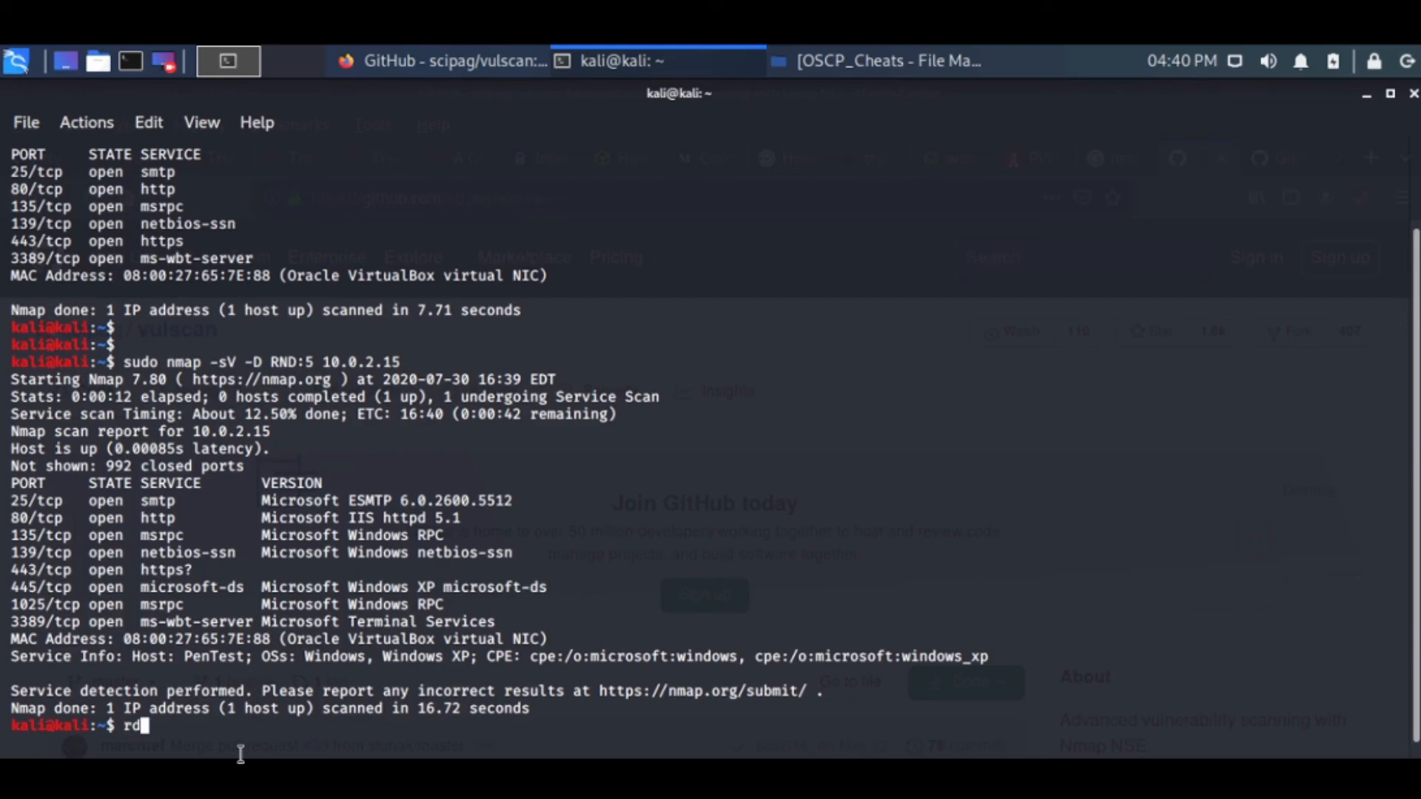
type("esktop")
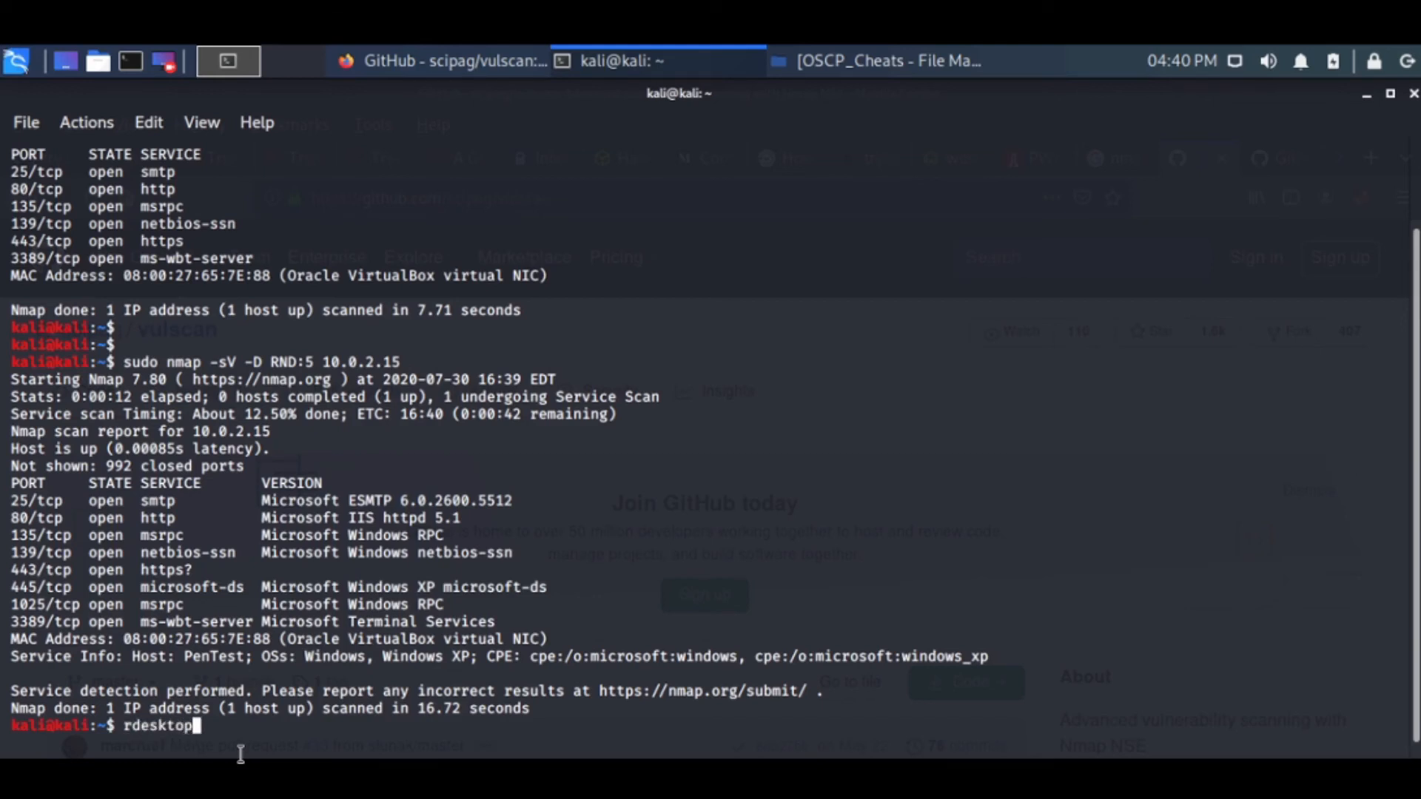
type("10.0.2.")
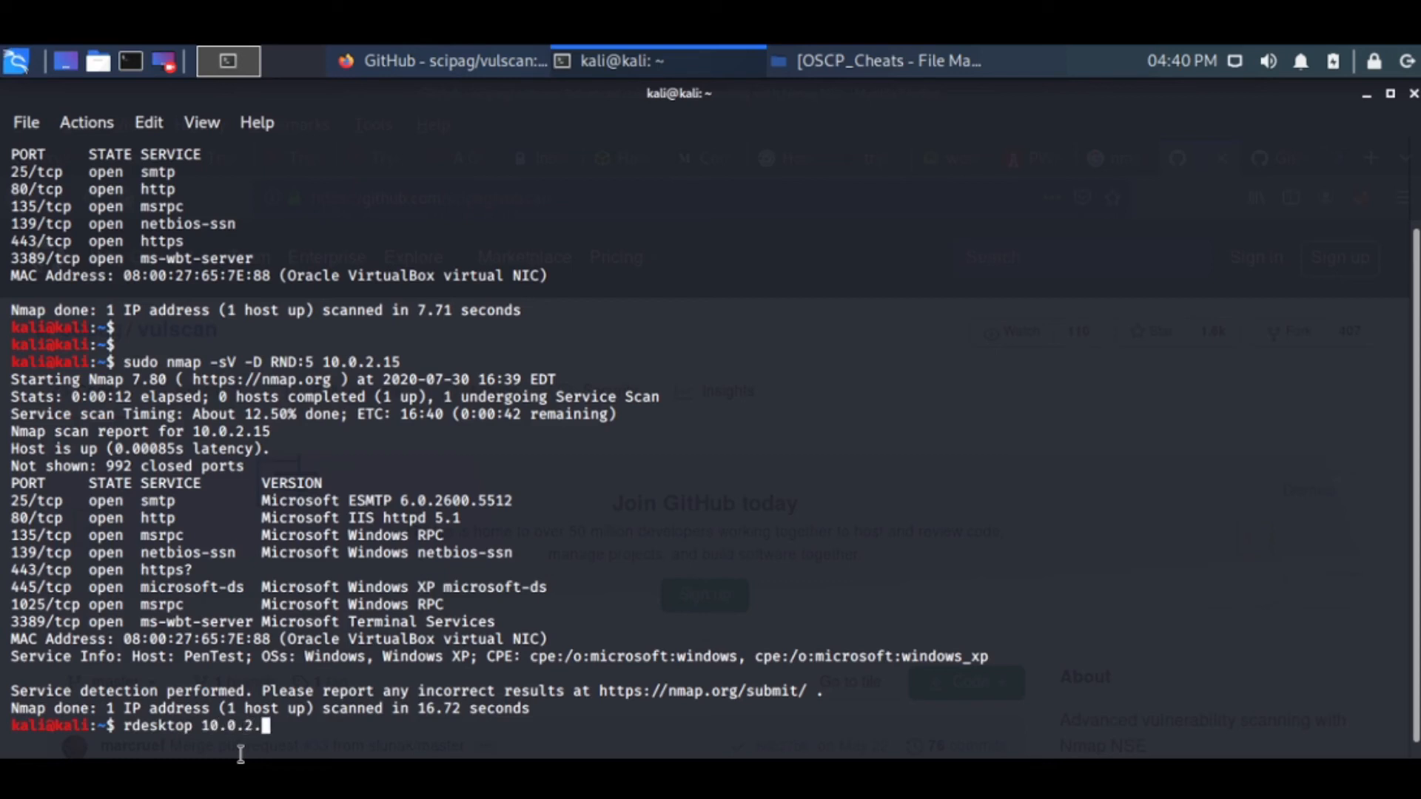
type("15")
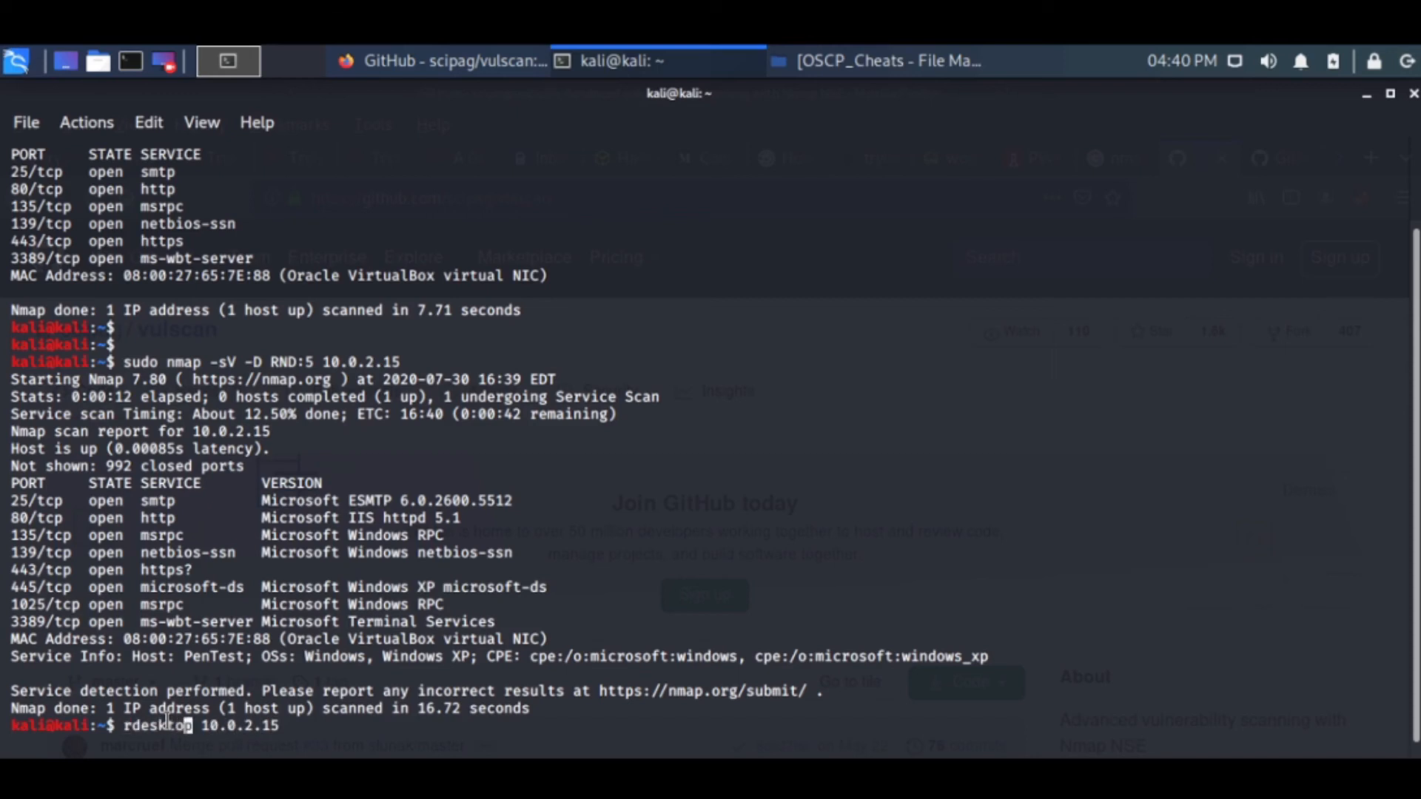
key("Return")
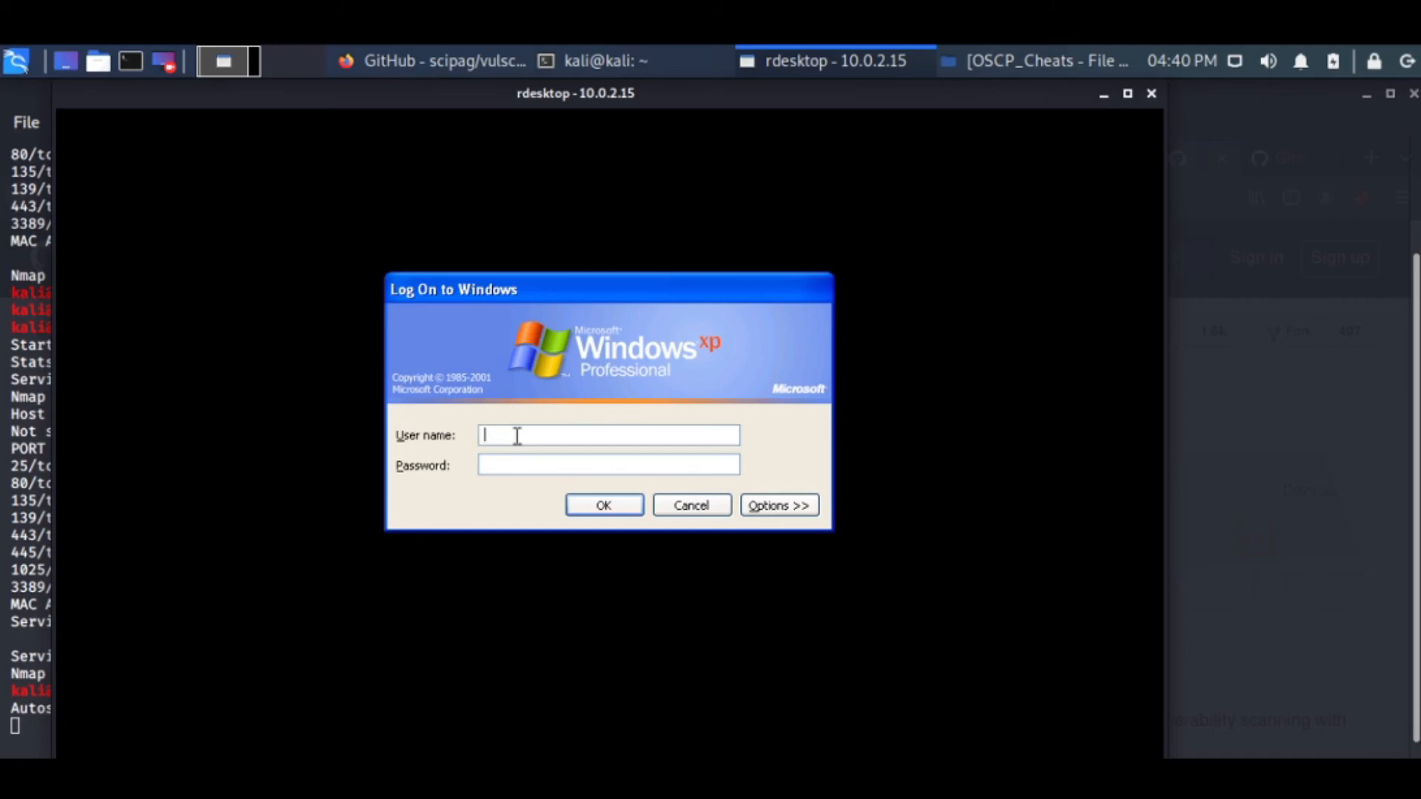
Log on to Windows XP as 'administrator' with its password.
type("admini")
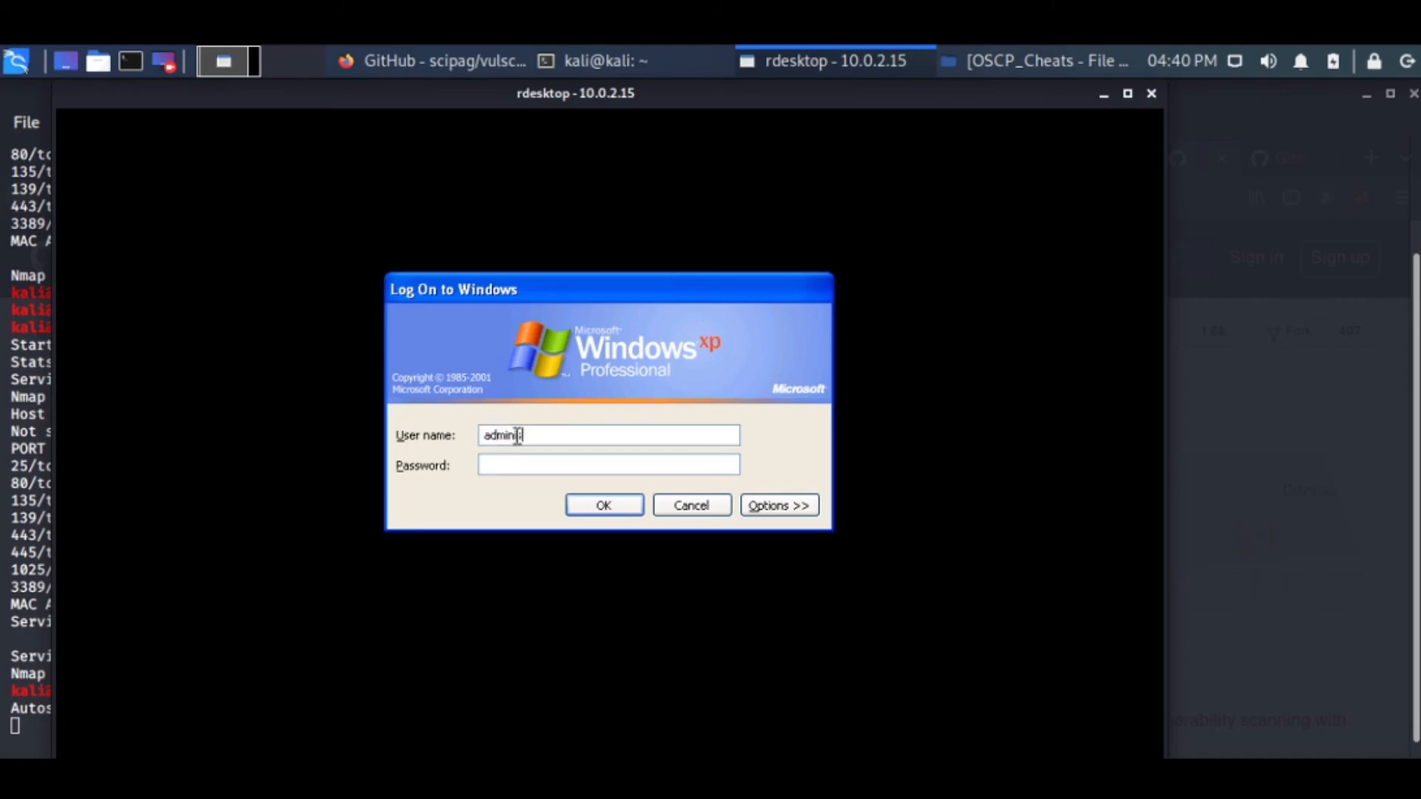
type("istrator")
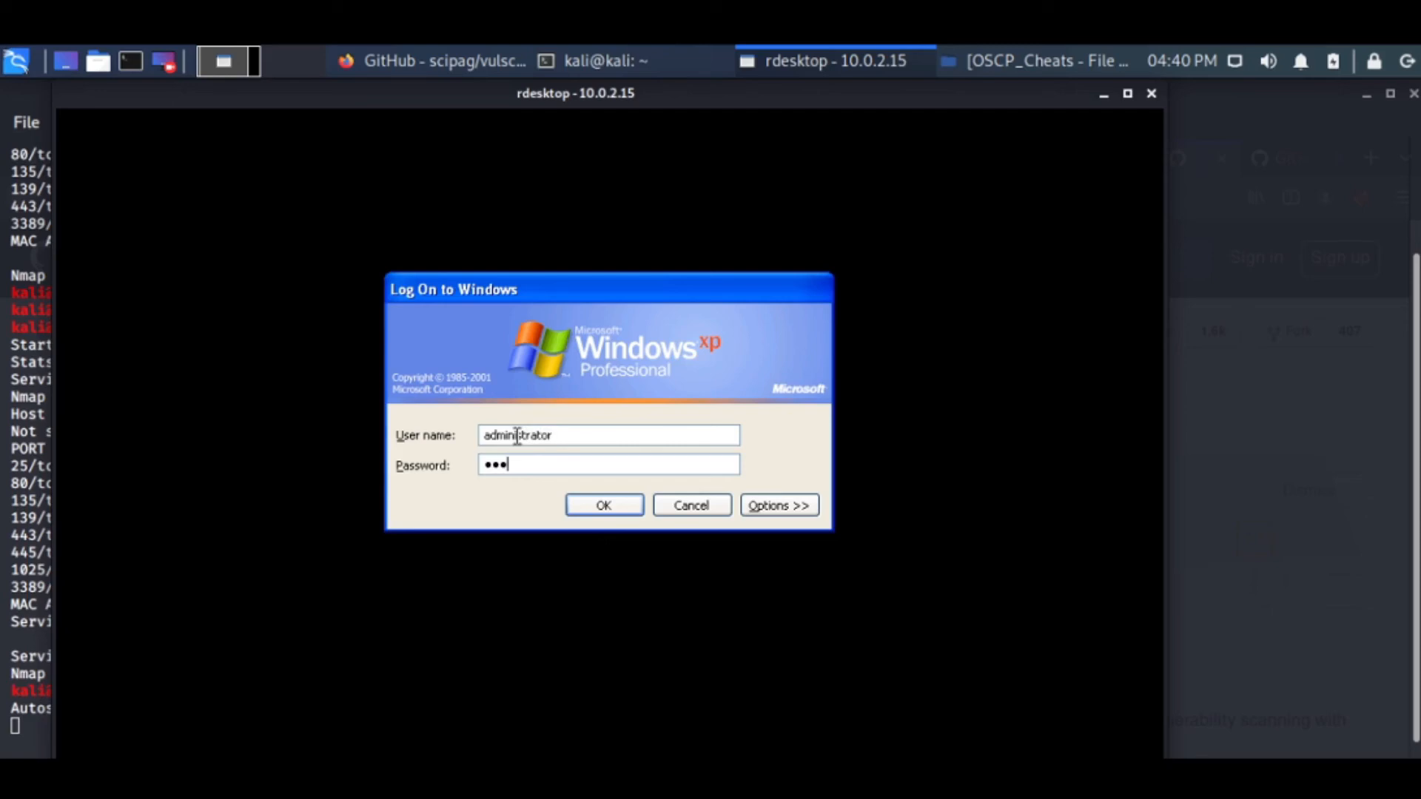
type("•")
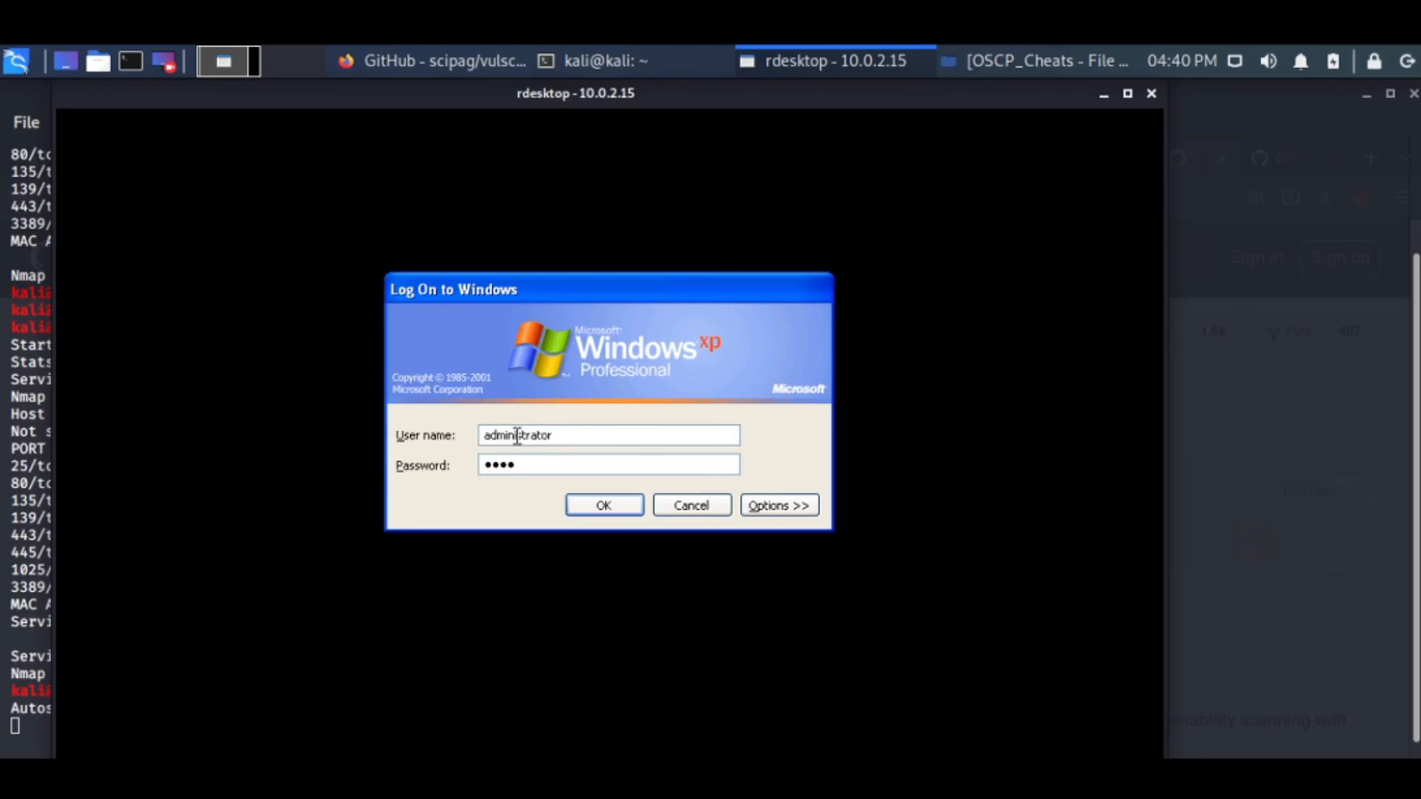
left_click(603, 505)
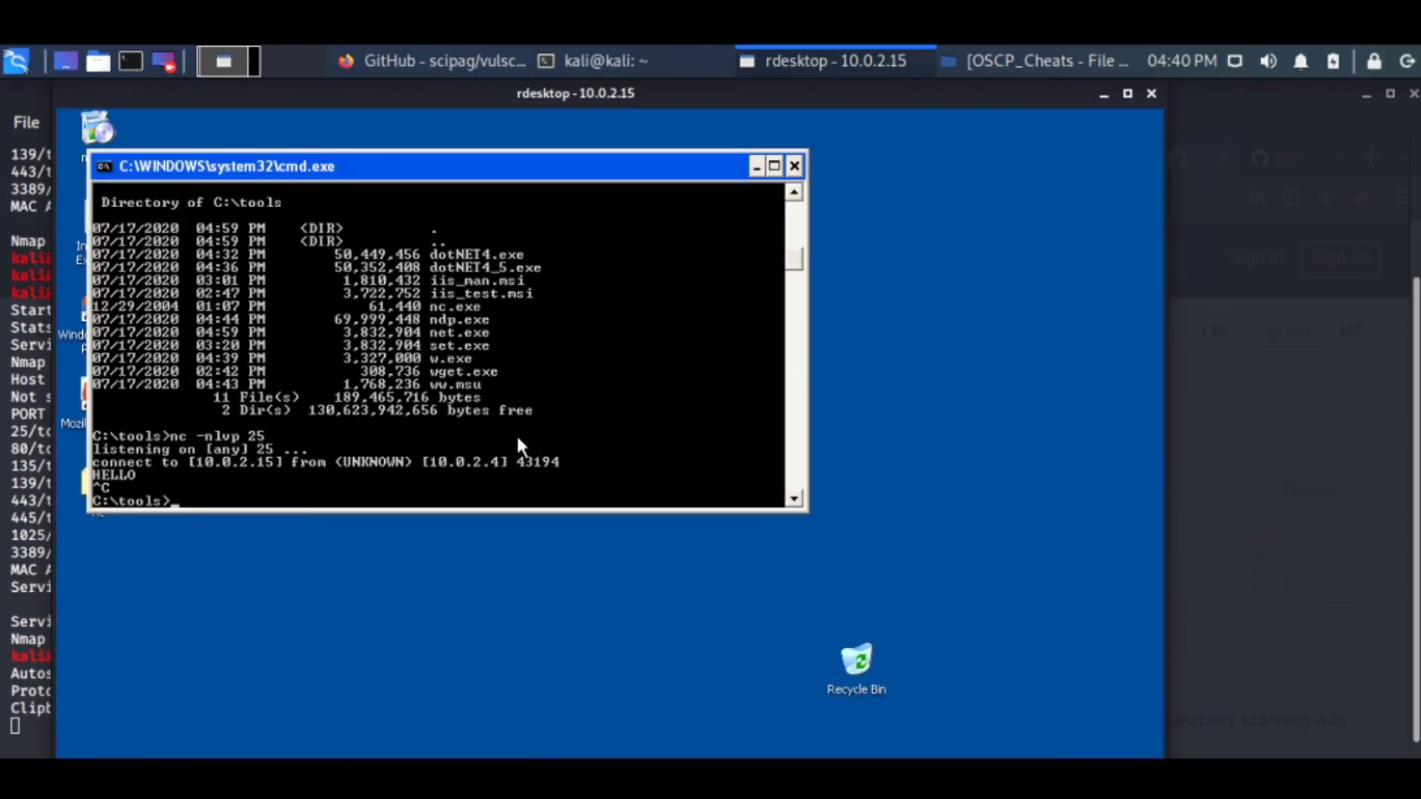
mouse_move(796, 167)
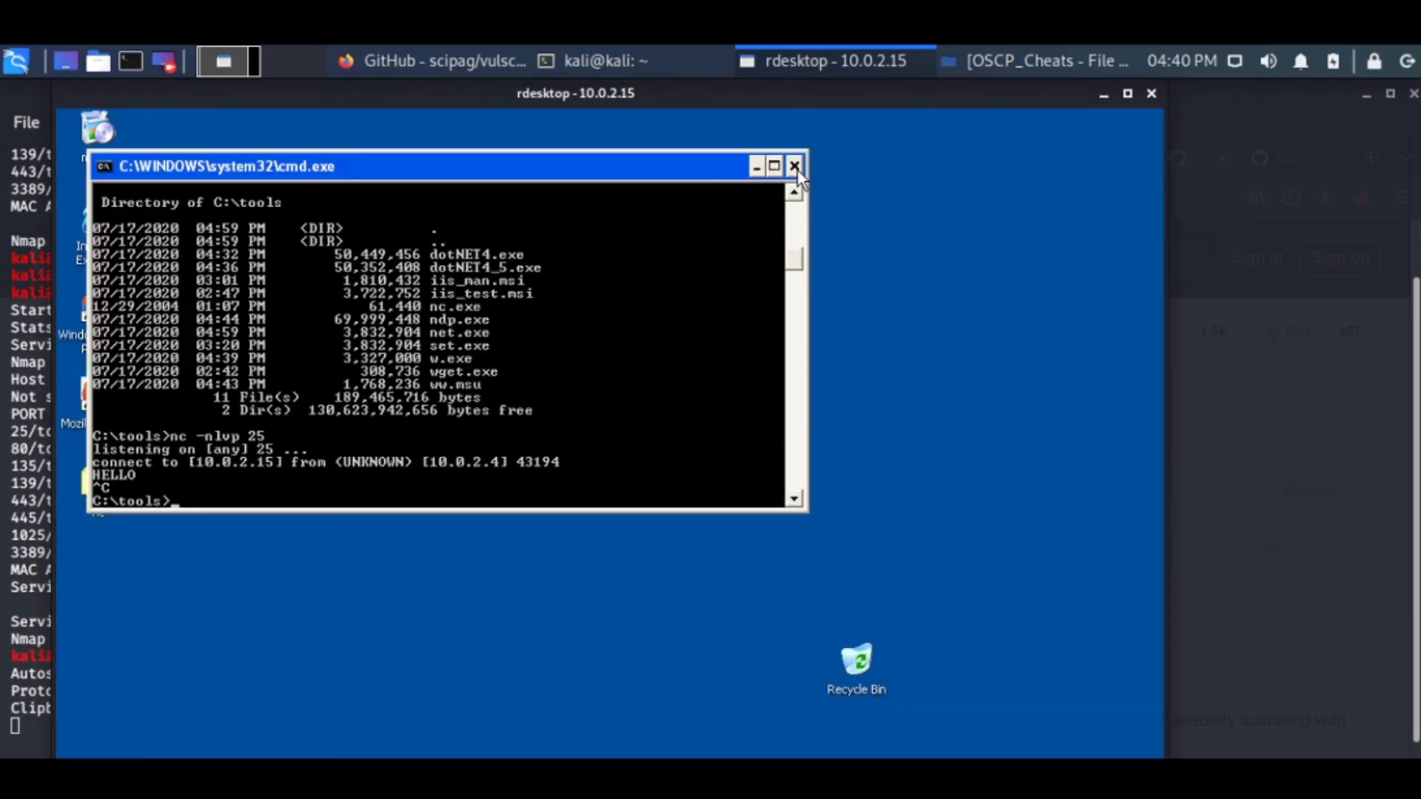
mouse_move(794, 166)
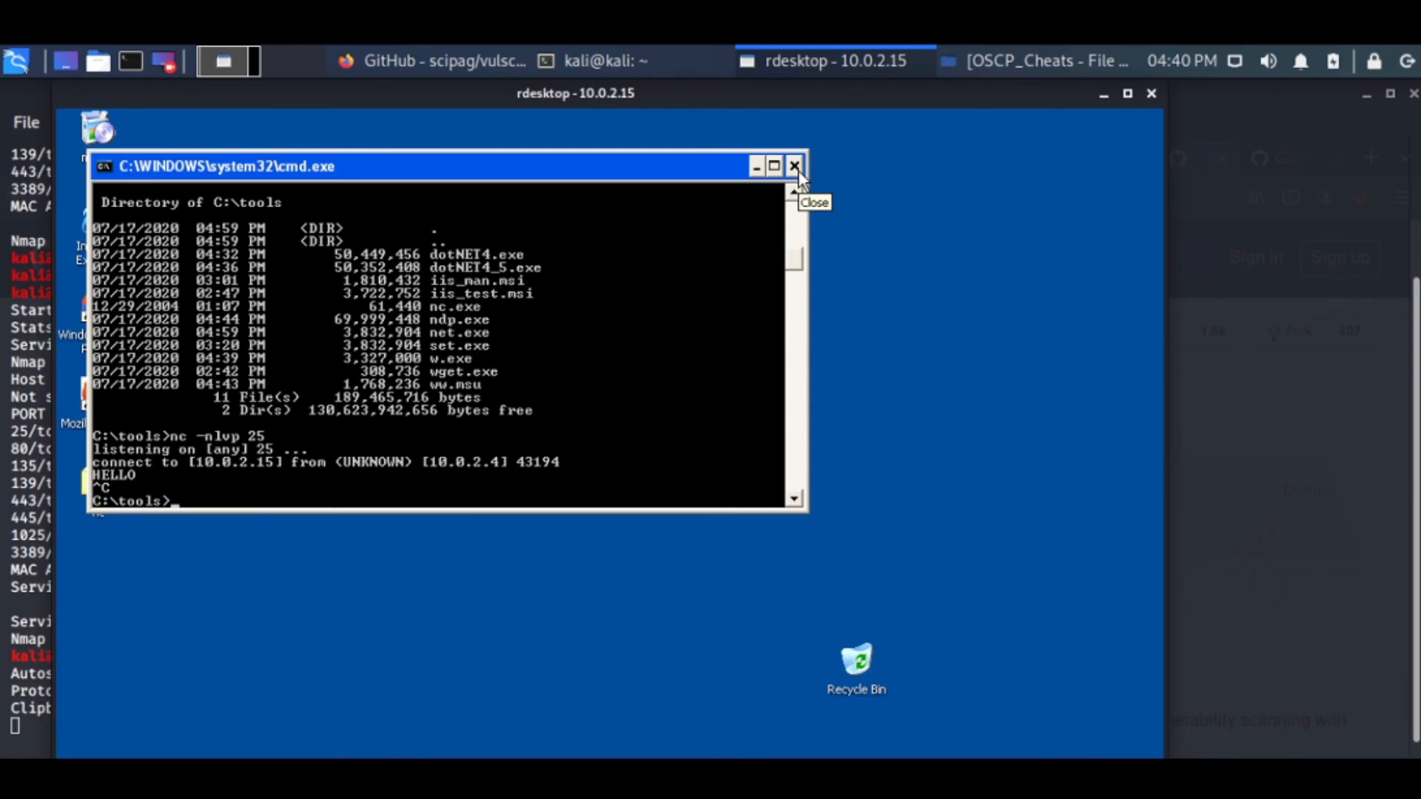
mouse_move(897, 149)
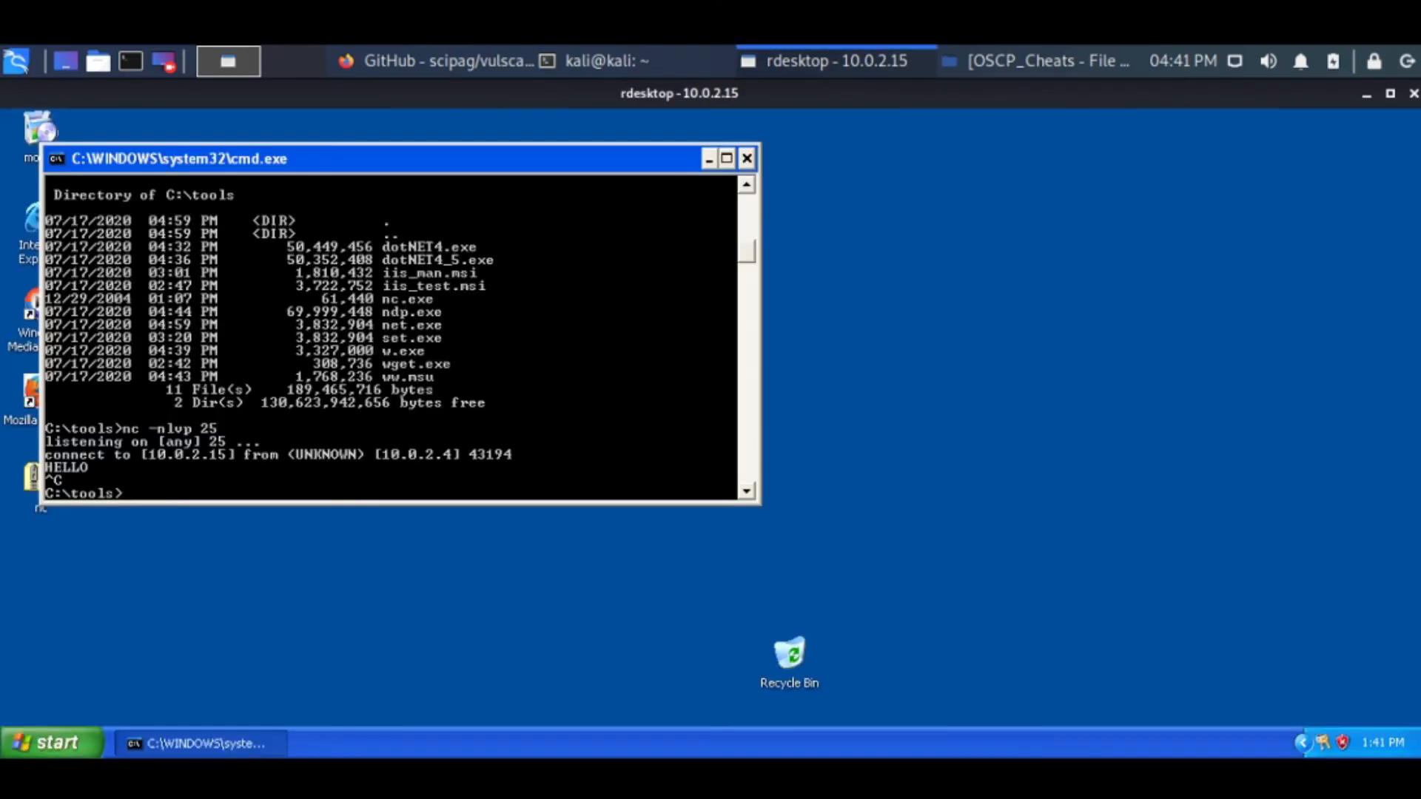
Run 'dir' in cmd.exe to list the tools folder, then close the session via the Start menu.
left_click(50, 741)
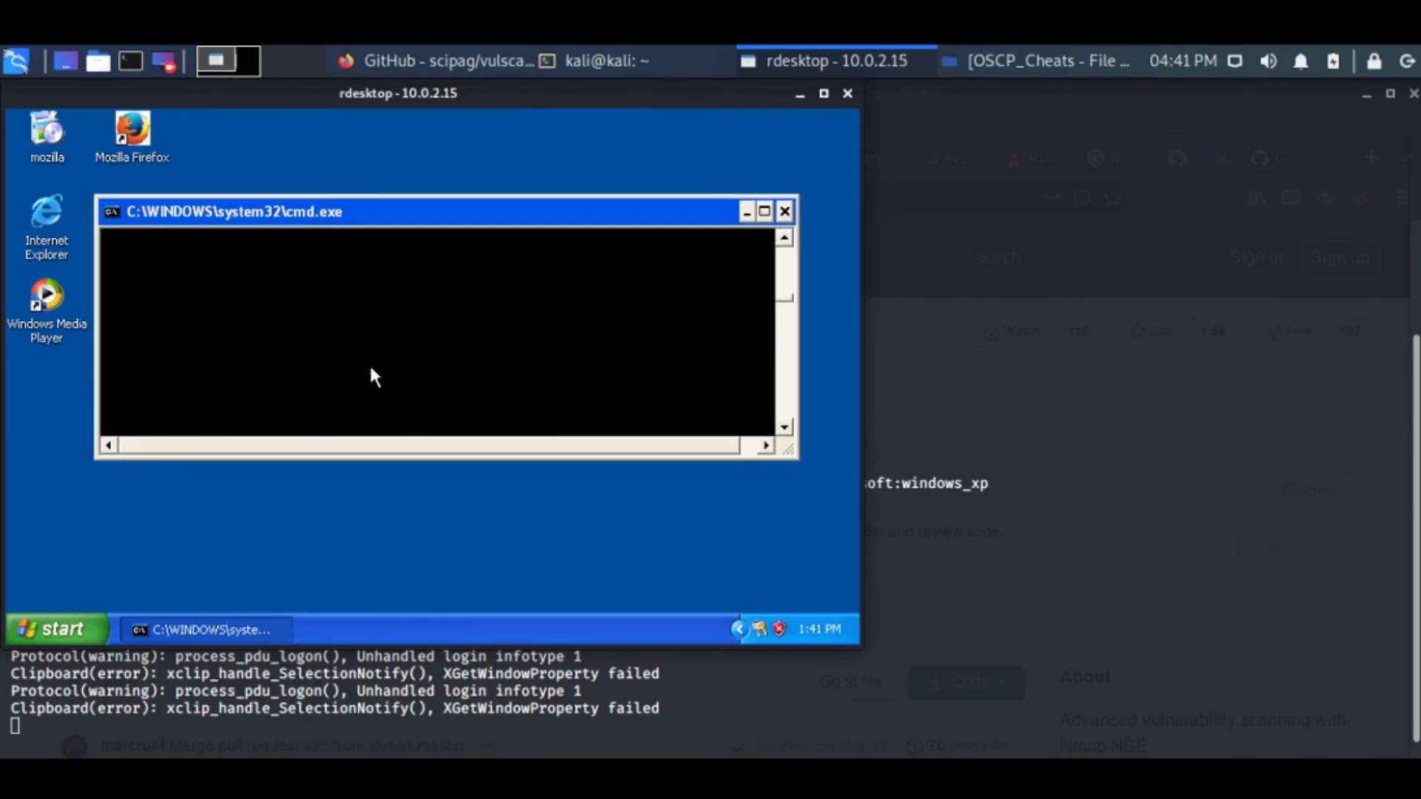
mouse_move(487, 327)
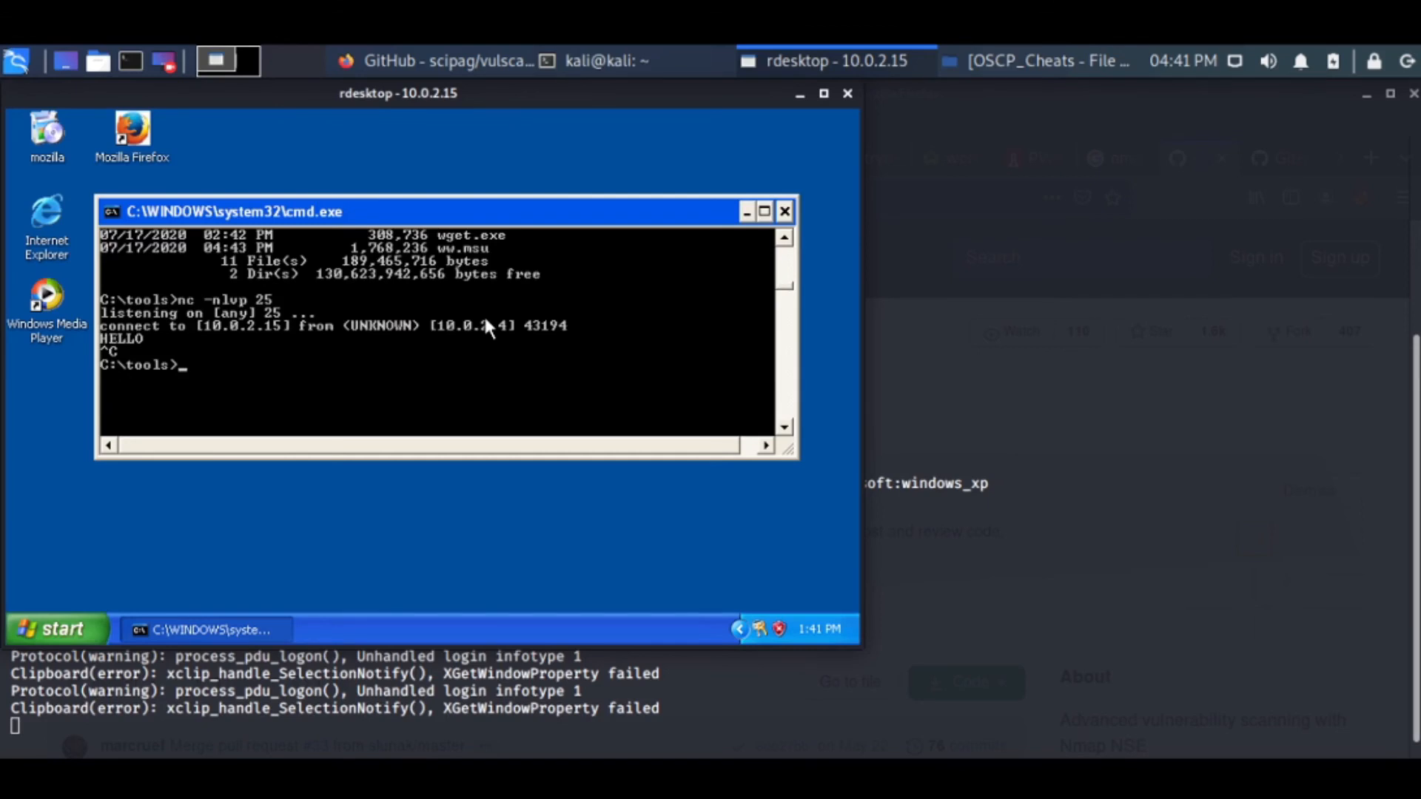
type("dir")
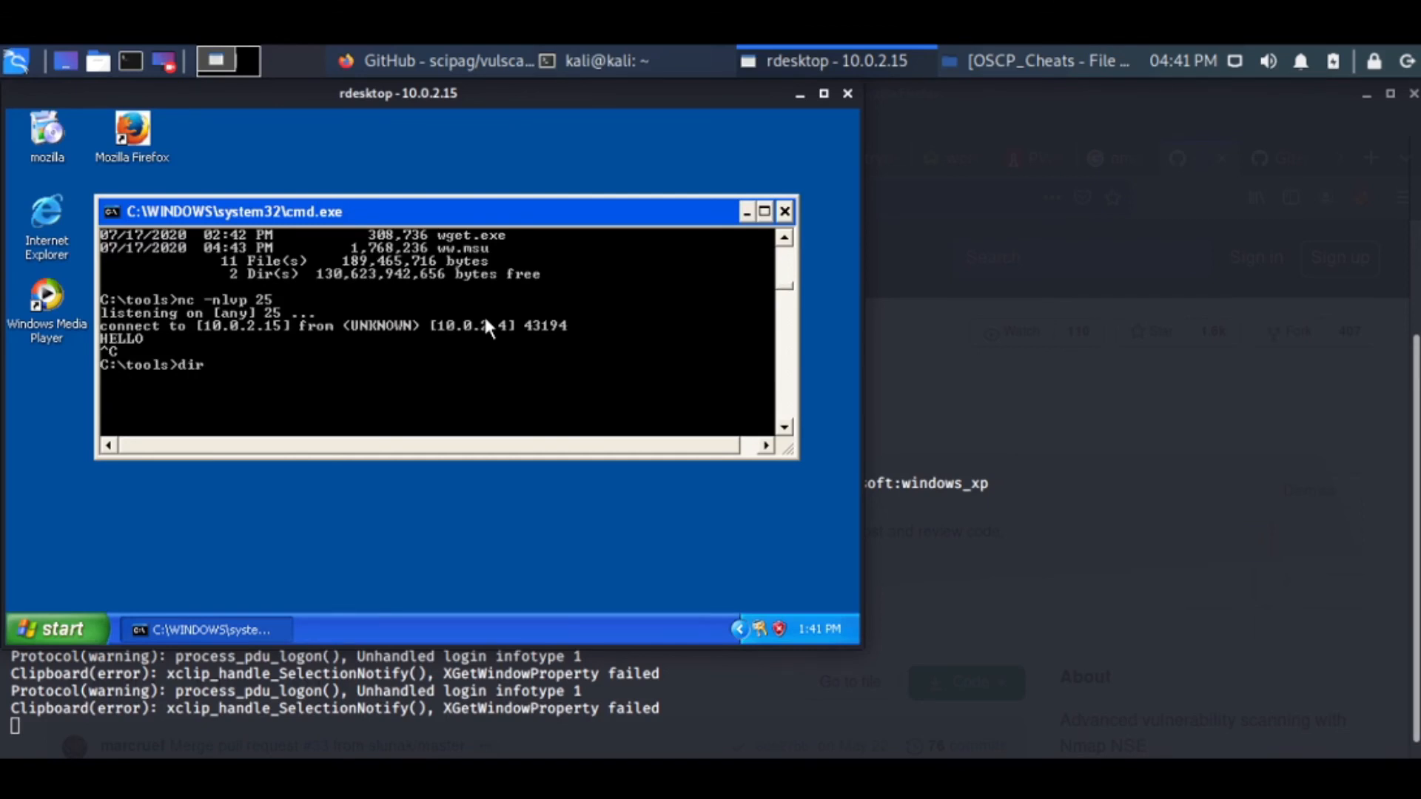
key("Return")
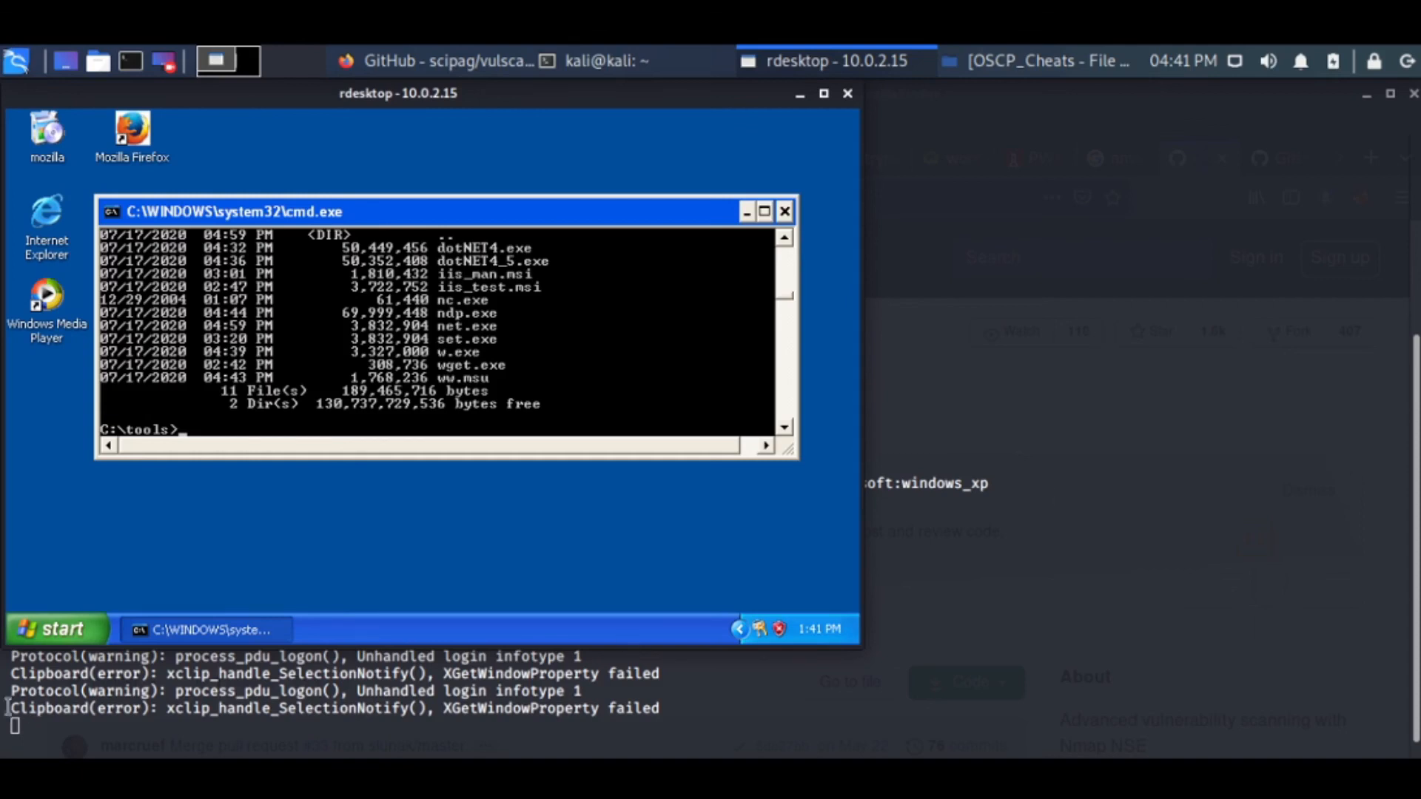
left_click(51, 629)
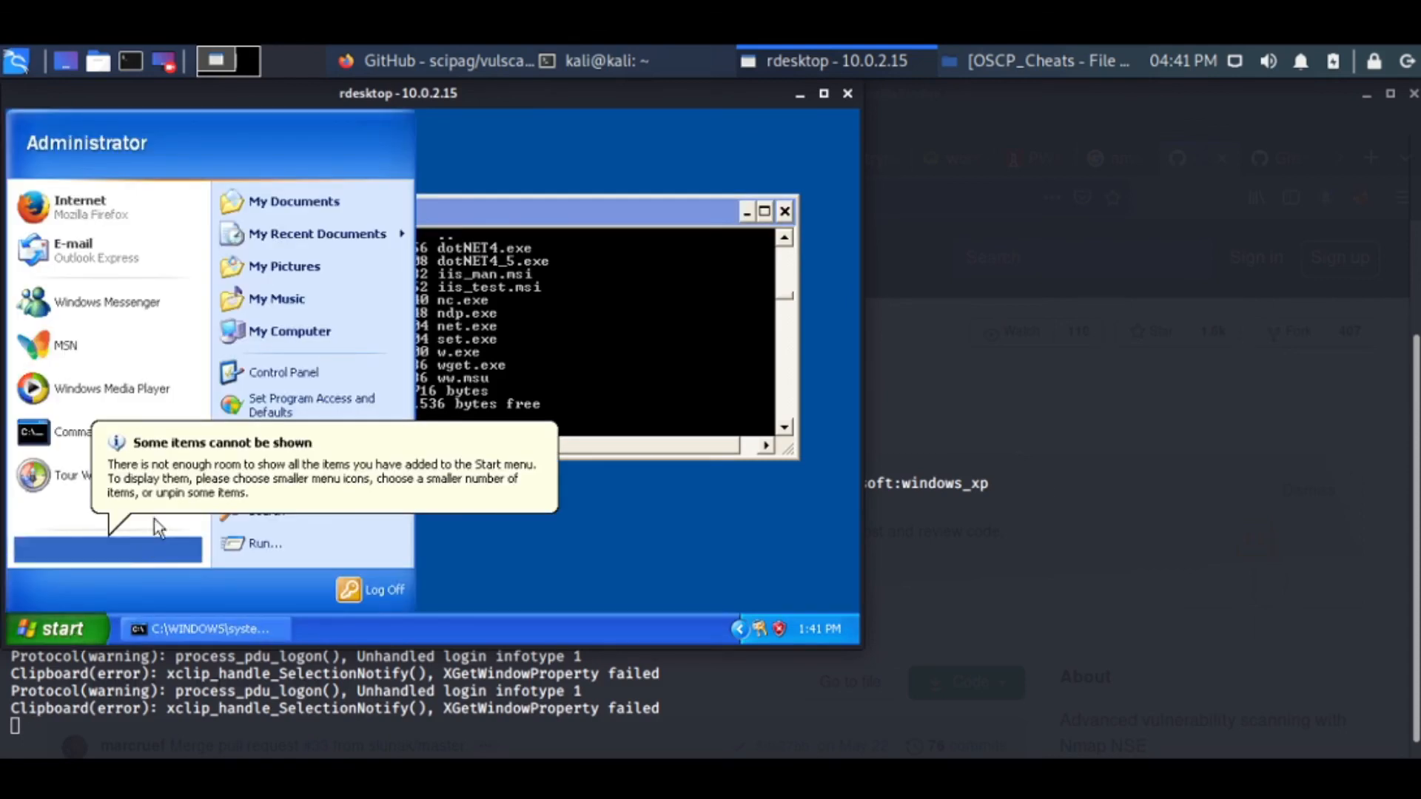
left_click(94, 551)
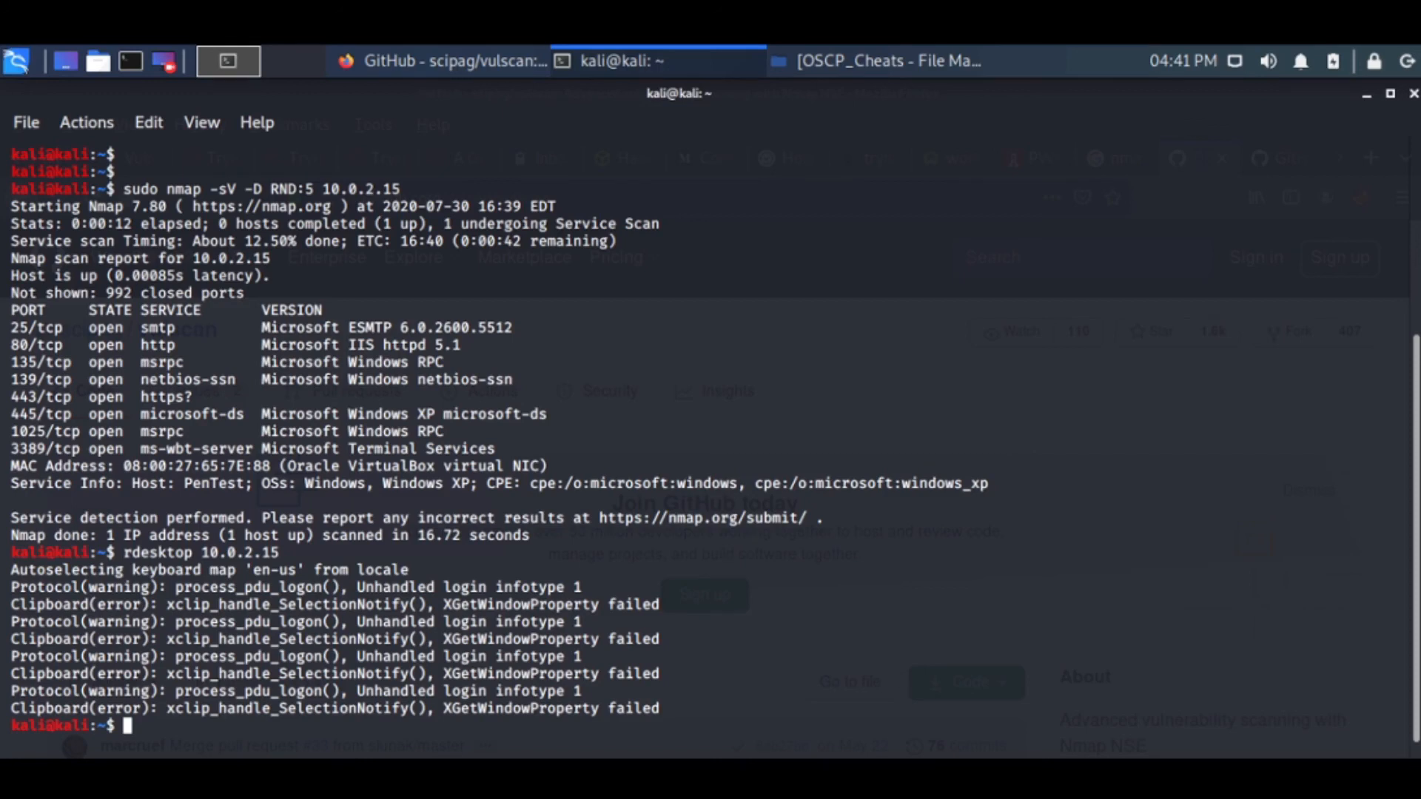
Rerun 'sudo nmap -sV -D RND:5 10.0.2.15' with -O and highlight the Windows XP sp3 CPE result.
type("rdesktop 10.0.2.15")
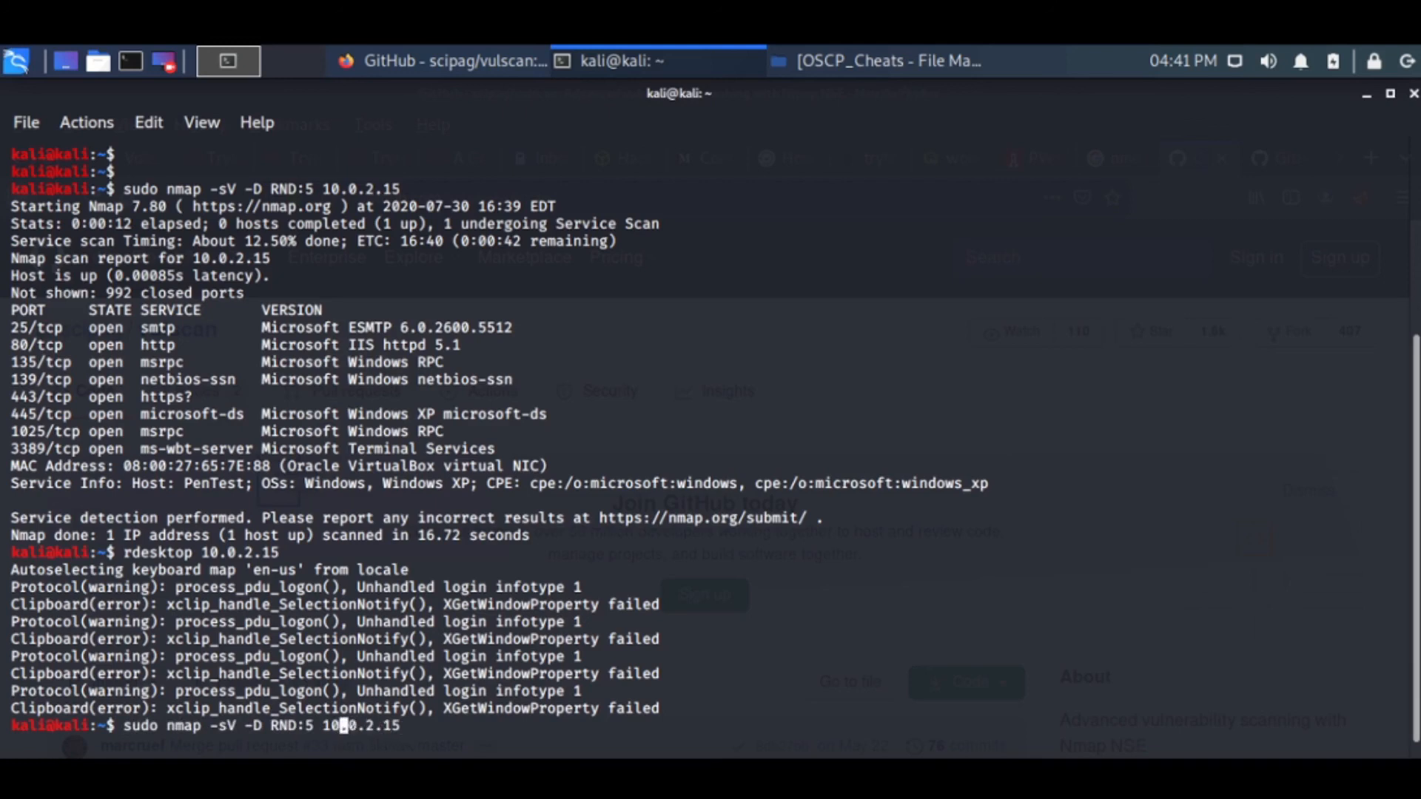
key("Left")
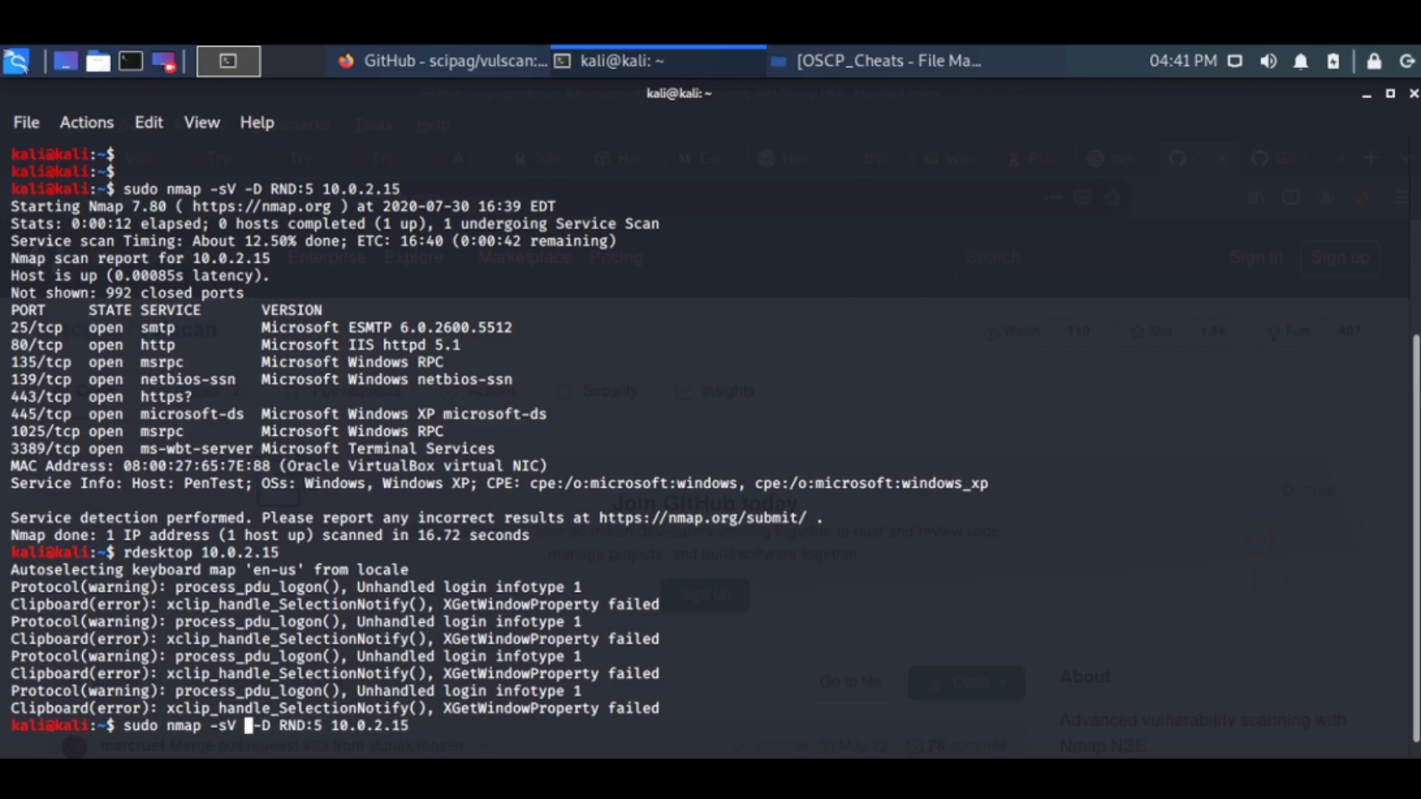
type("-O")
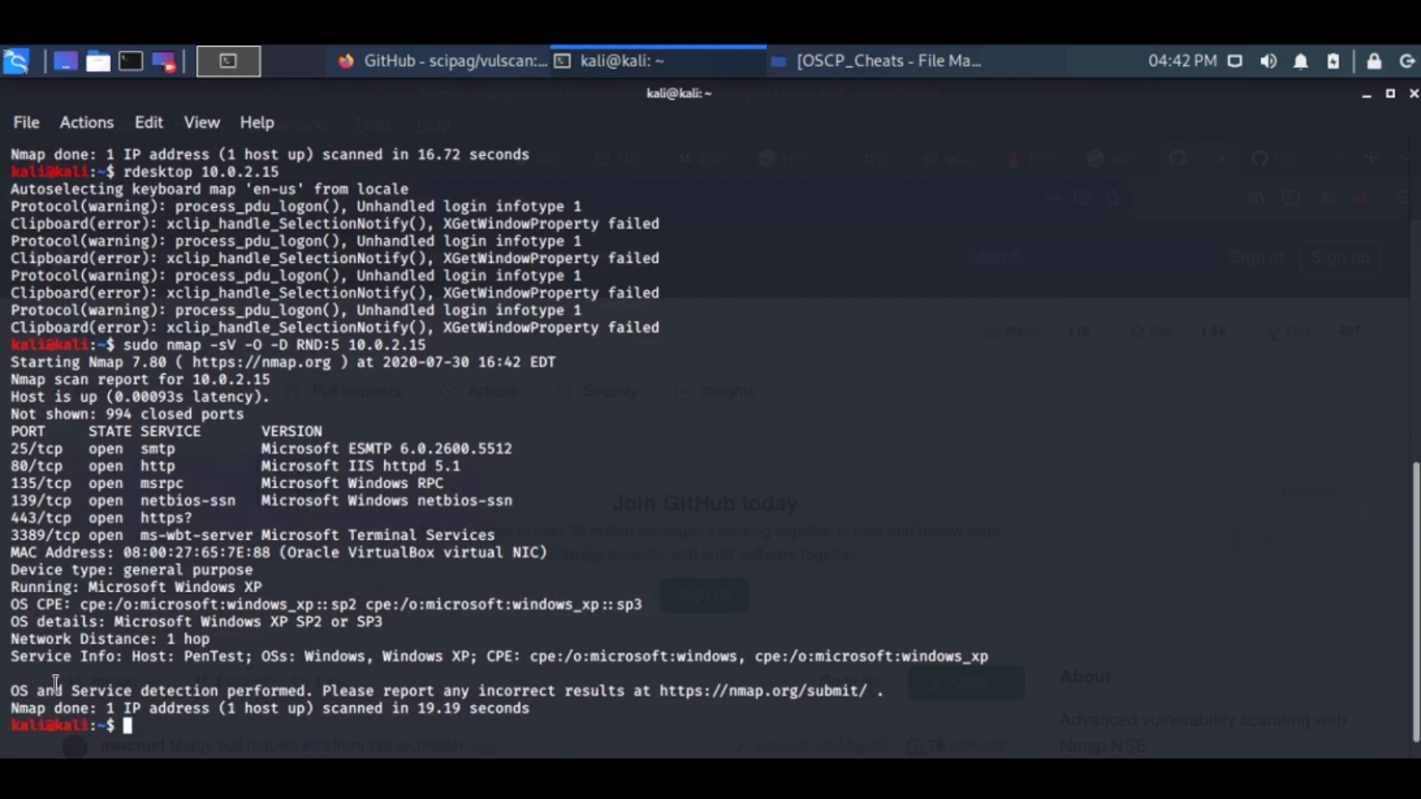
mouse_move(474, 671)
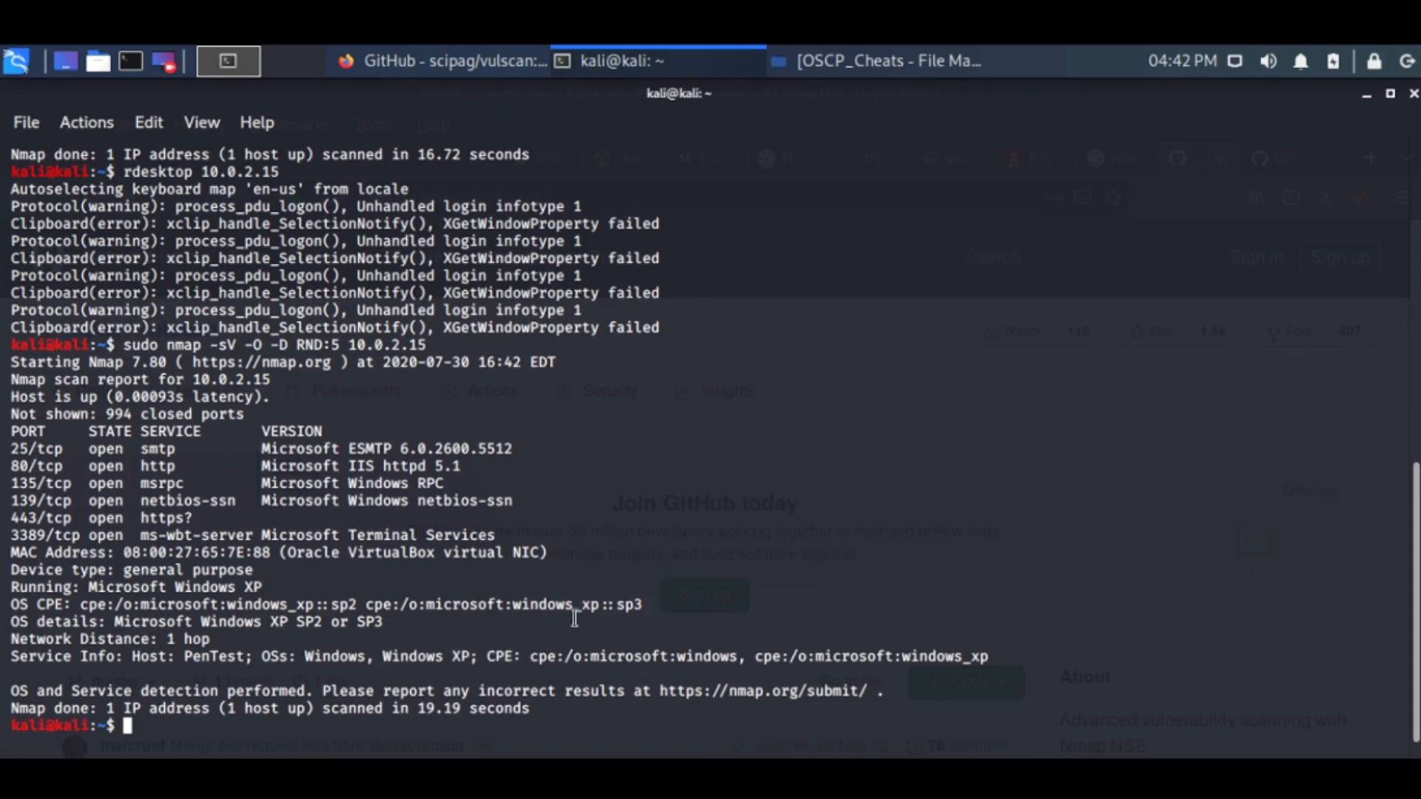
double_click(598, 603)
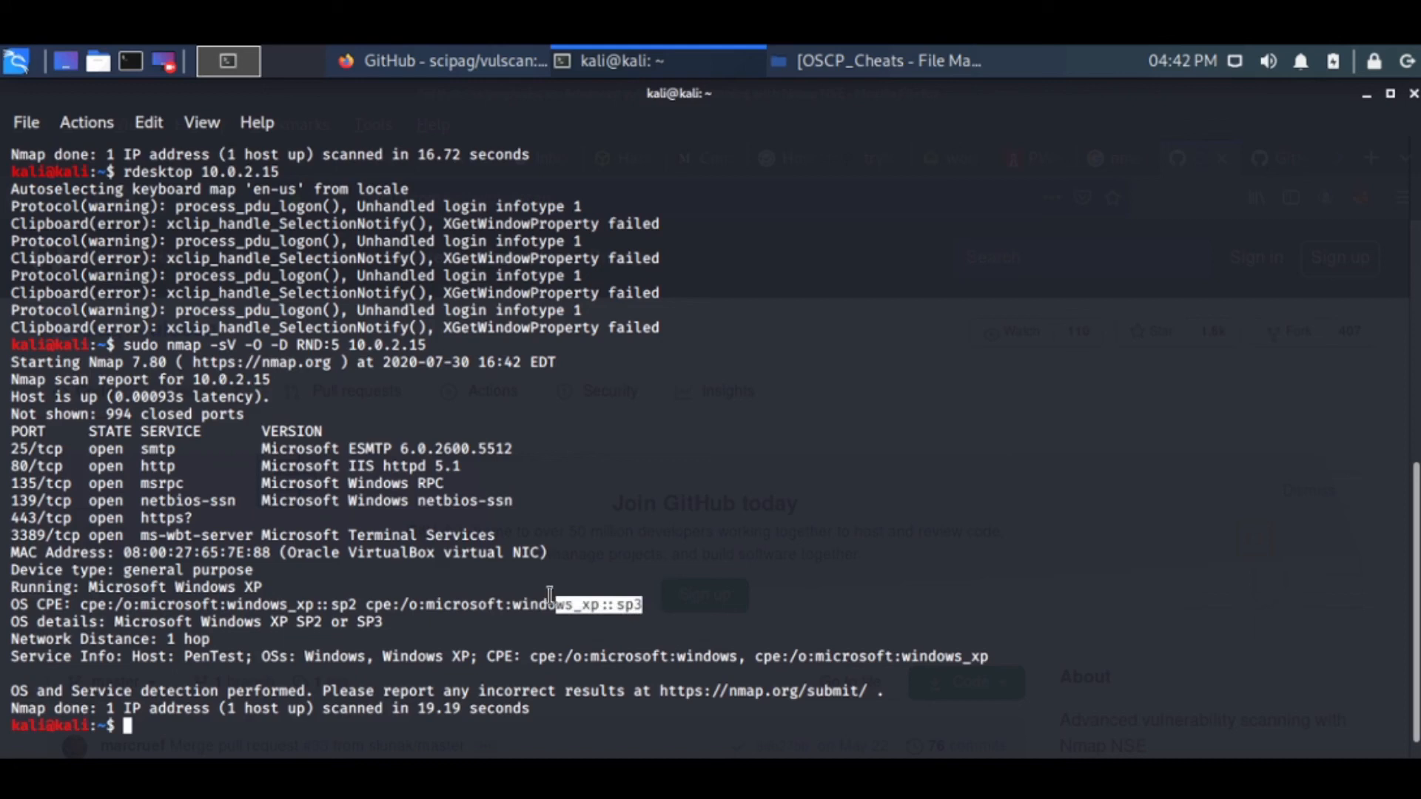